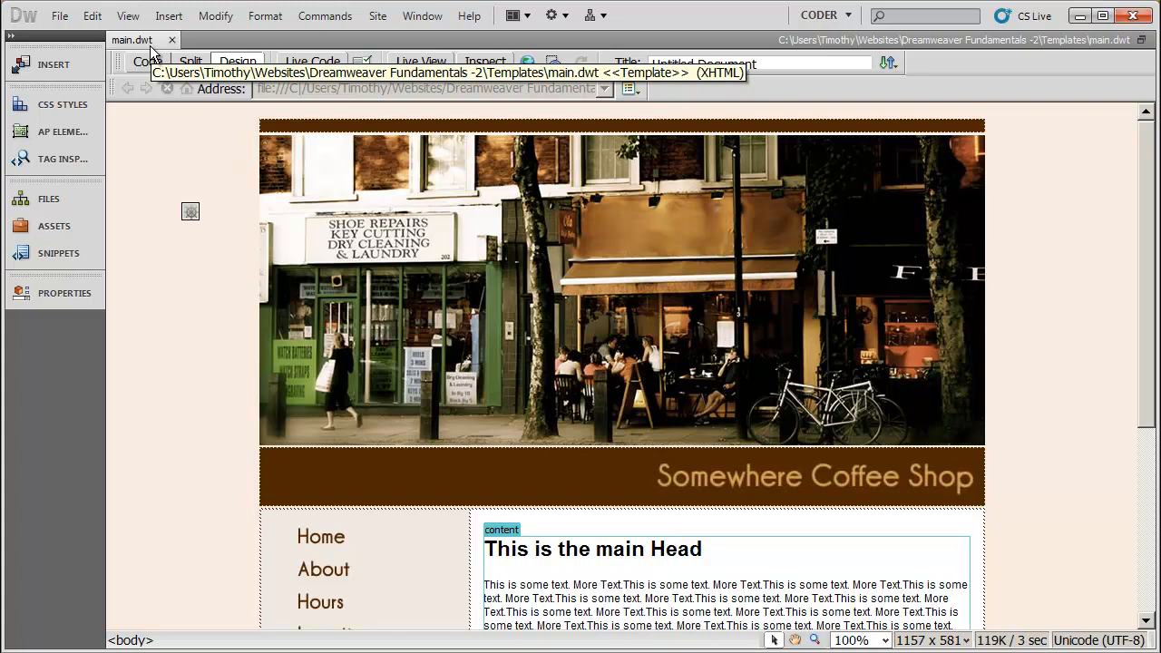
{"action": "mouse_move", "coordinate": [152, 46]}
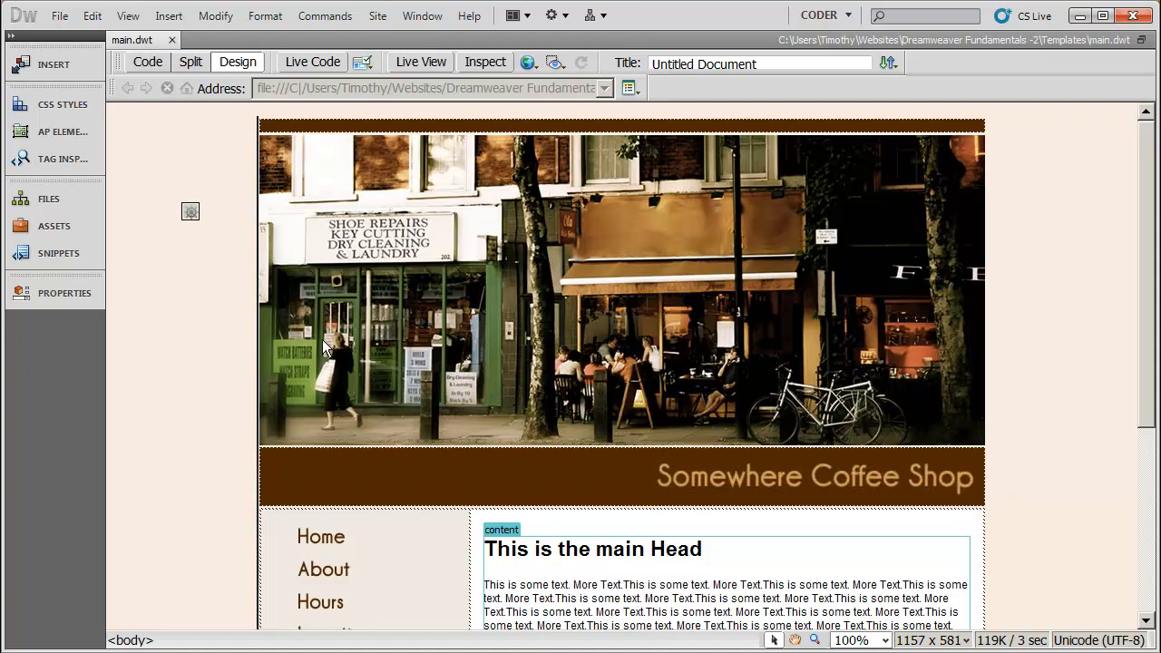
- Select the Dreamweaver Fundamentals - 2 site and its main template for the new page
{"action": "scroll", "scroll_direction": "down", "scroll_amount": 3}
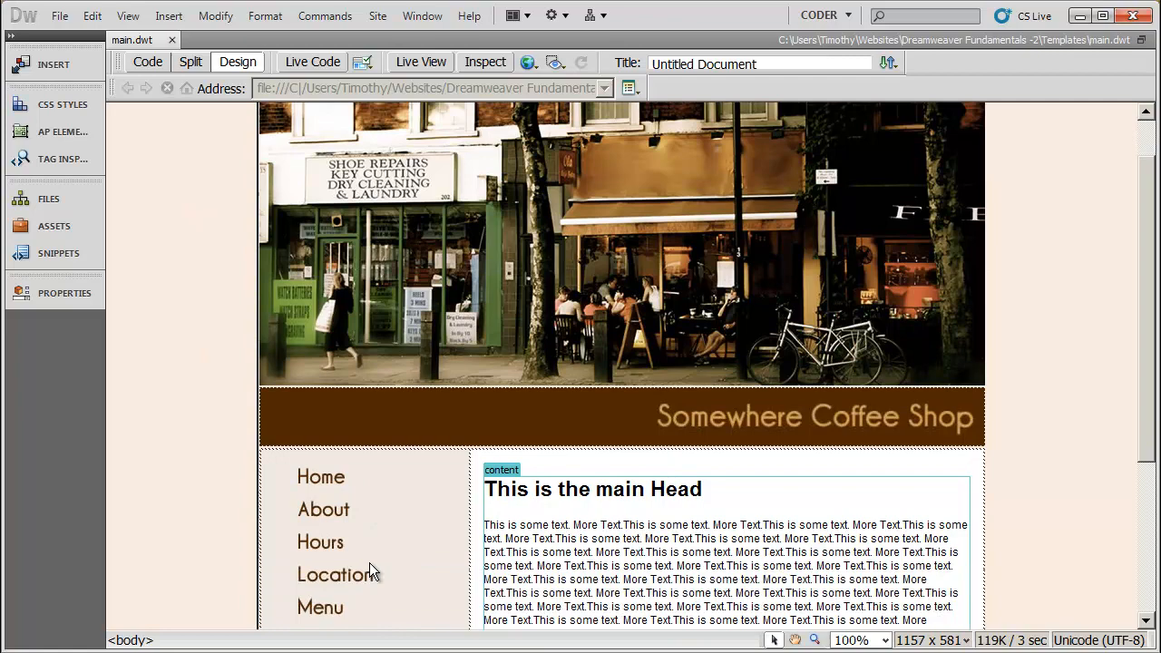
{"action": "scroll", "scroll_direction": "down", "scroll_amount": 3}
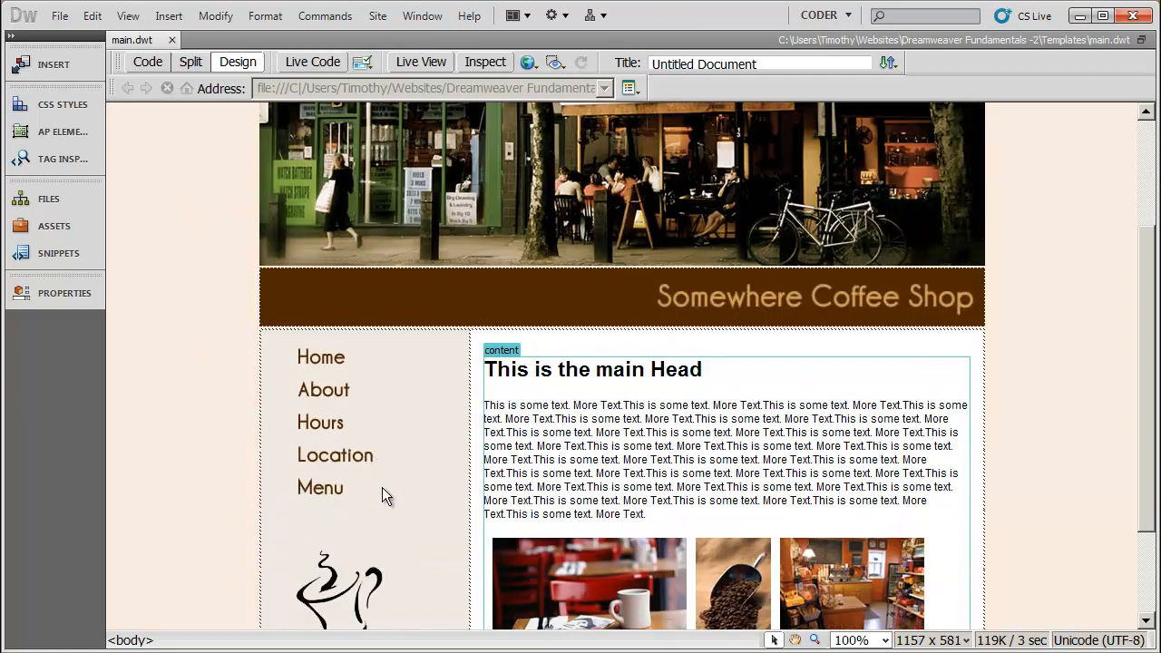
{"action": "mouse_move", "coordinate": [204, 463]}
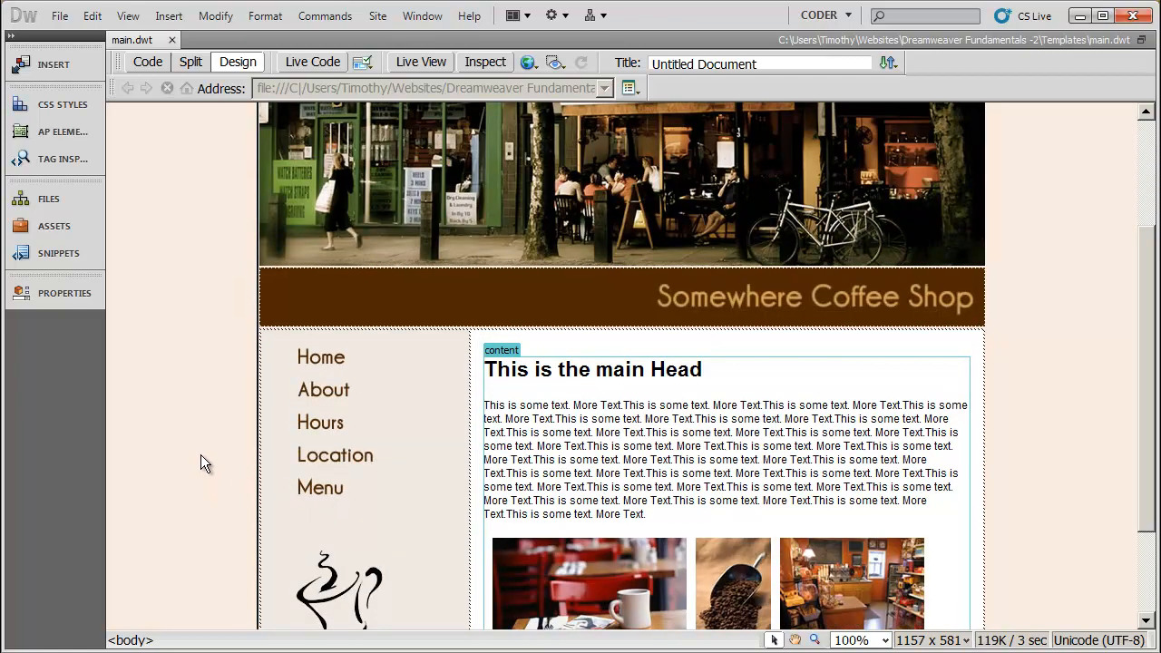
{"action": "scroll", "scroll_direction": "up", "scroll_amount": 3}
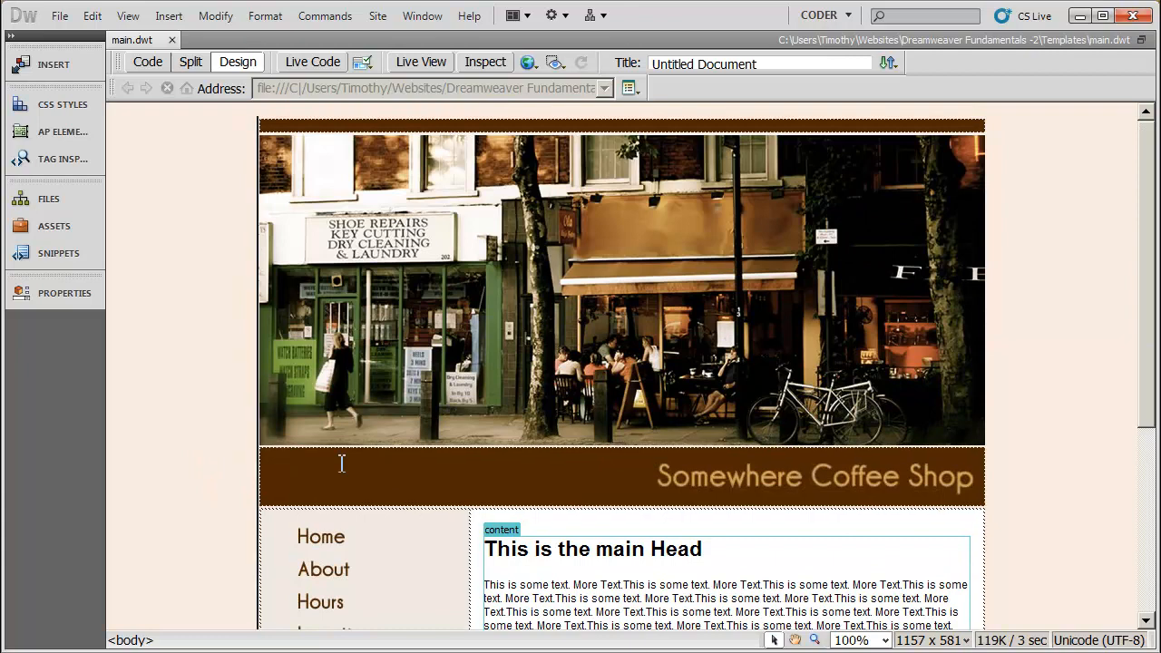
{"action": "mouse_move", "coordinate": [545, 444]}
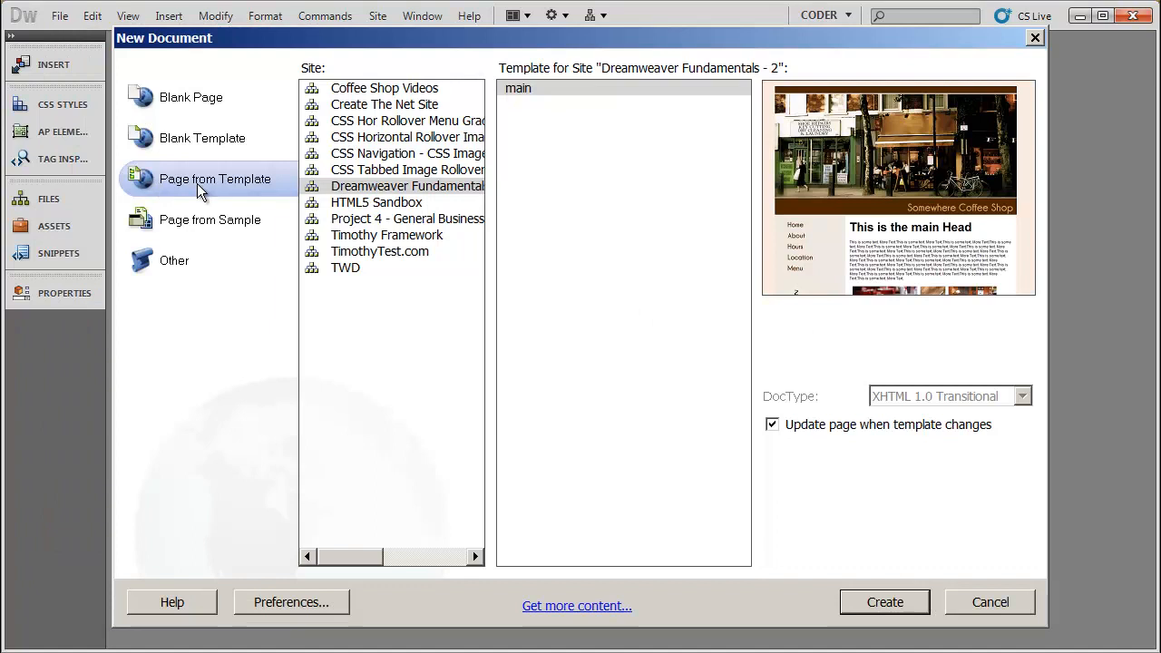
{"action": "mouse_move", "coordinate": [185, 189]}
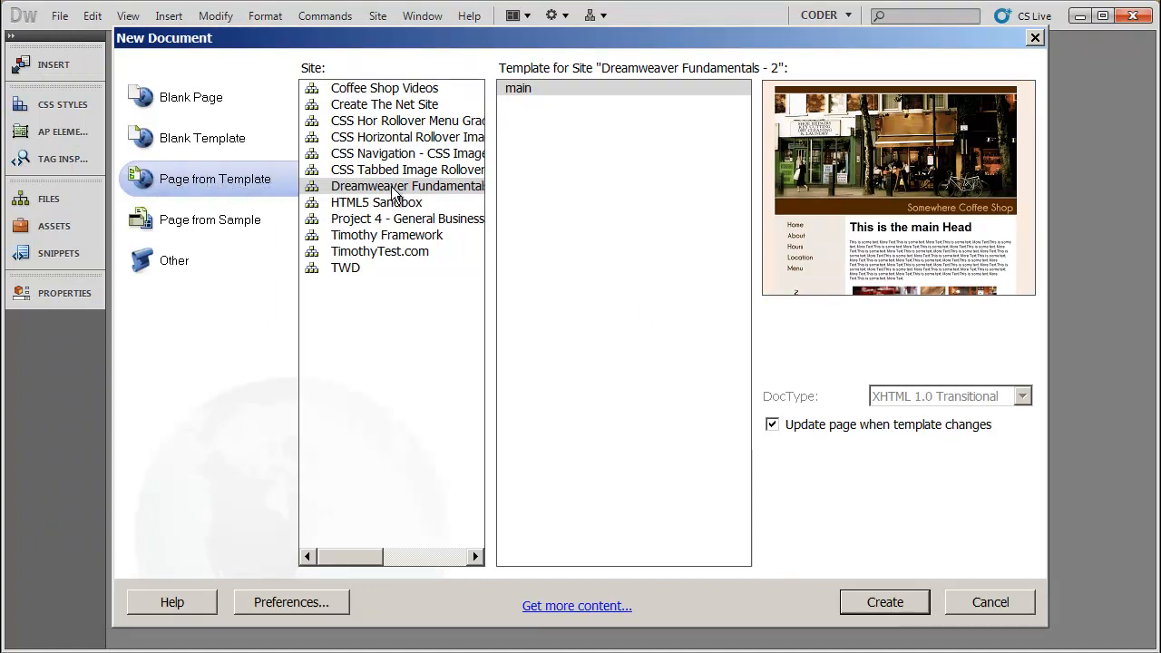
{"action": "left_click", "coordinate": [406, 185]}
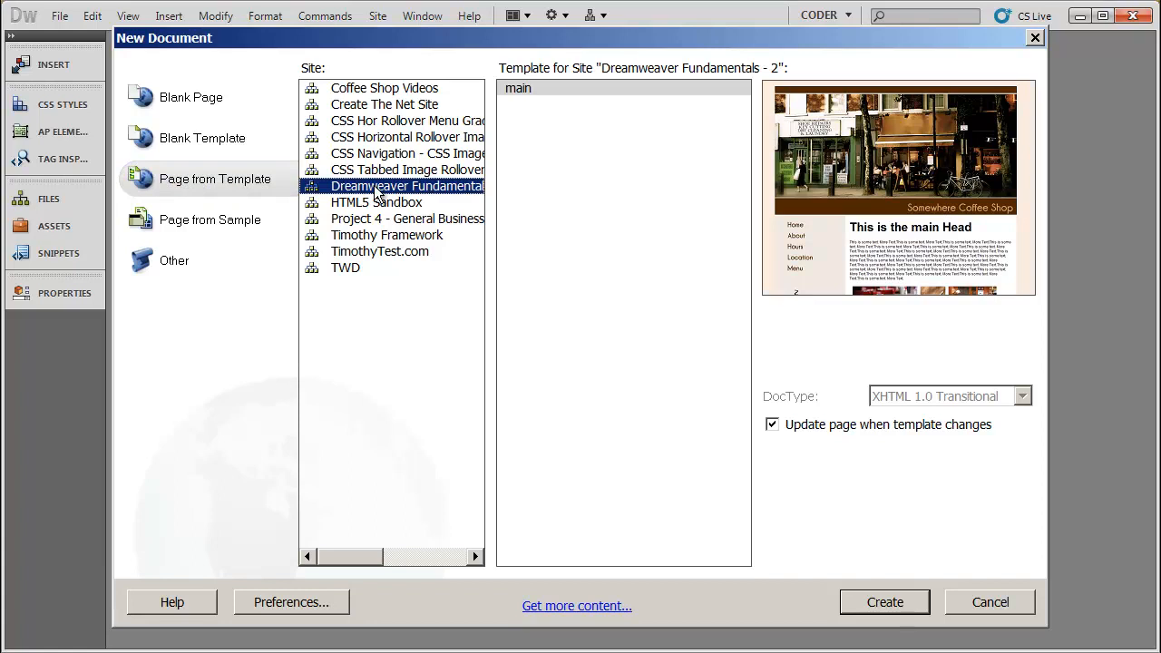
{"action": "mouse_move", "coordinate": [517, 305]}
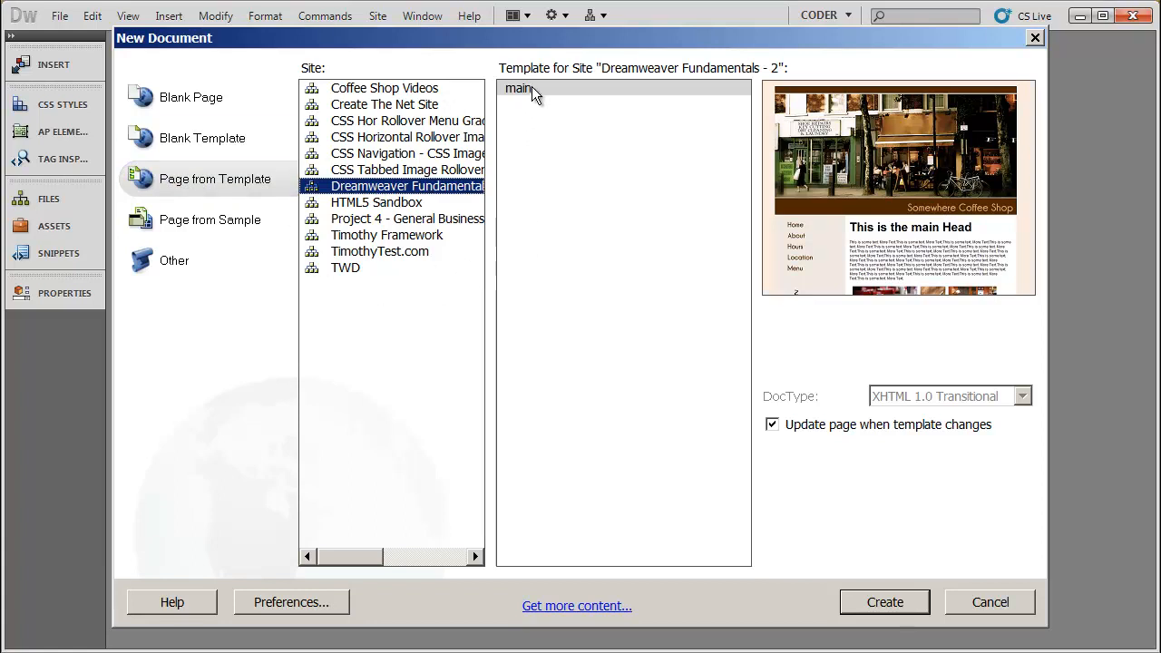
{"action": "left_click", "coordinate": [519, 87]}
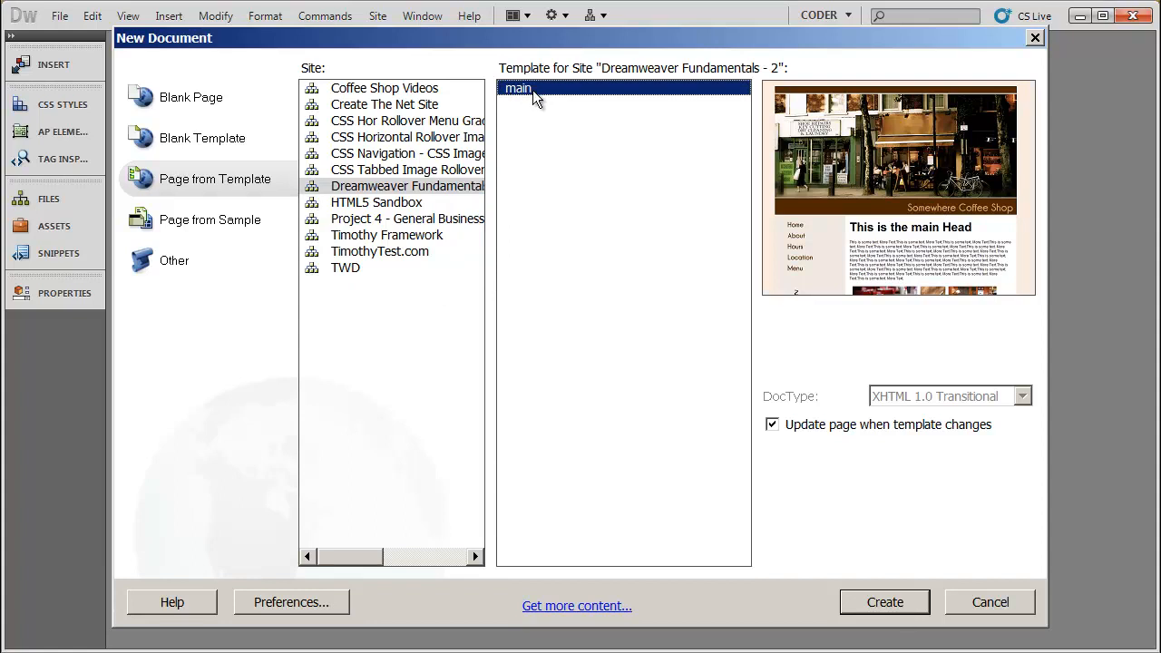
{"action": "mouse_move", "coordinate": [789, 450]}
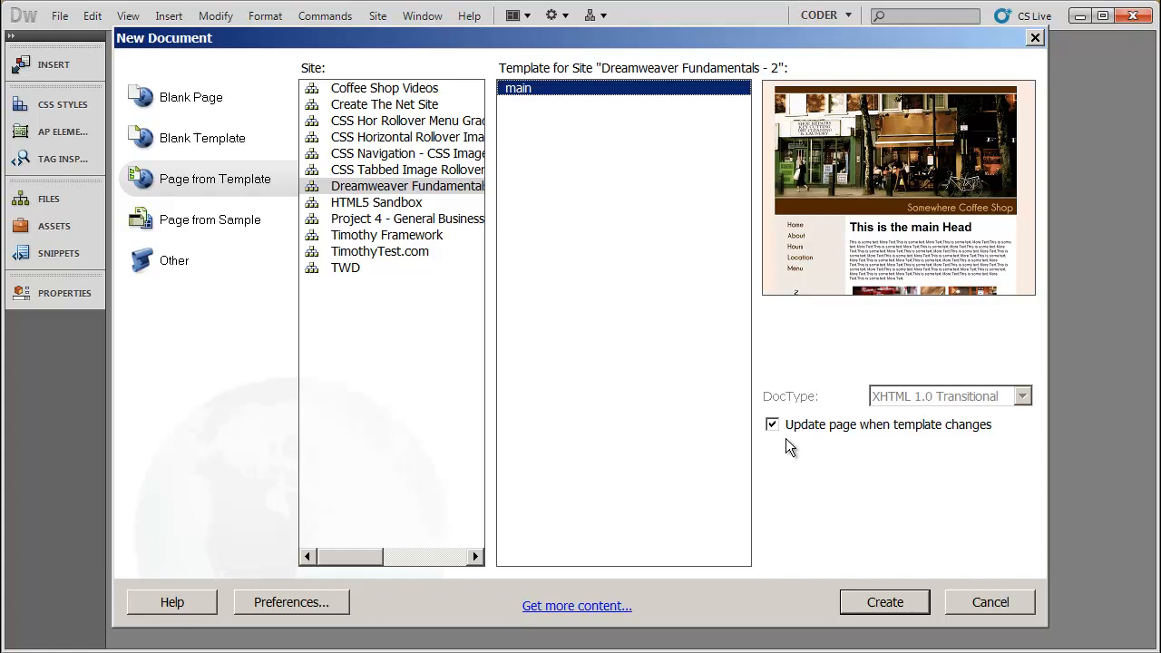
{"action": "mouse_move", "coordinate": [903, 441]}
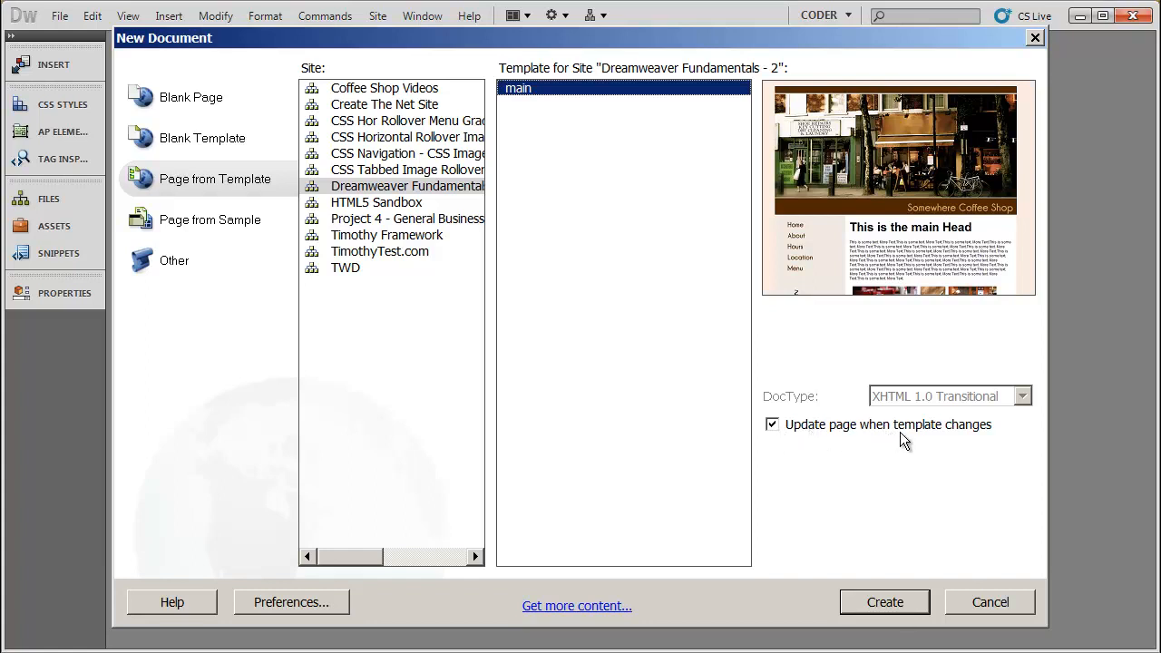
{"action": "mouse_move", "coordinate": [869, 436]}
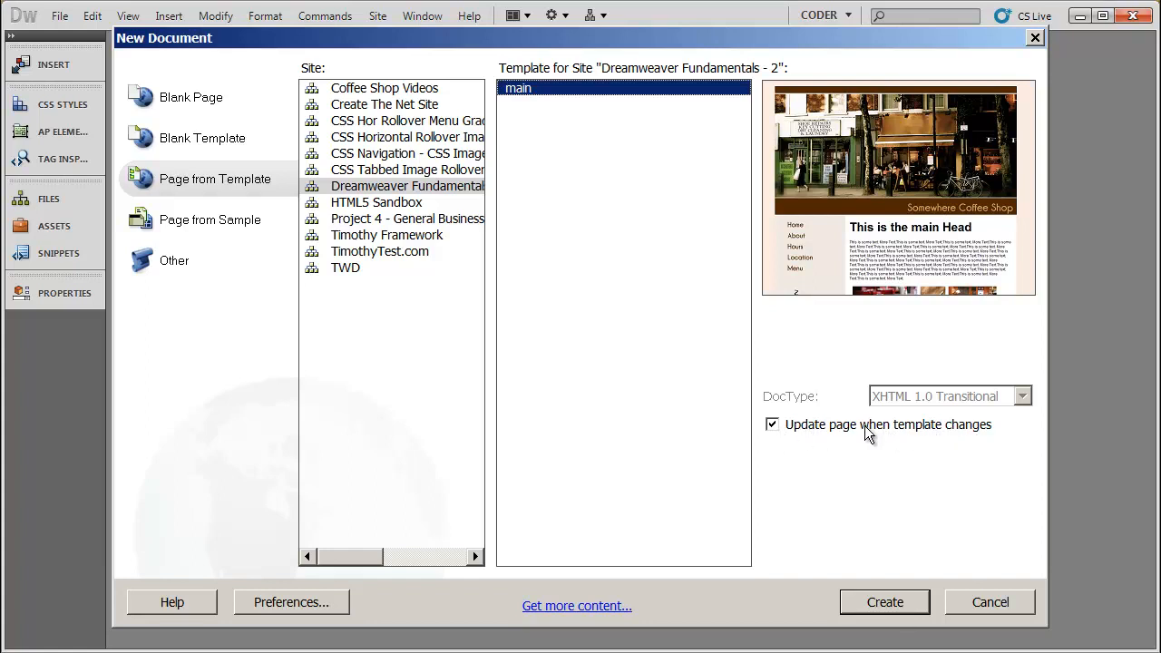
{"action": "mouse_move", "coordinate": [874, 437]}
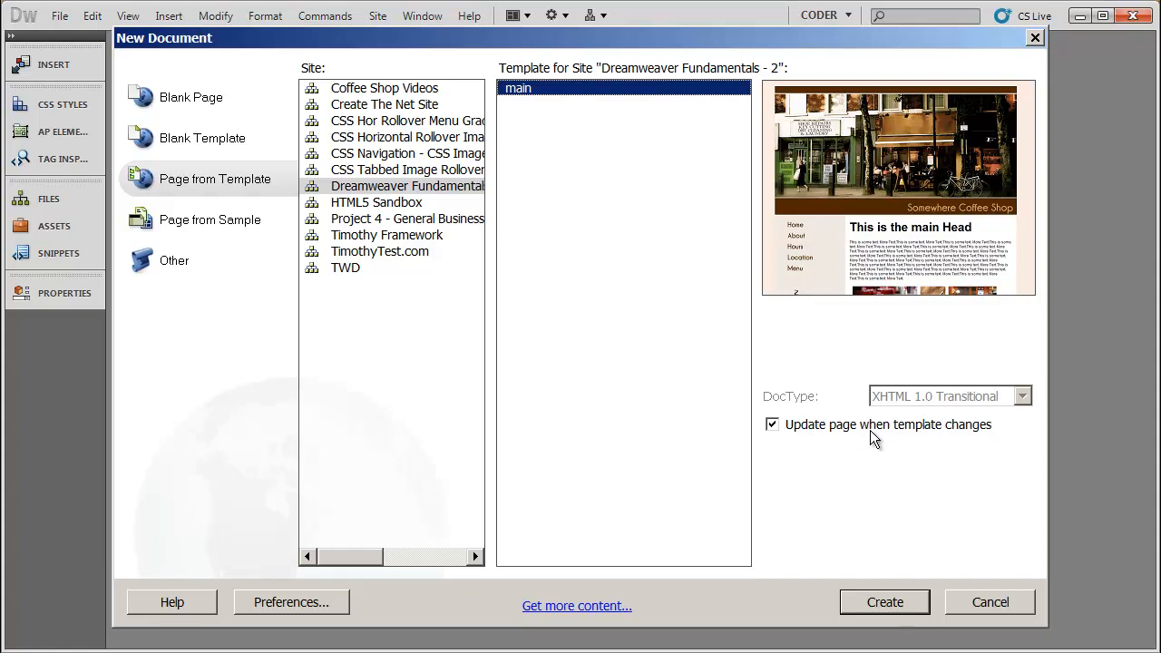
{"action": "mouse_move", "coordinate": [886, 603]}
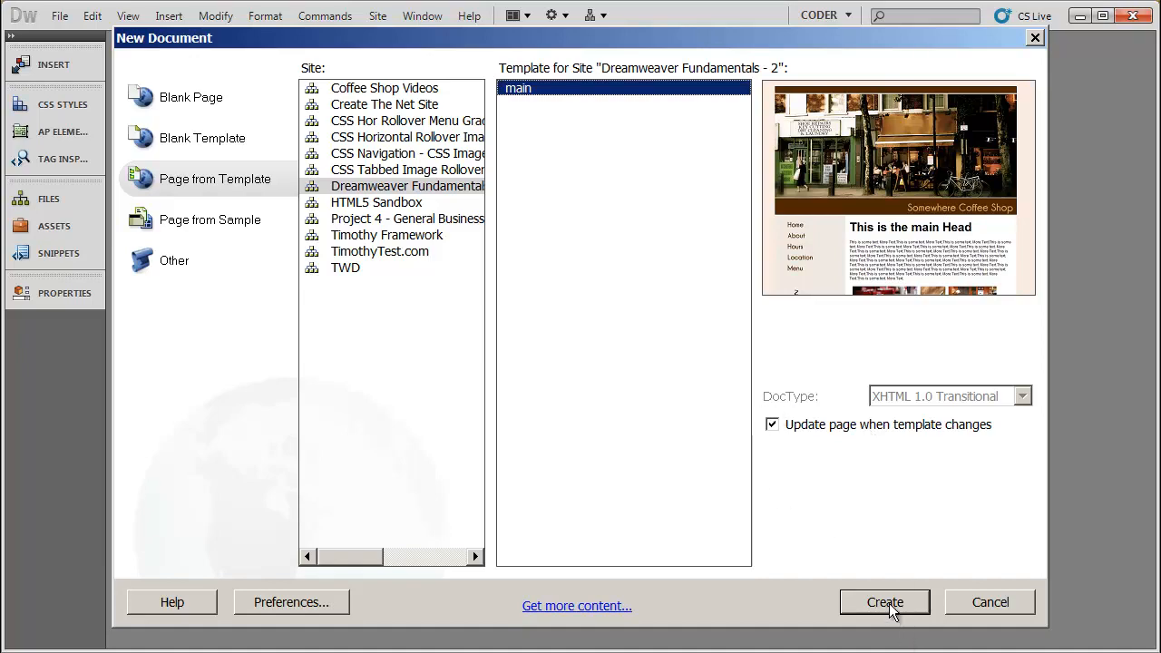
- Create the page, retitle the heading to a welcome Home Page title, and save it as index.html
{"action": "left_click", "coordinate": [886, 603]}
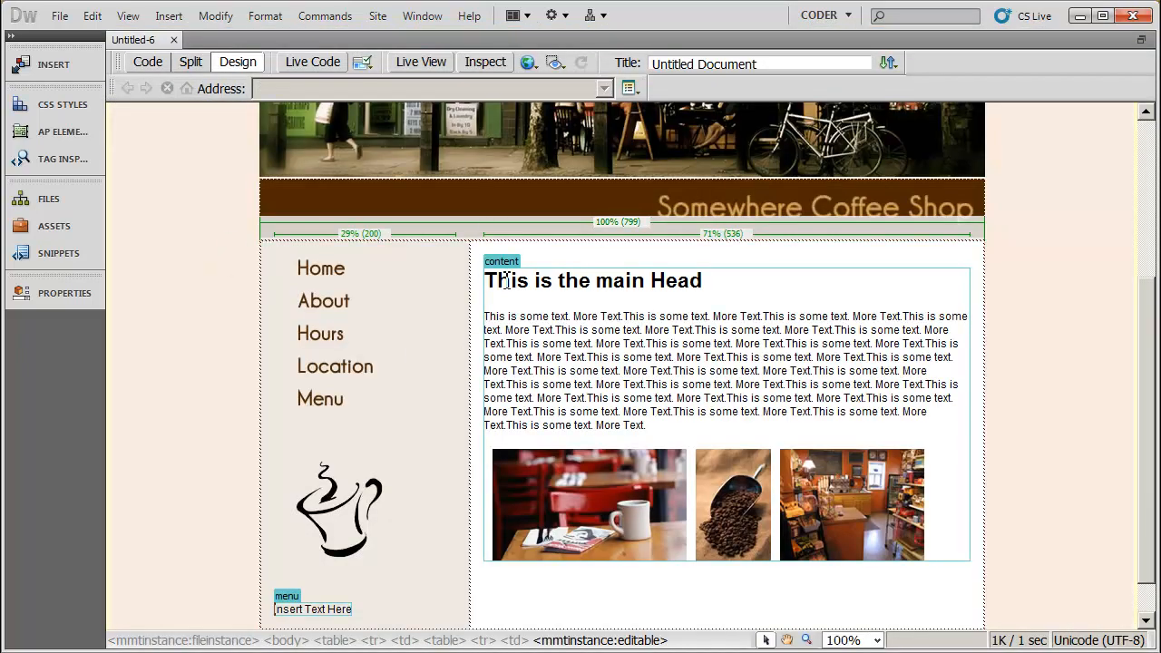
{"action": "triple_click", "coordinate": [591, 280]}
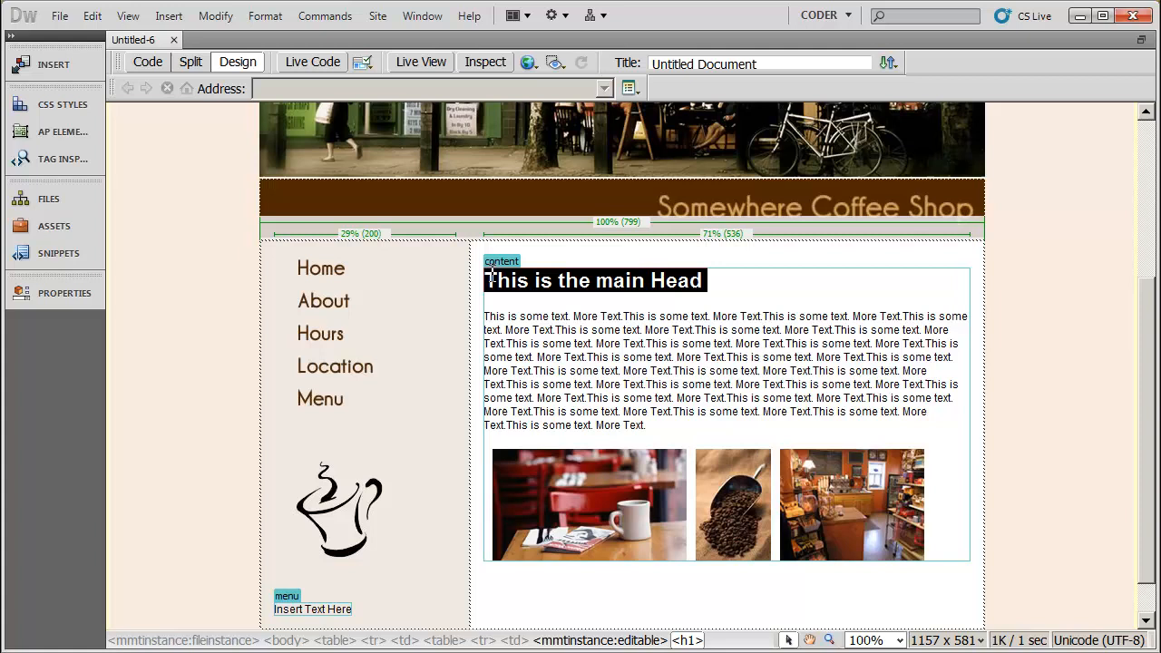
{"action": "type", "text": "Well"}
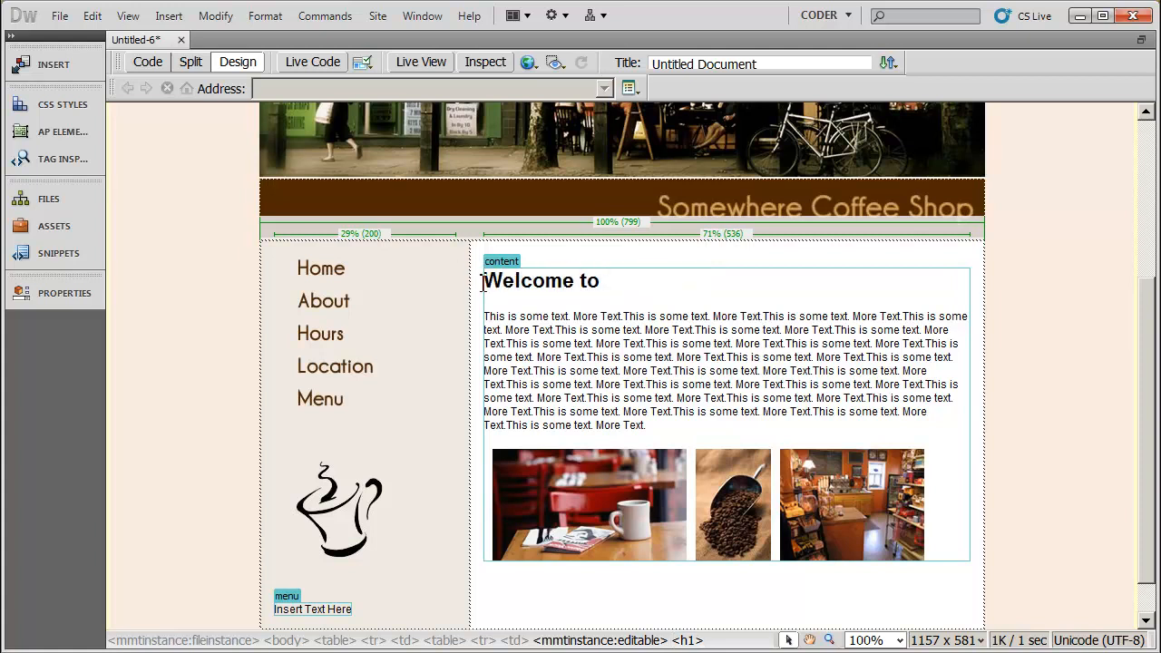
{"action": "type", "text": "Home Page"}
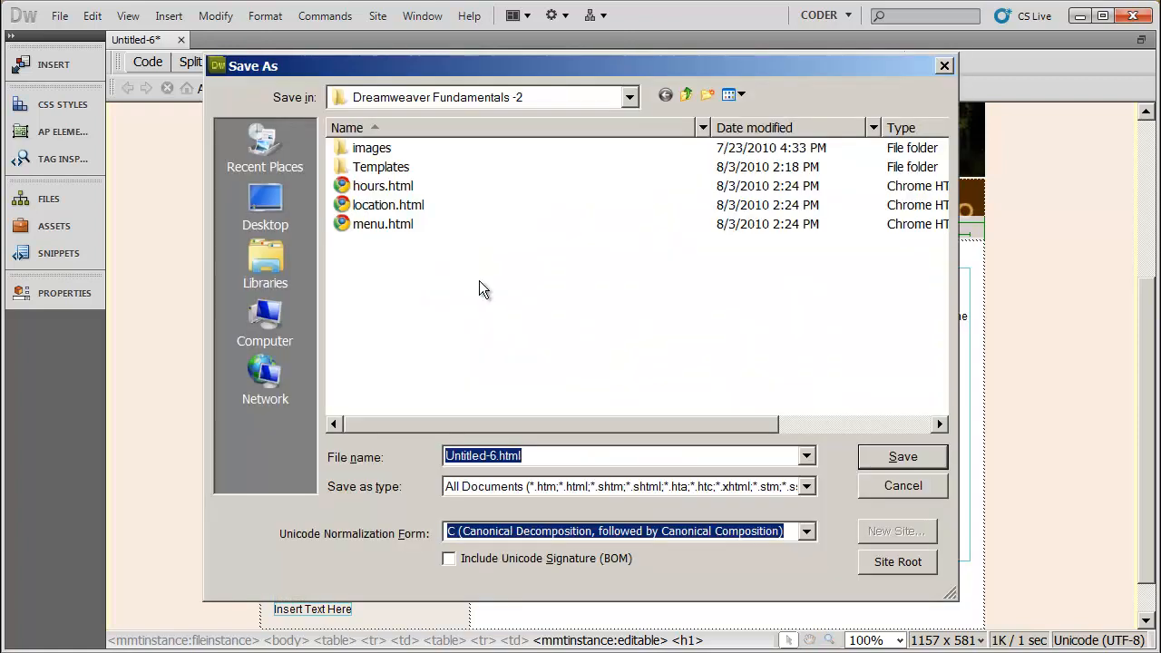
{"action": "type", "text": "ind"}
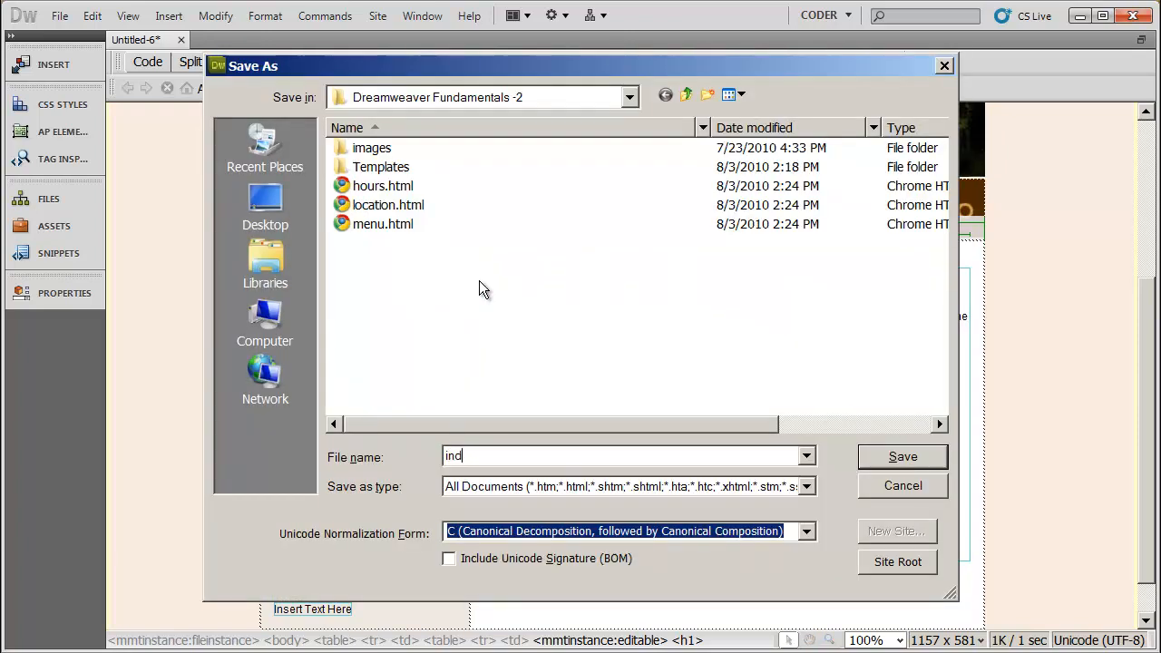
{"action": "left_click", "coordinate": [902, 458]}
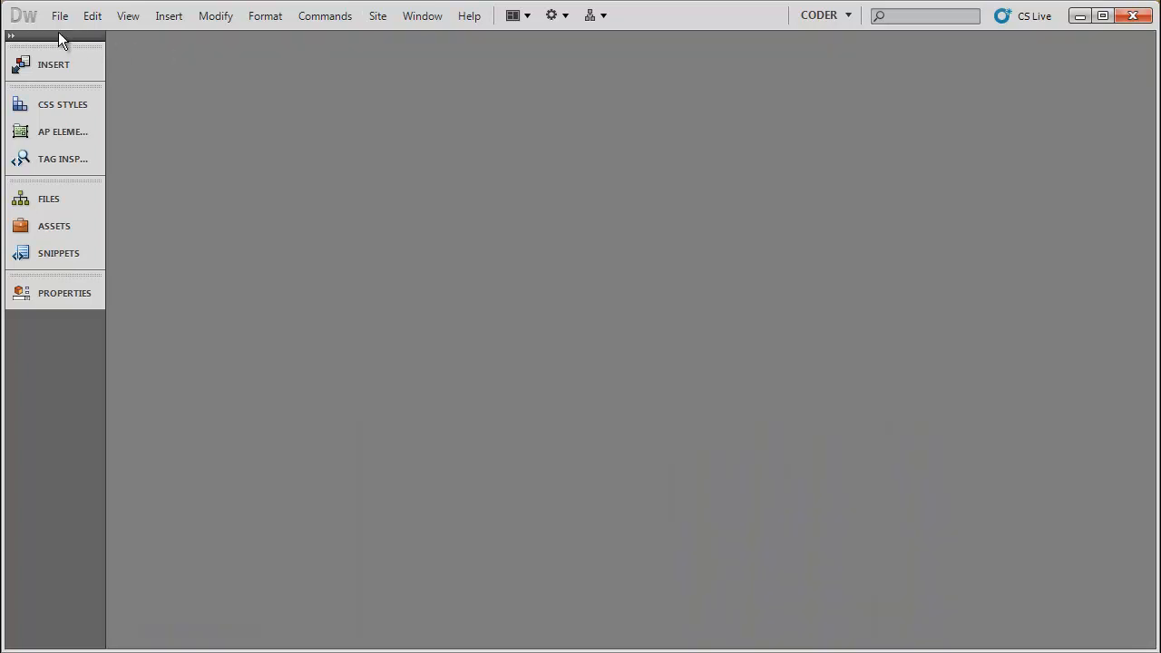
- Create a second page from the site's main template via File > New
{"action": "left_click", "coordinate": [59, 14]}
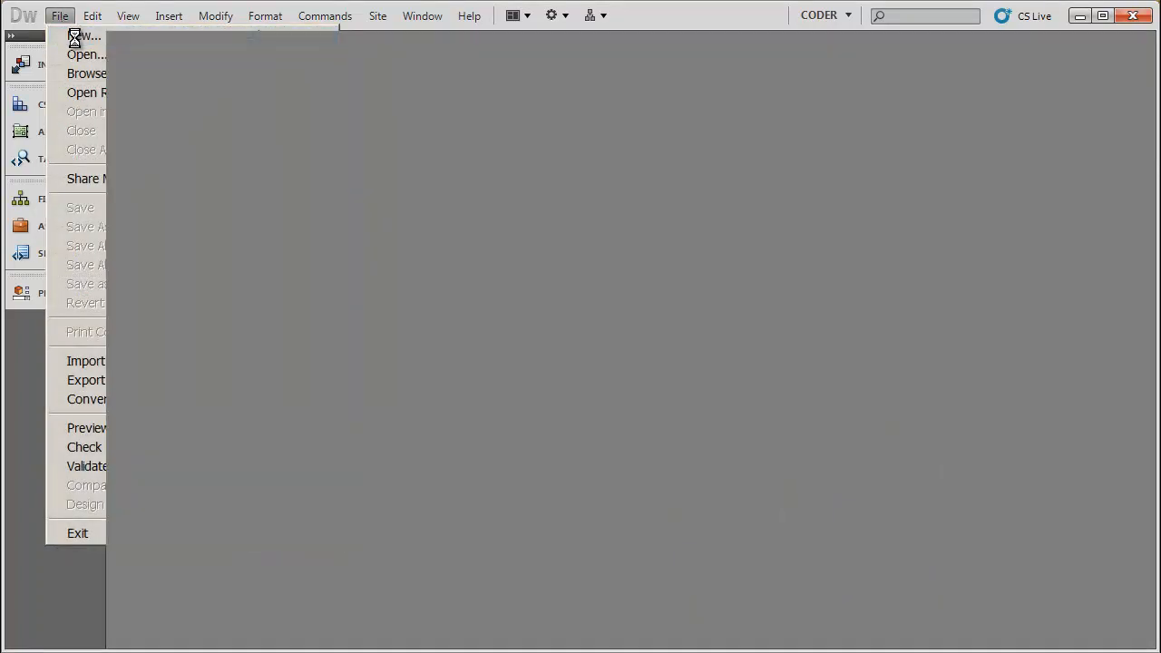
{"action": "left_click", "coordinate": [83, 36]}
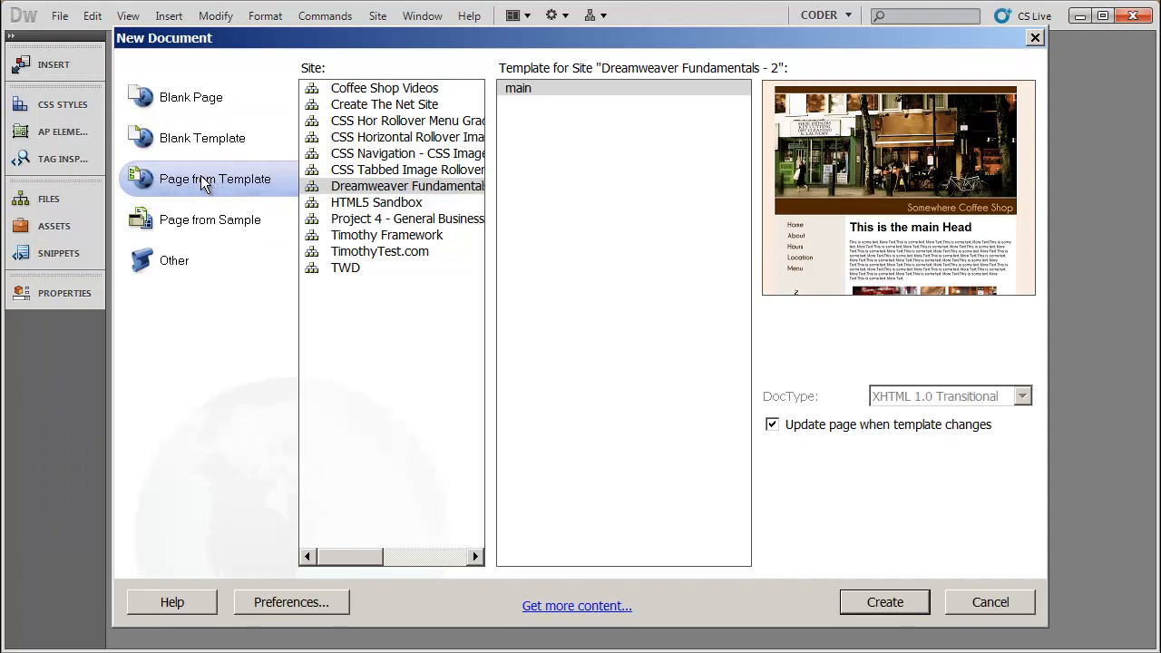
{"action": "left_click", "coordinate": [407, 185]}
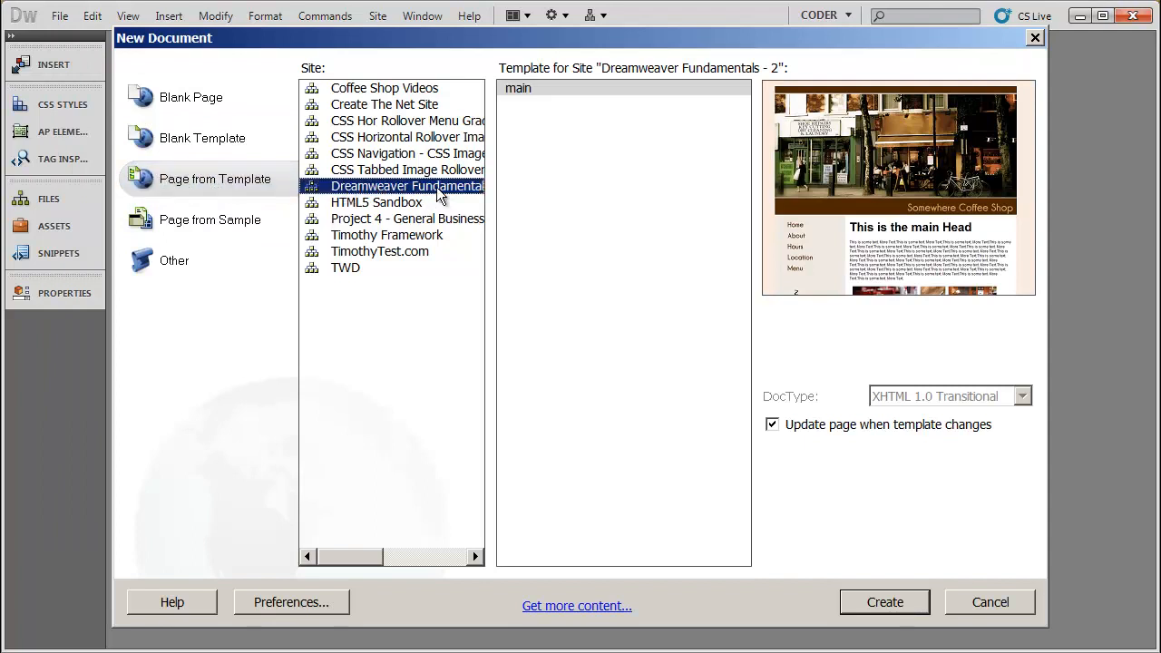
{"action": "left_click", "coordinate": [519, 87]}
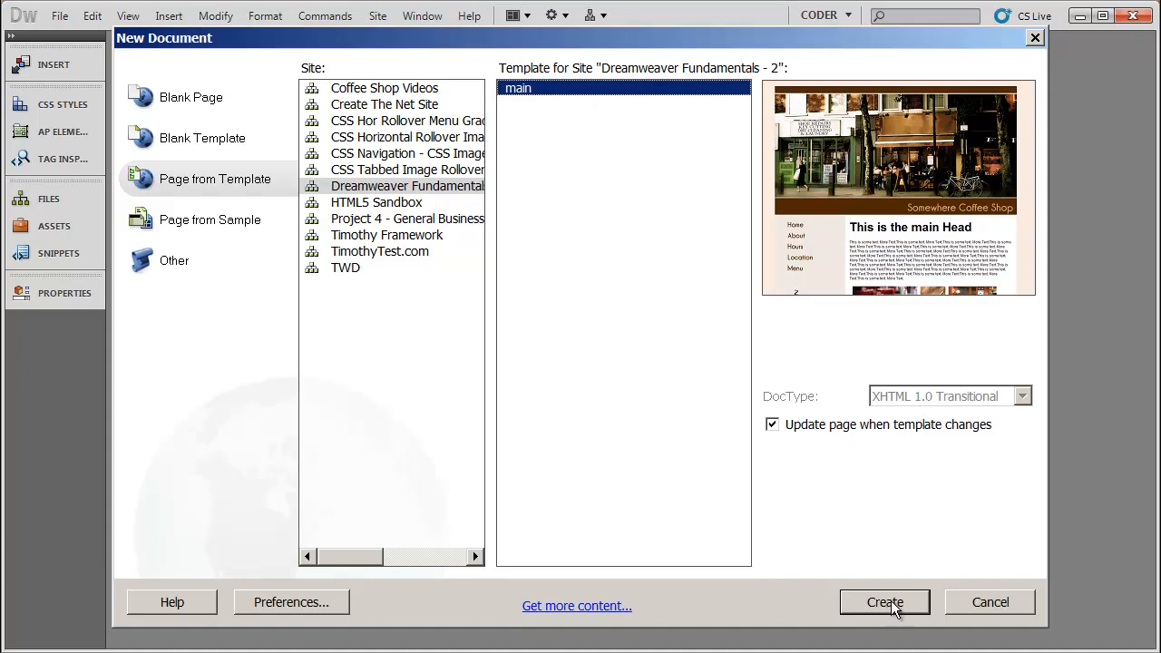
{"action": "left_click", "coordinate": [885, 602]}
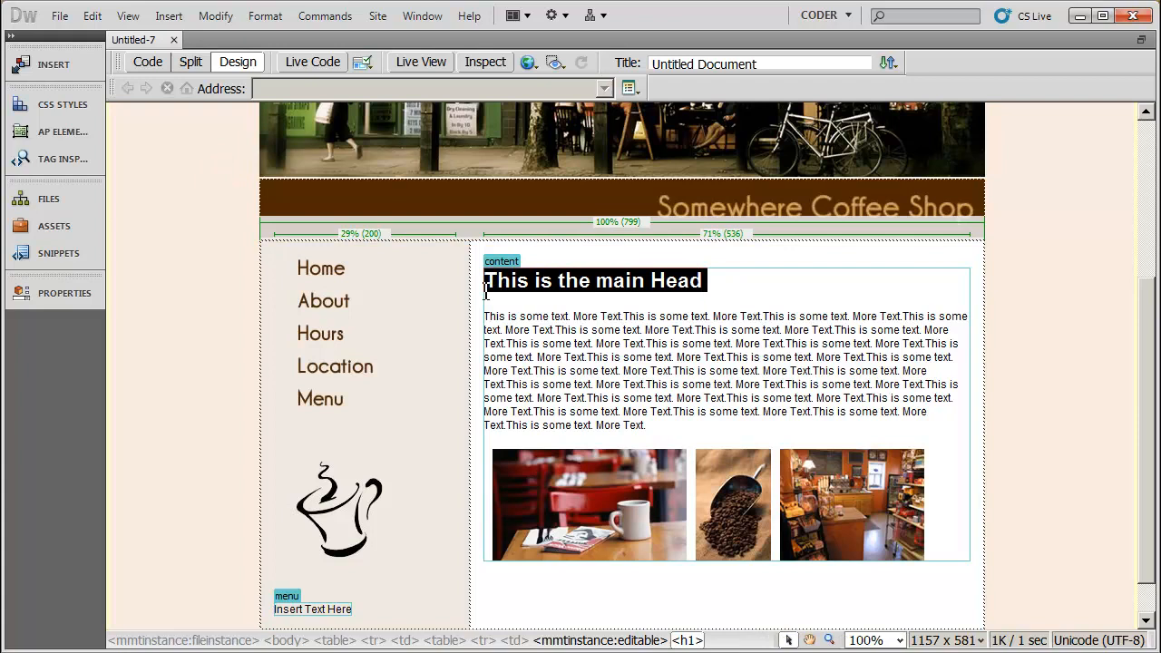
- Change the heading to About and save the page as about.html
{"action": "type", "text": "About"}
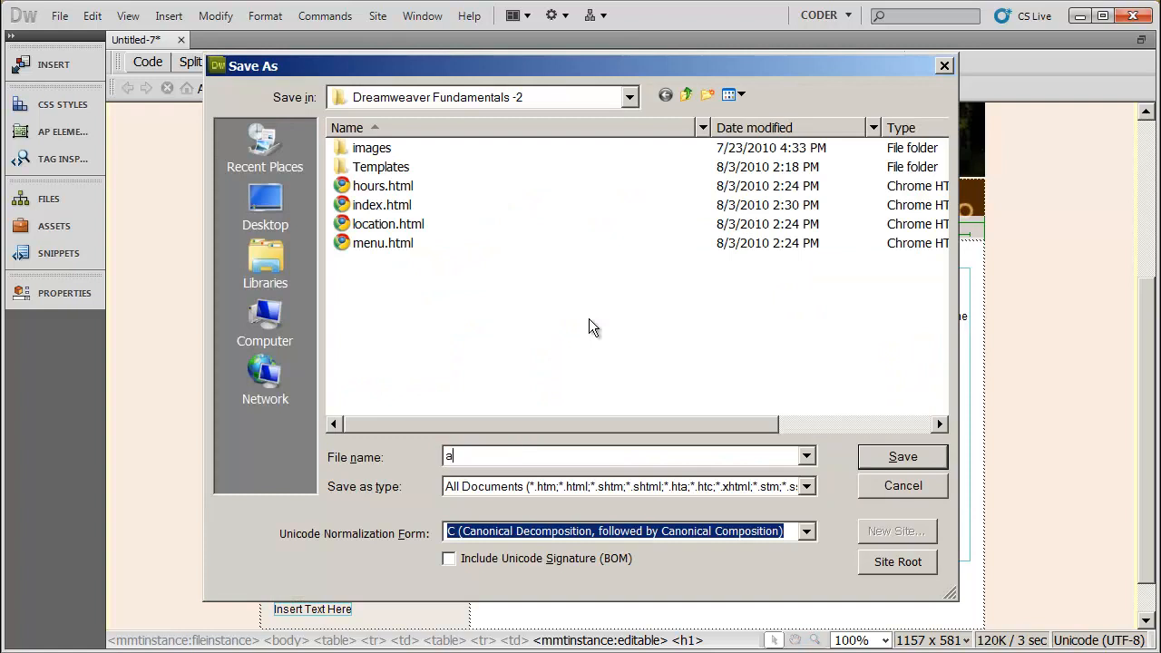
{"action": "type", "text": "bout.html"}
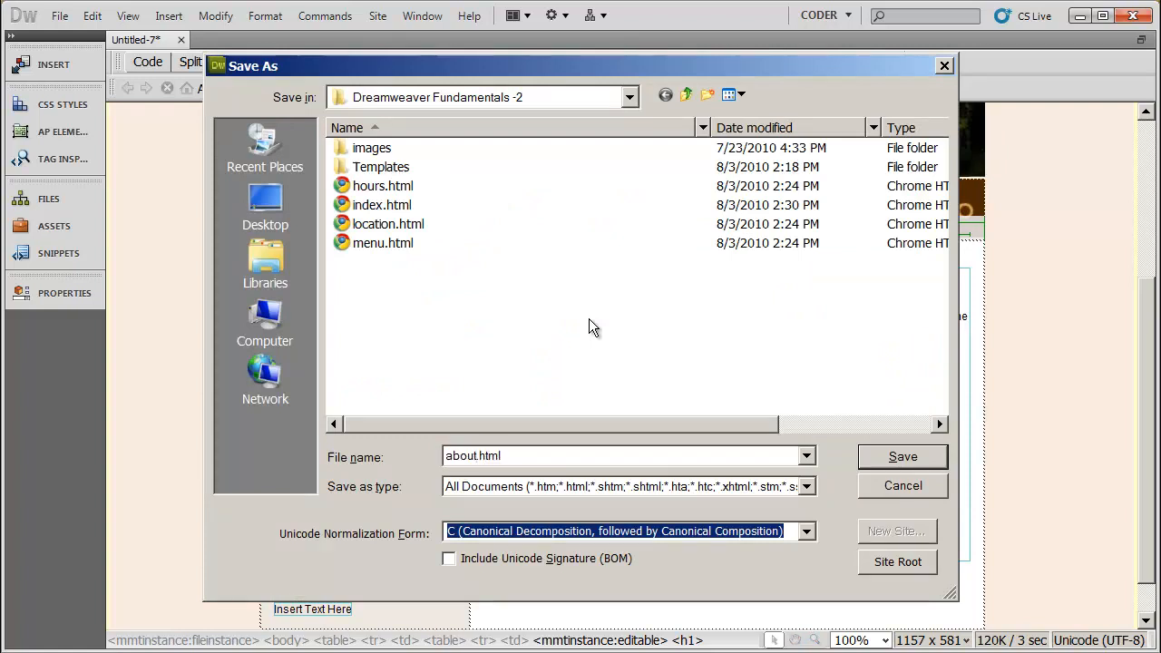
{"action": "mouse_move", "coordinate": [381, 203]}
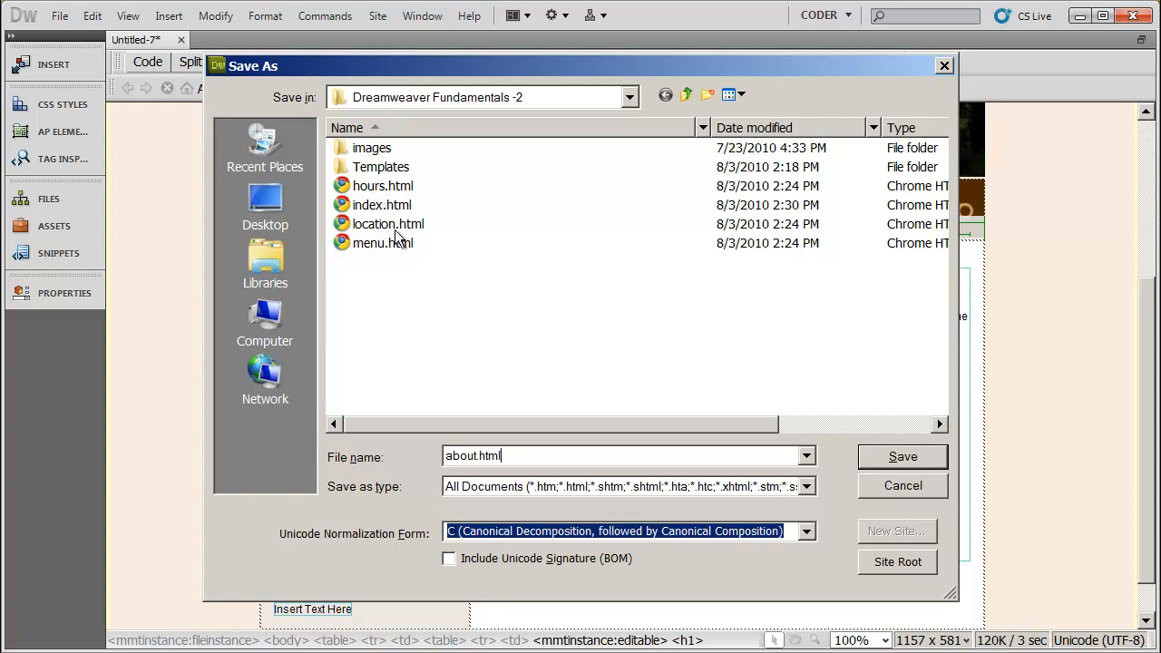
{"action": "mouse_move", "coordinate": [530, 305]}
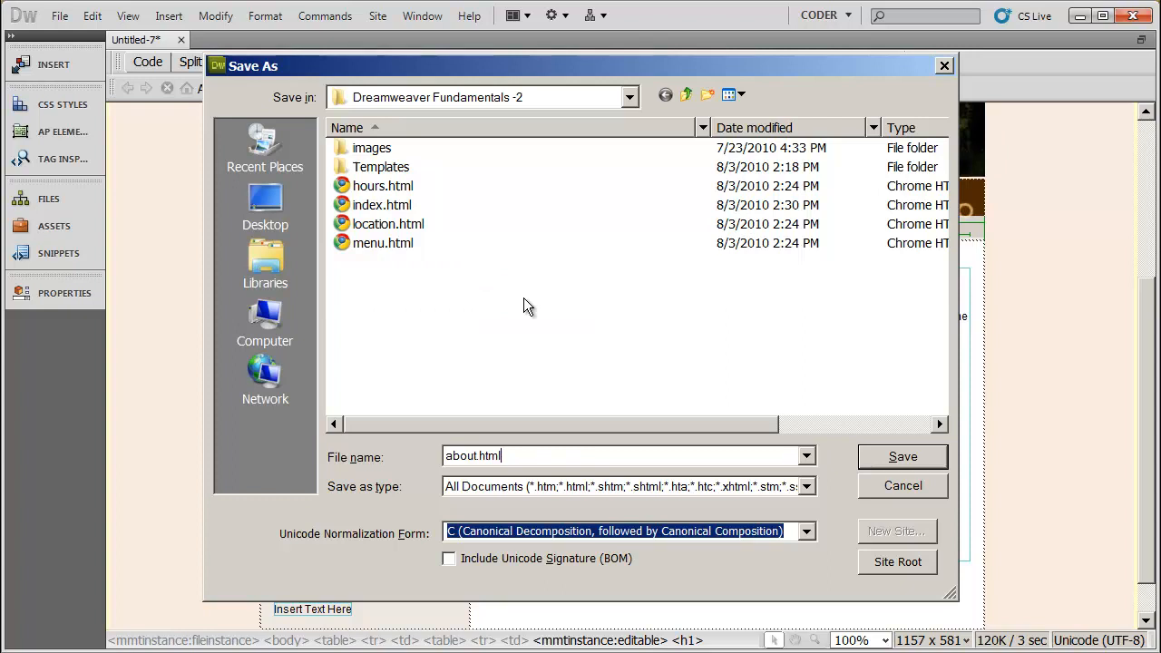
{"action": "mouse_move", "coordinate": [1016, 385]}
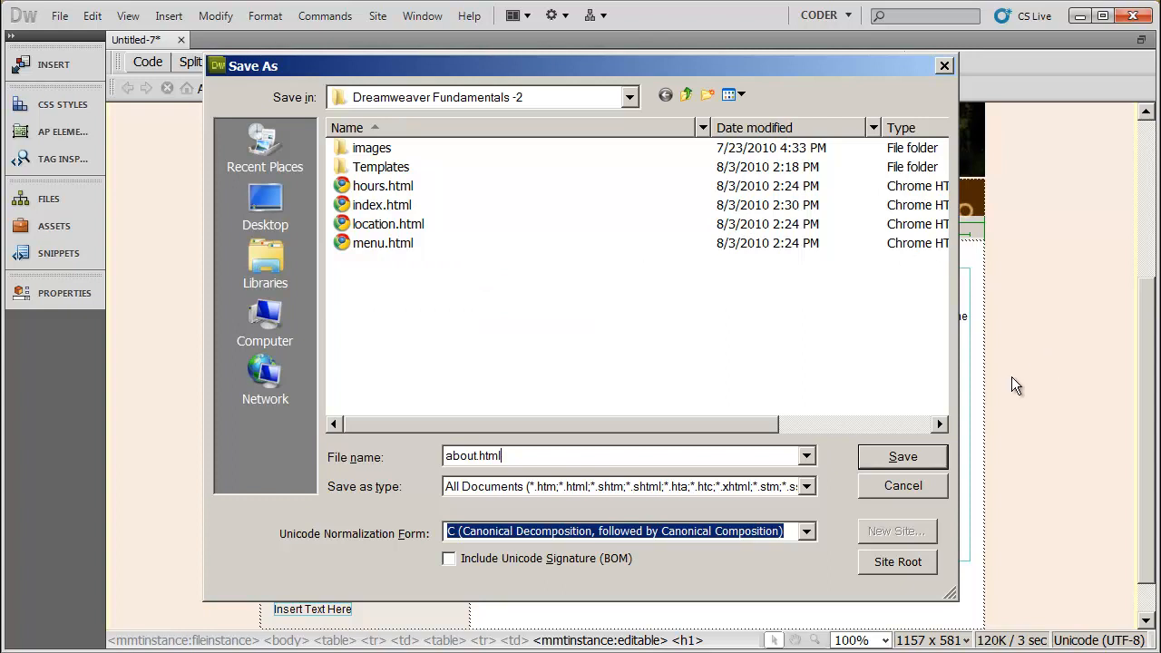
{"action": "left_click", "coordinate": [901, 457]}
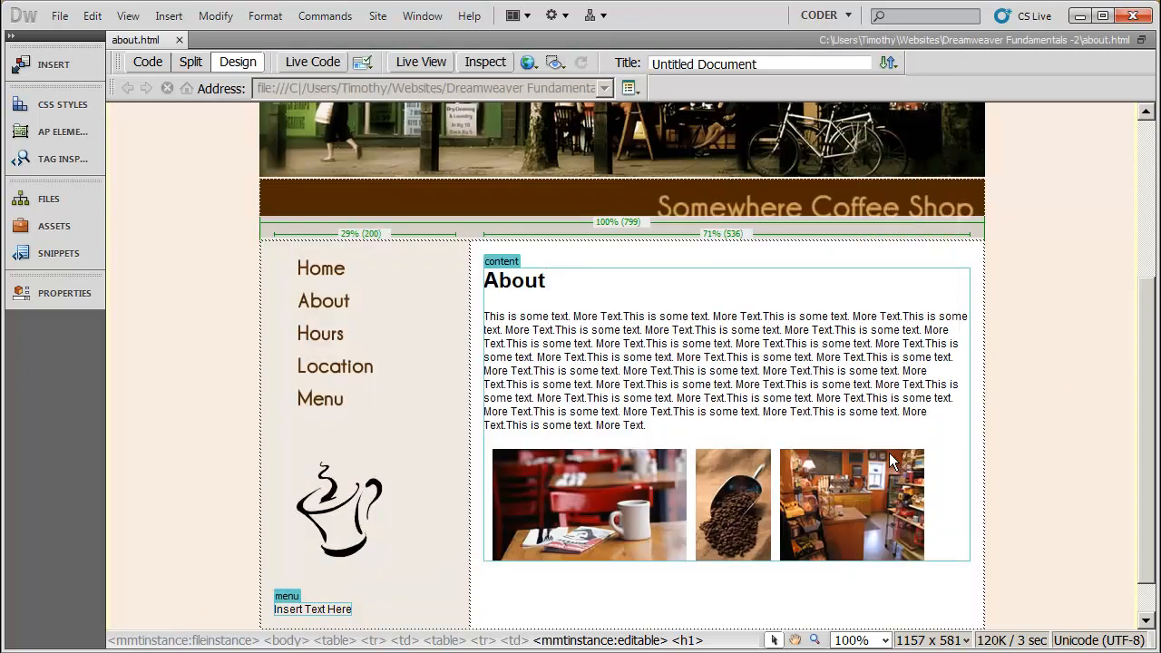
{"action": "left_click", "coordinate": [544, 279]}
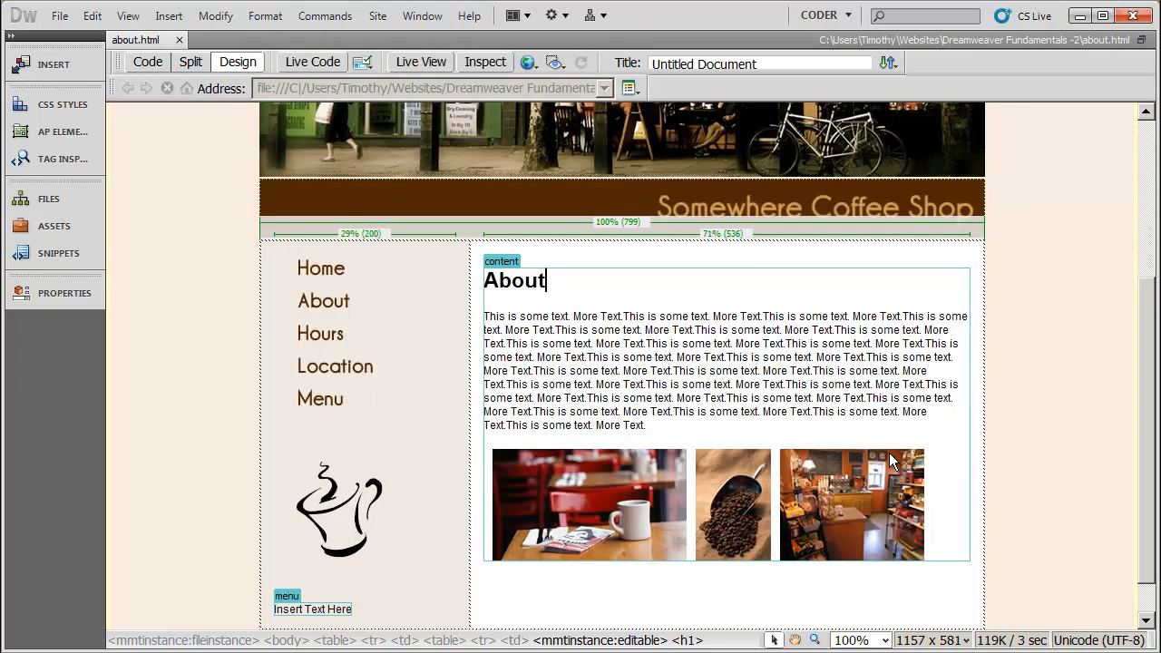
{"action": "mouse_move", "coordinate": [632, 328]}
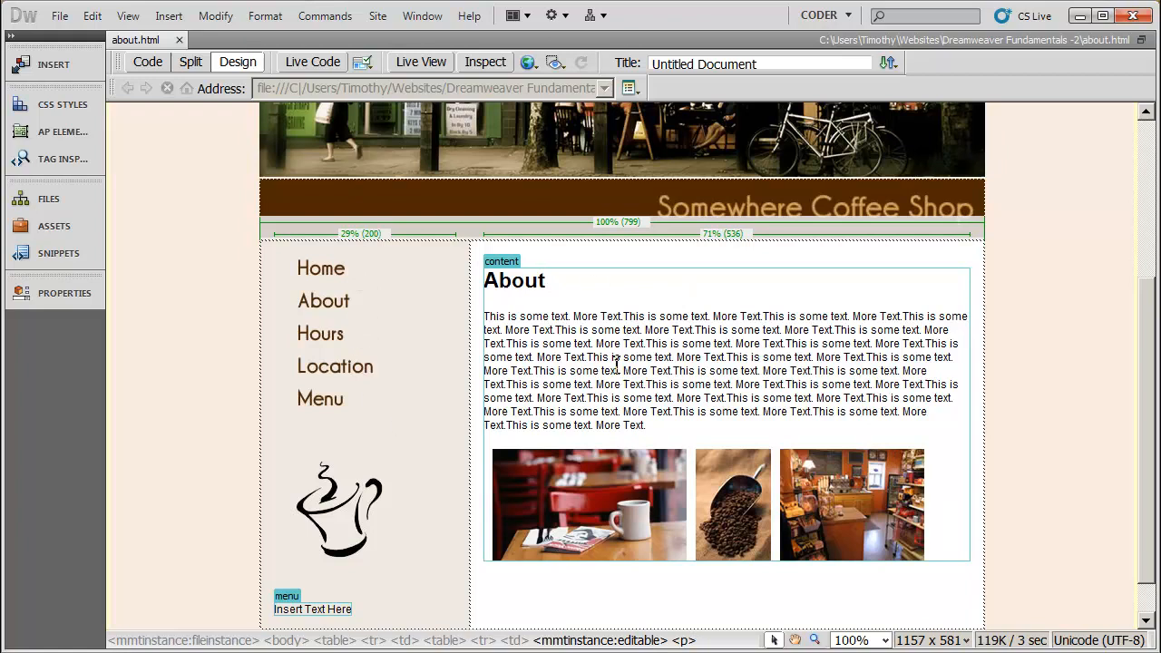
- Close about.html and bring up index.html from the Files panel in Live View
{"action": "left_click", "coordinate": [178, 39]}
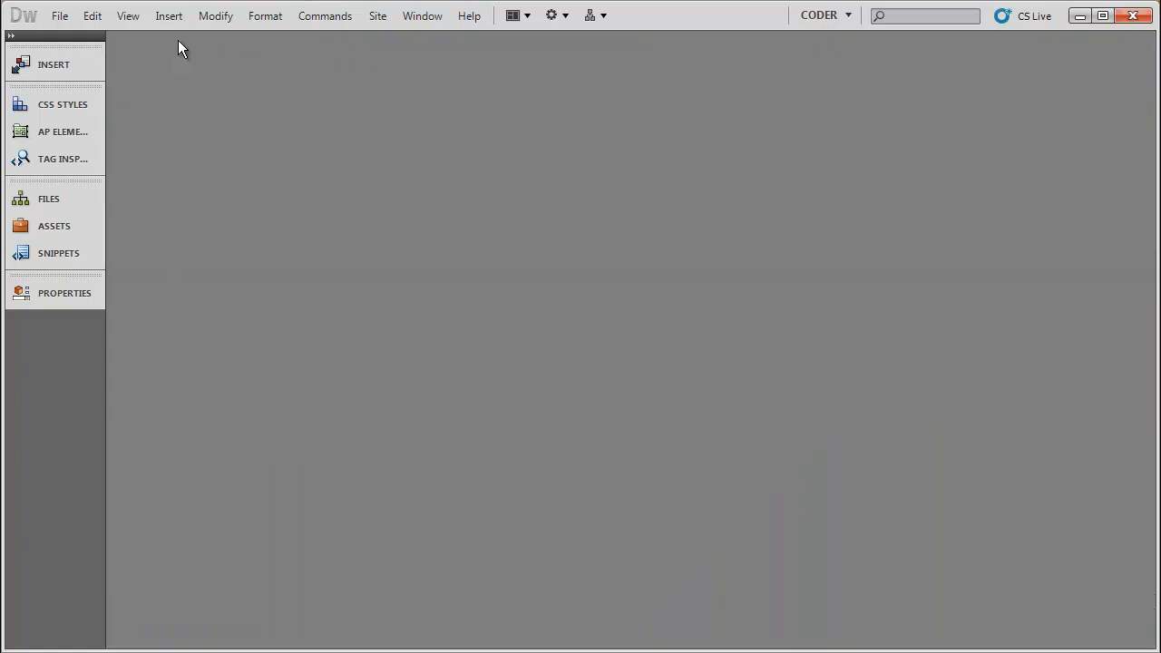
{"action": "left_click", "coordinate": [49, 197]}
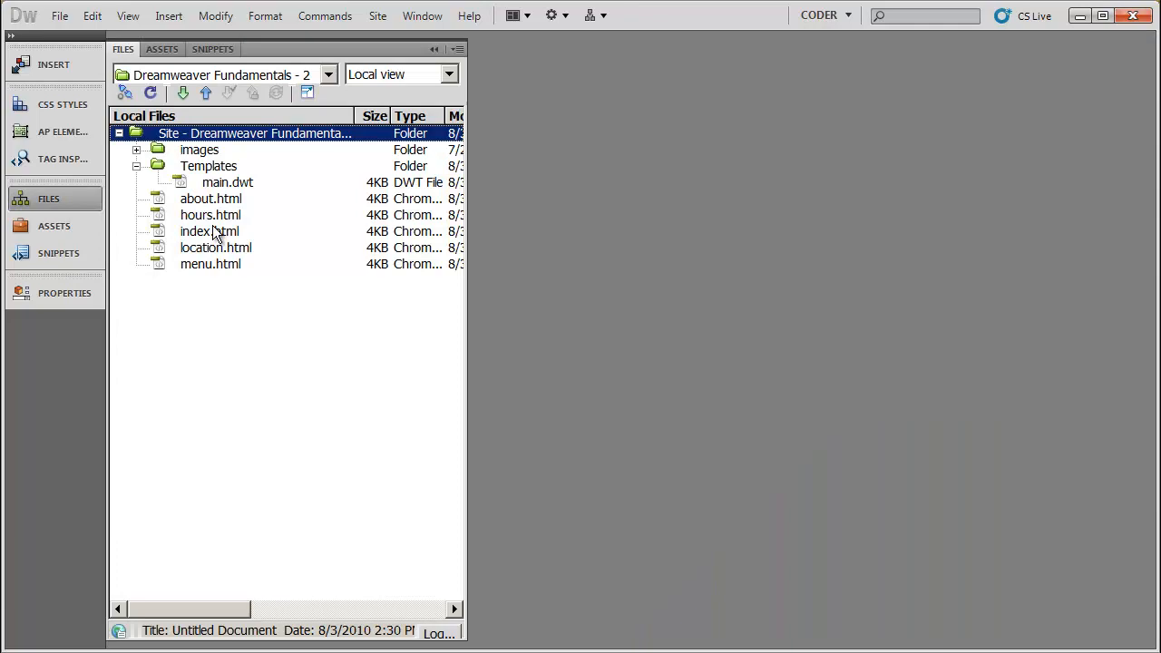
{"action": "double_click", "coordinate": [210, 231]}
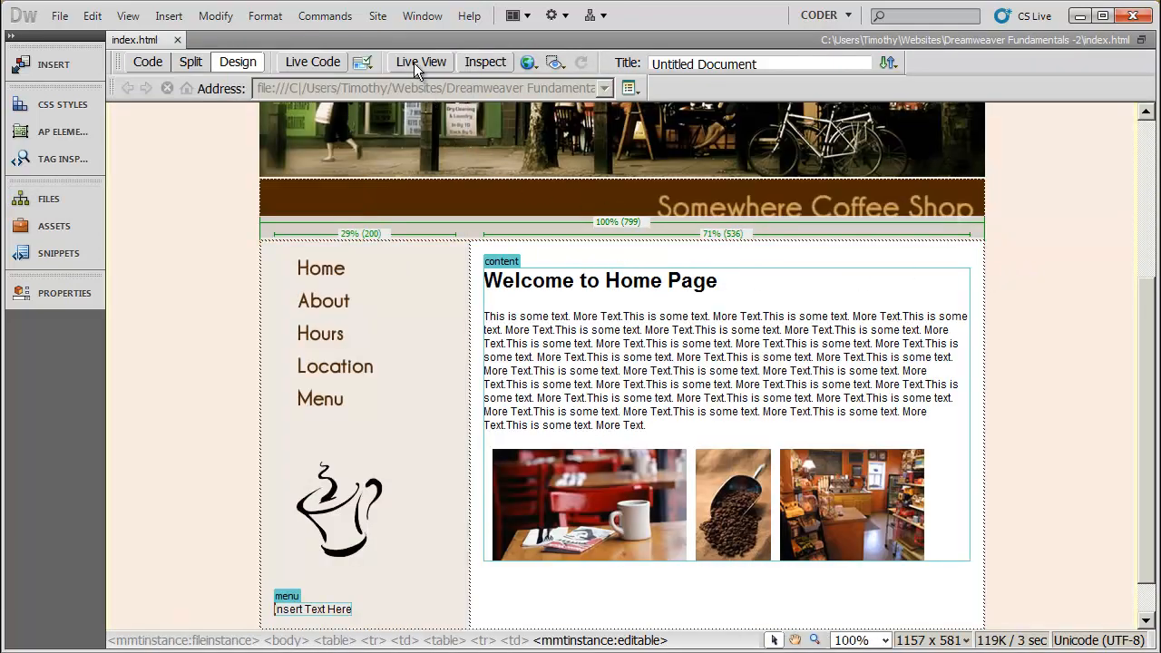
{"action": "left_click", "coordinate": [421, 62]}
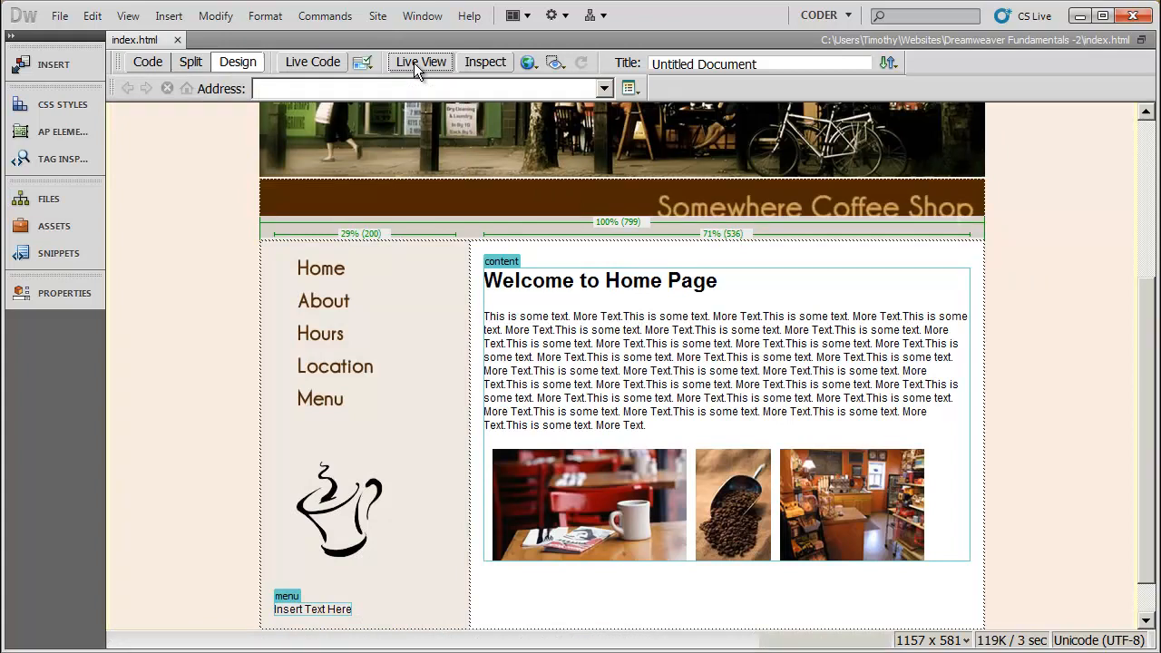
{"action": "left_click", "coordinate": [421, 61]}
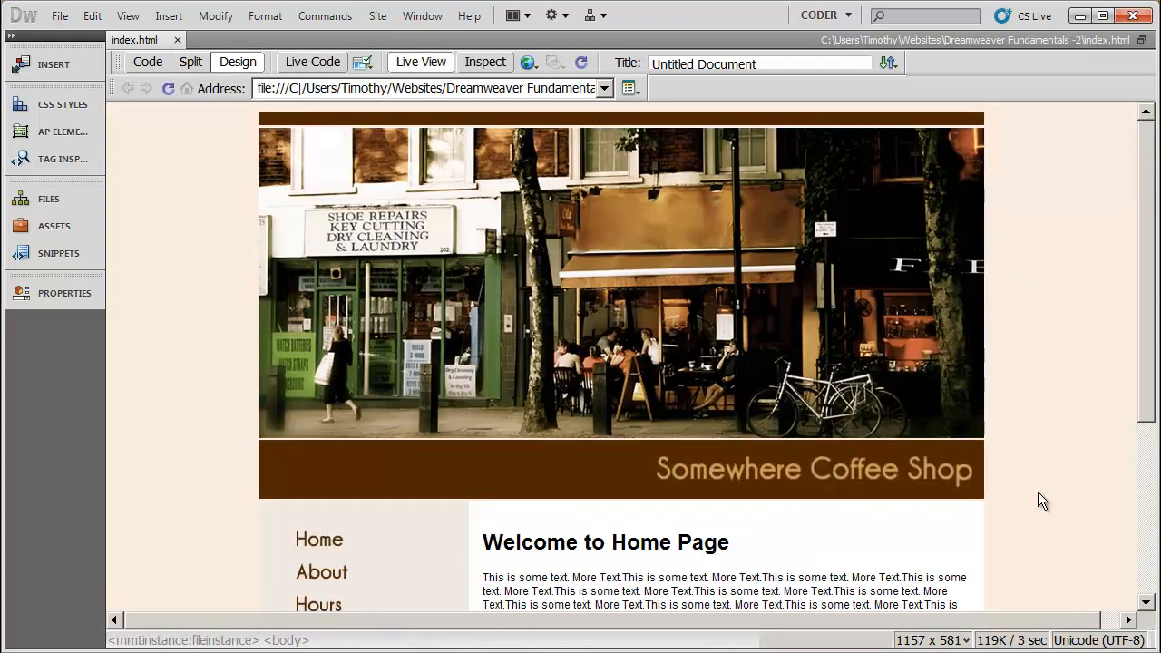
{"action": "scroll", "scroll_direction": "down", "scroll_amount": 3}
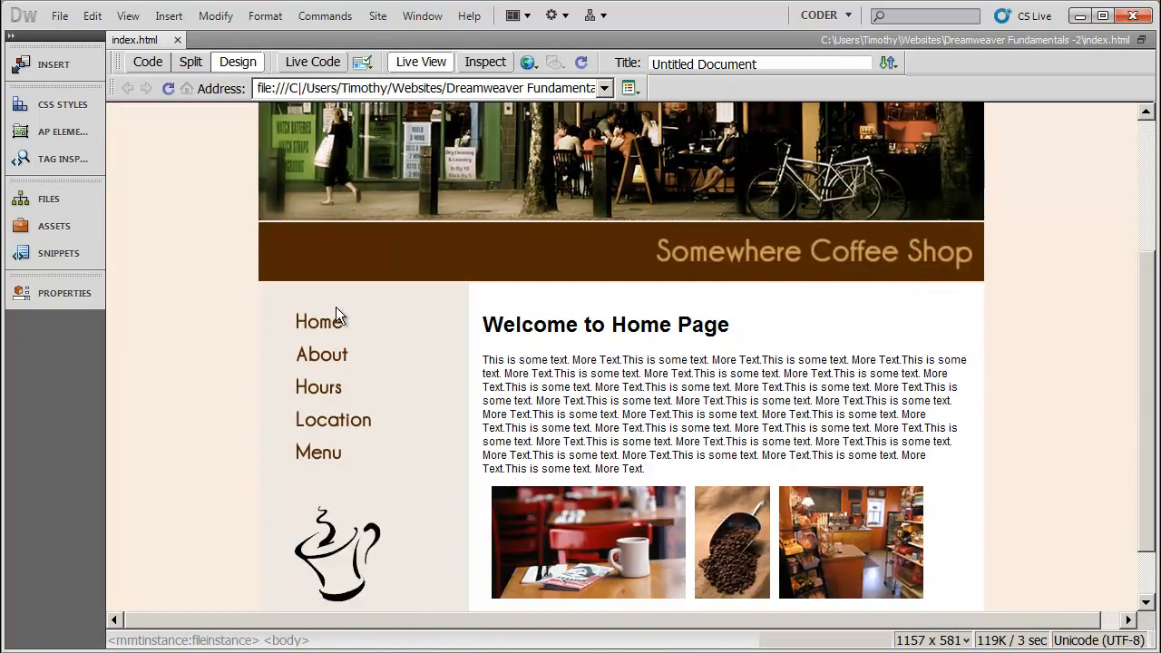
{"action": "mouse_move", "coordinate": [363, 323]}
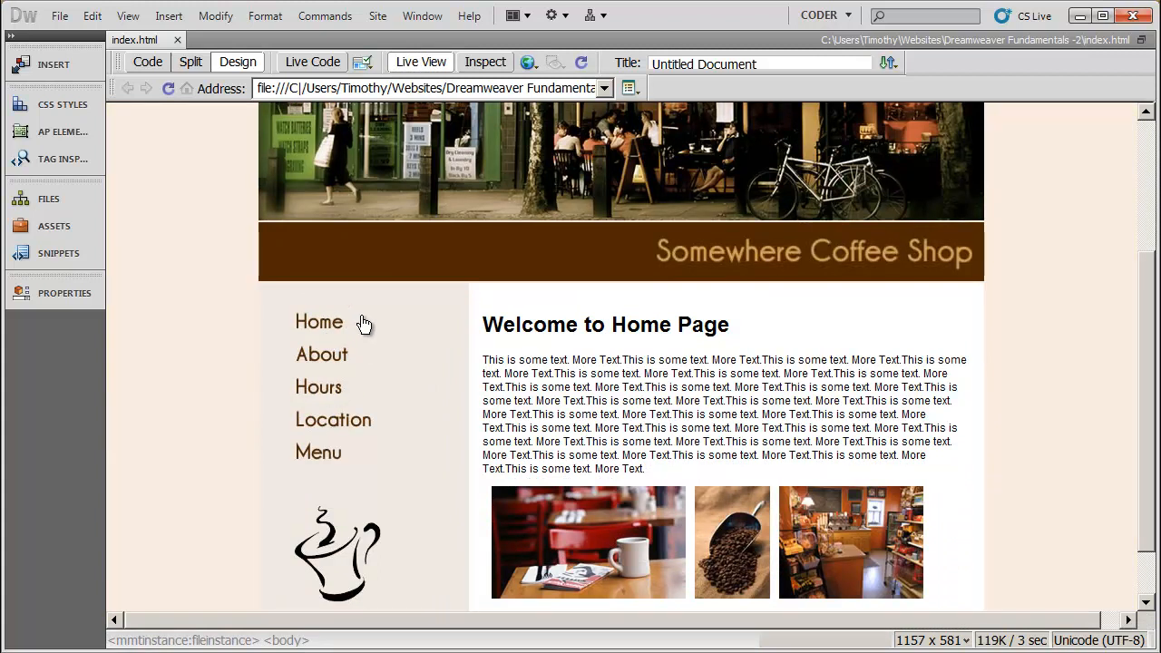
- Test the Home, About and Location navigation links in the live preview
{"action": "left_click", "coordinate": [319, 323]}
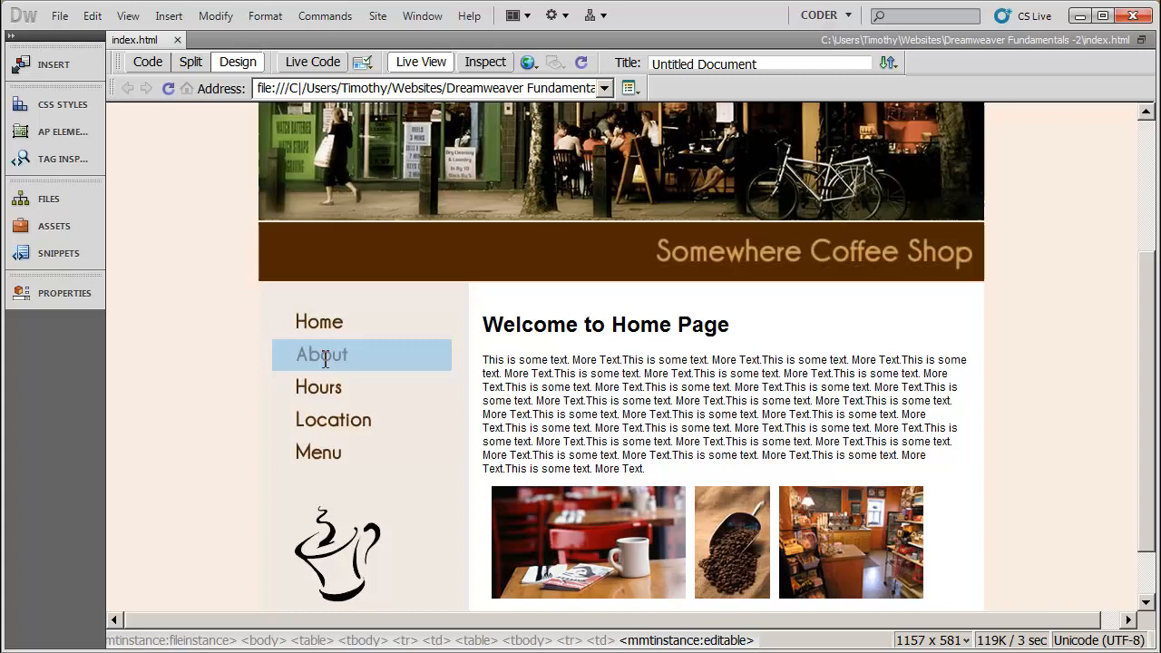
{"action": "left_click", "coordinate": [317, 451]}
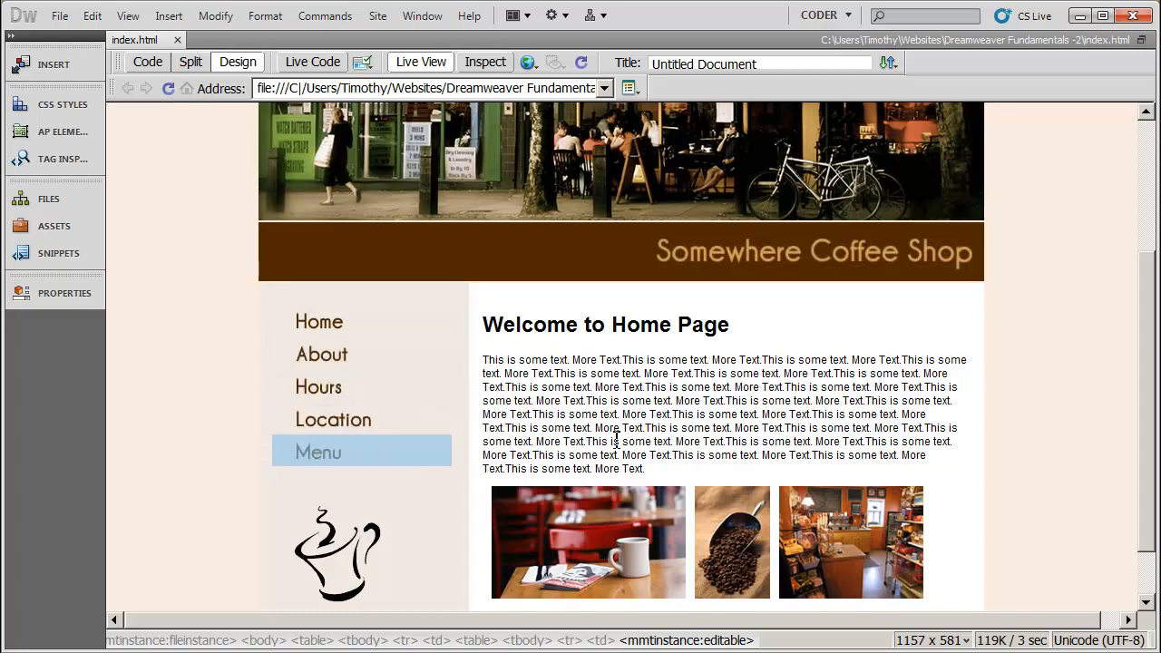
{"action": "left_click", "coordinate": [617, 426]}
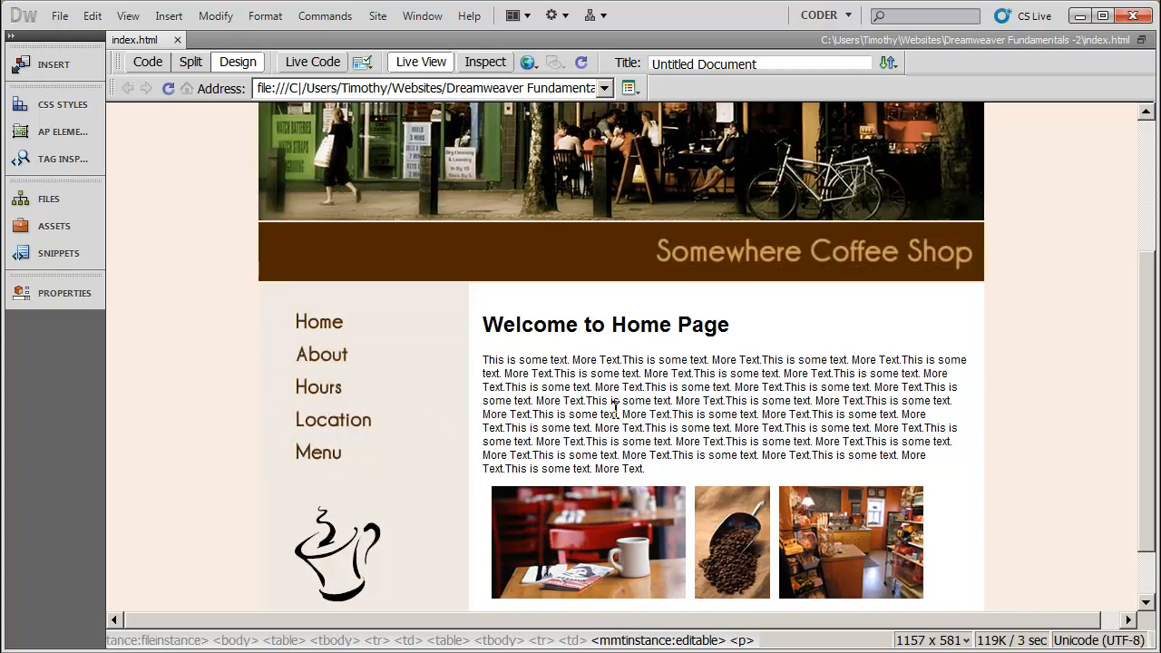
{"action": "mouse_move", "coordinate": [415, 363]}
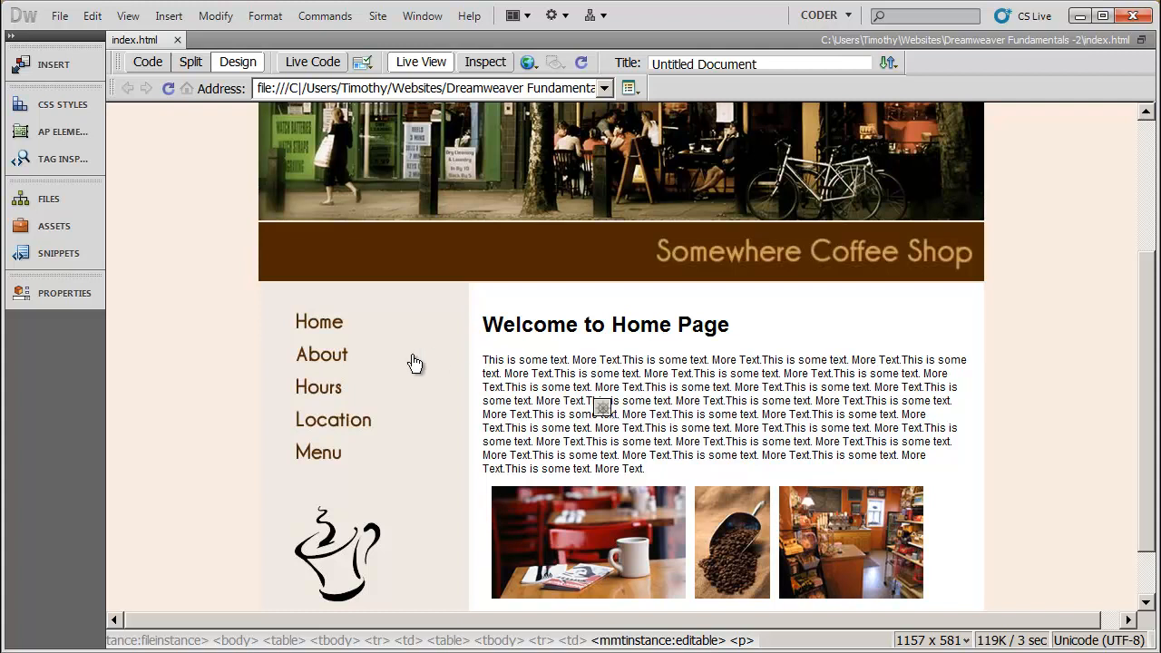
{"action": "mouse_move", "coordinate": [591, 410]}
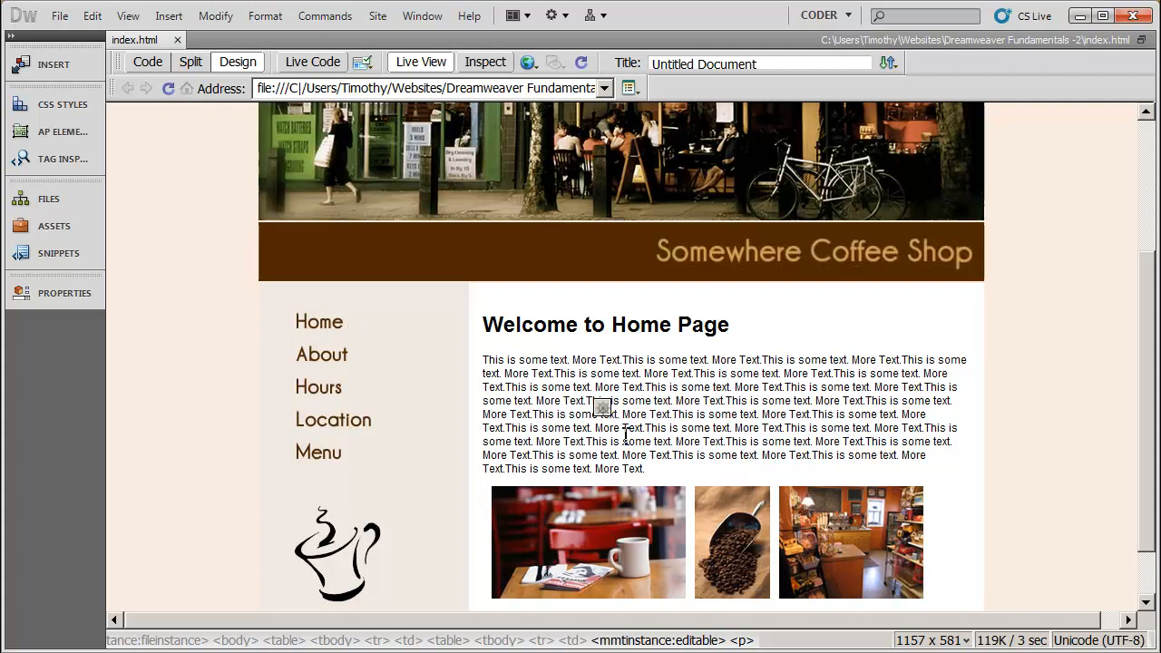
{"action": "mouse_move", "coordinate": [349, 372]}
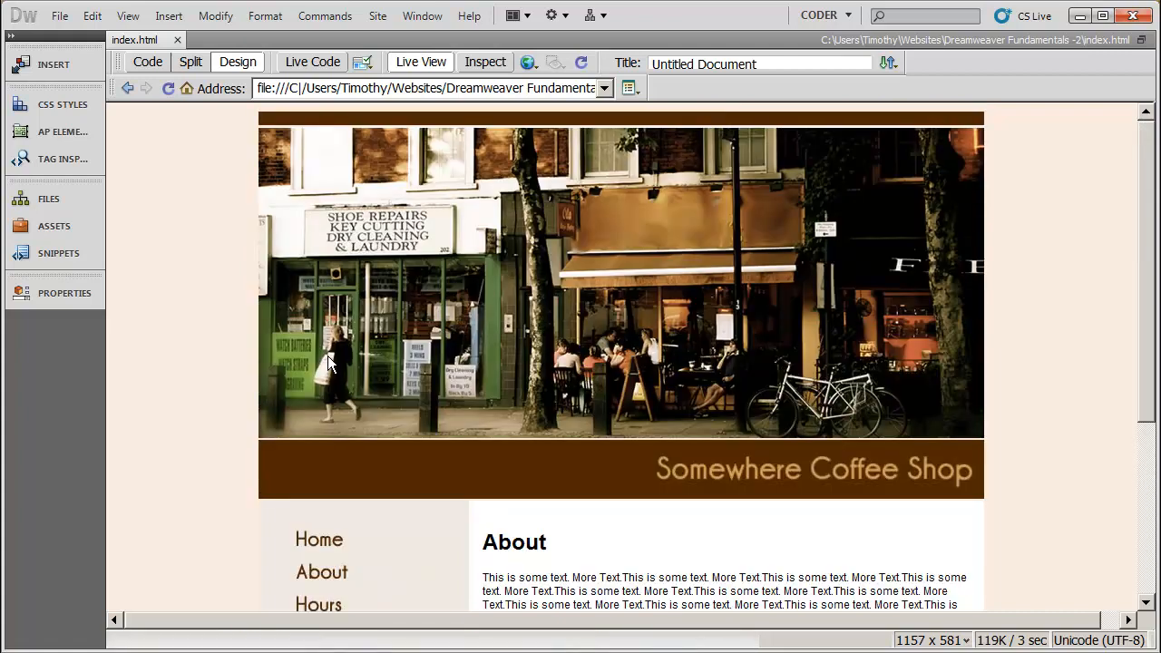
{"action": "scroll", "scroll_direction": "down", "scroll_amount": 3}
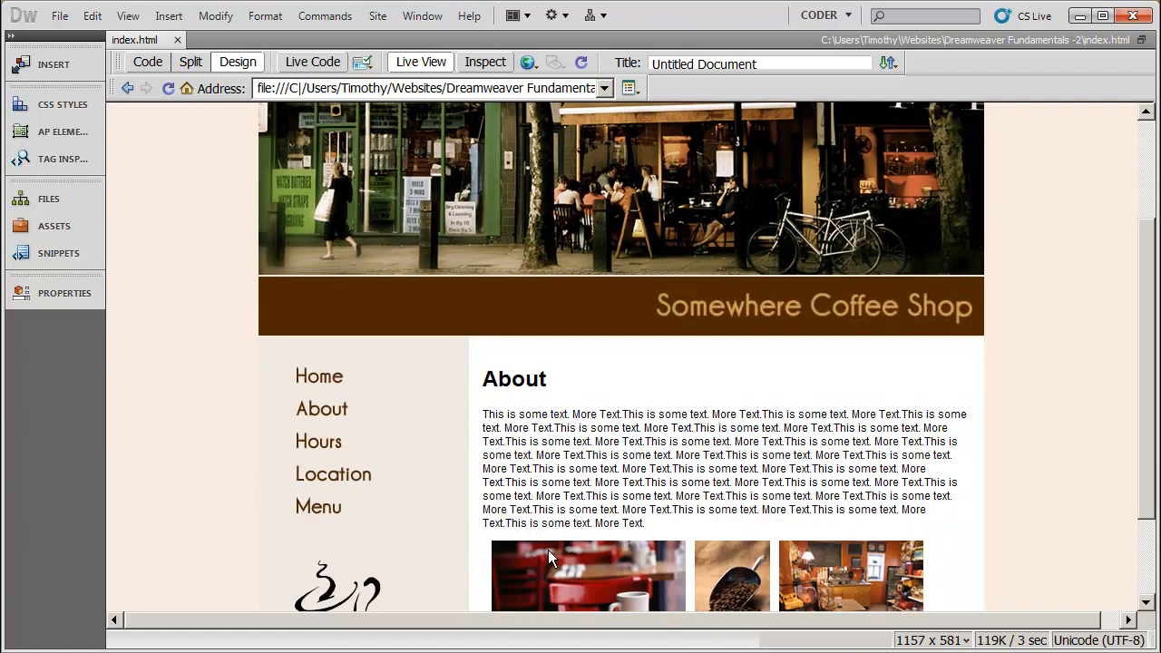
{"action": "scroll", "scroll_direction": "up", "scroll_amount": 3}
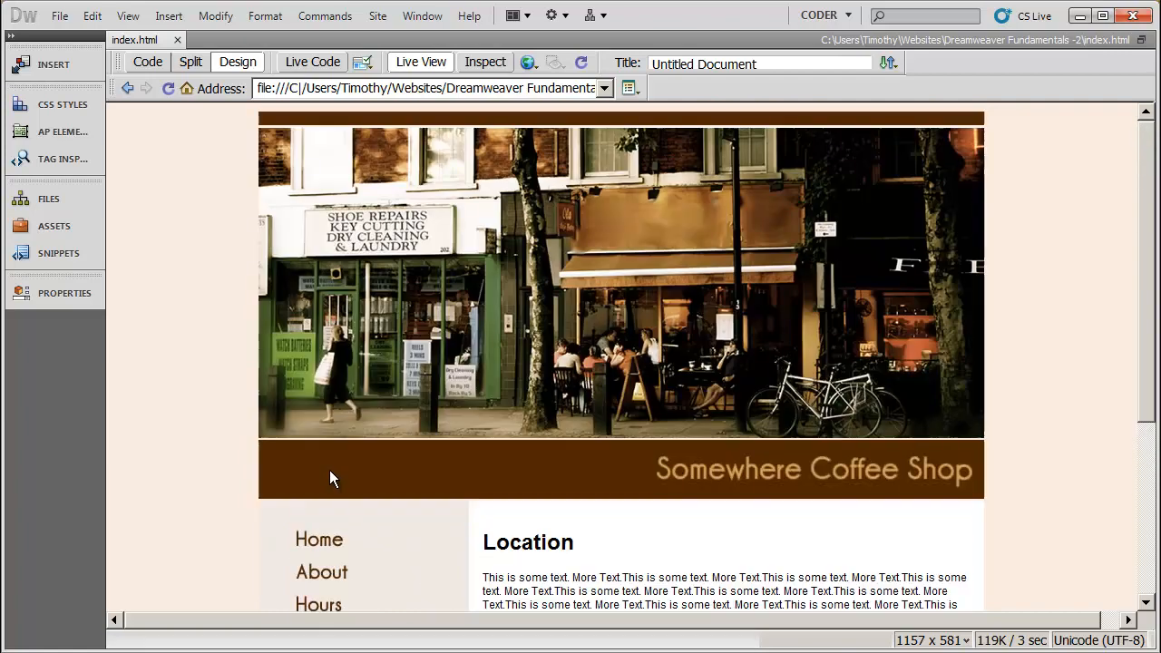
{"action": "scroll", "scroll_direction": "down", "scroll_amount": 3}
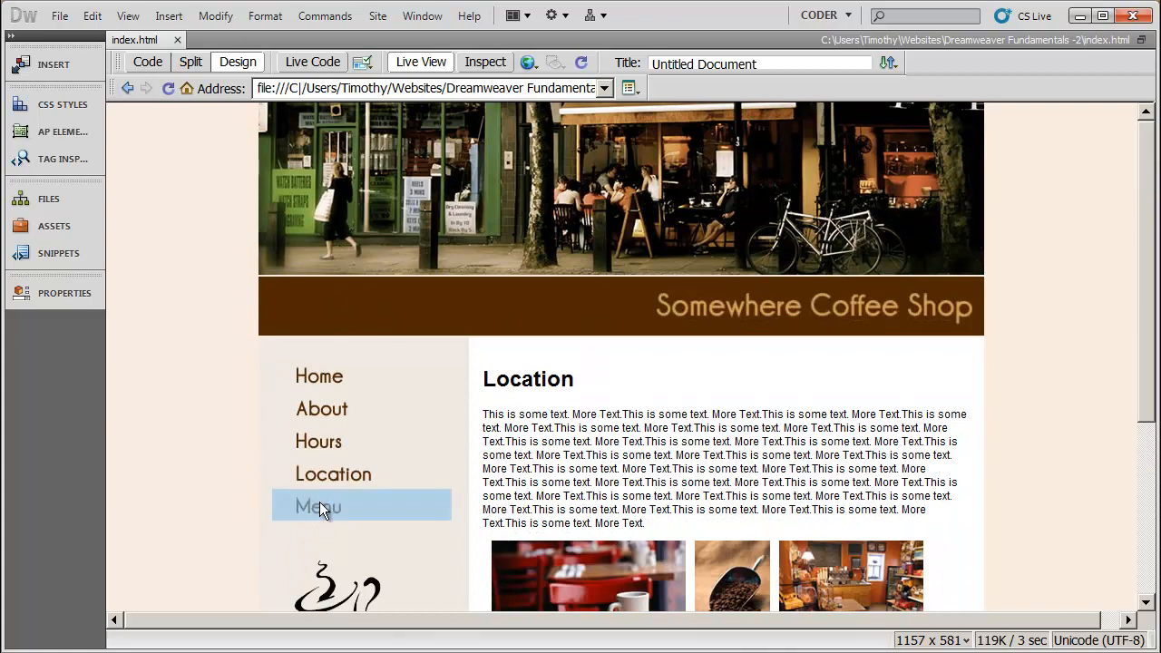
{"action": "scroll", "scroll_direction": "up", "scroll_amount": 3}
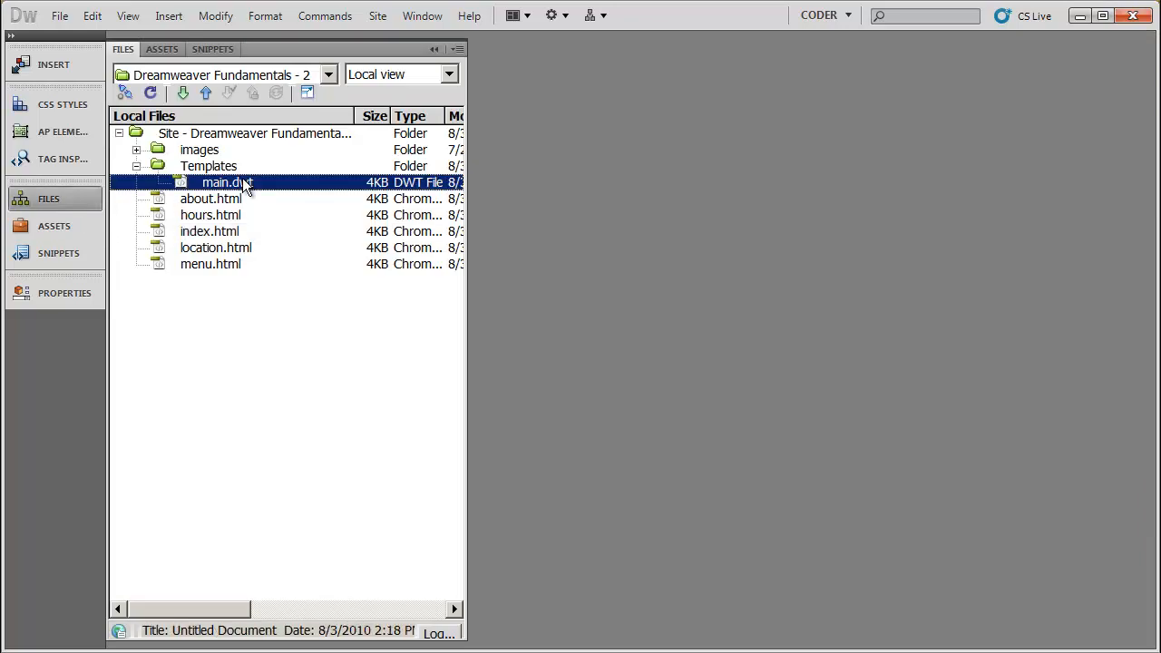
- In main.dwt, relink the Home image from main.html to index.html and check its properties
{"action": "double_click", "coordinate": [223, 181]}
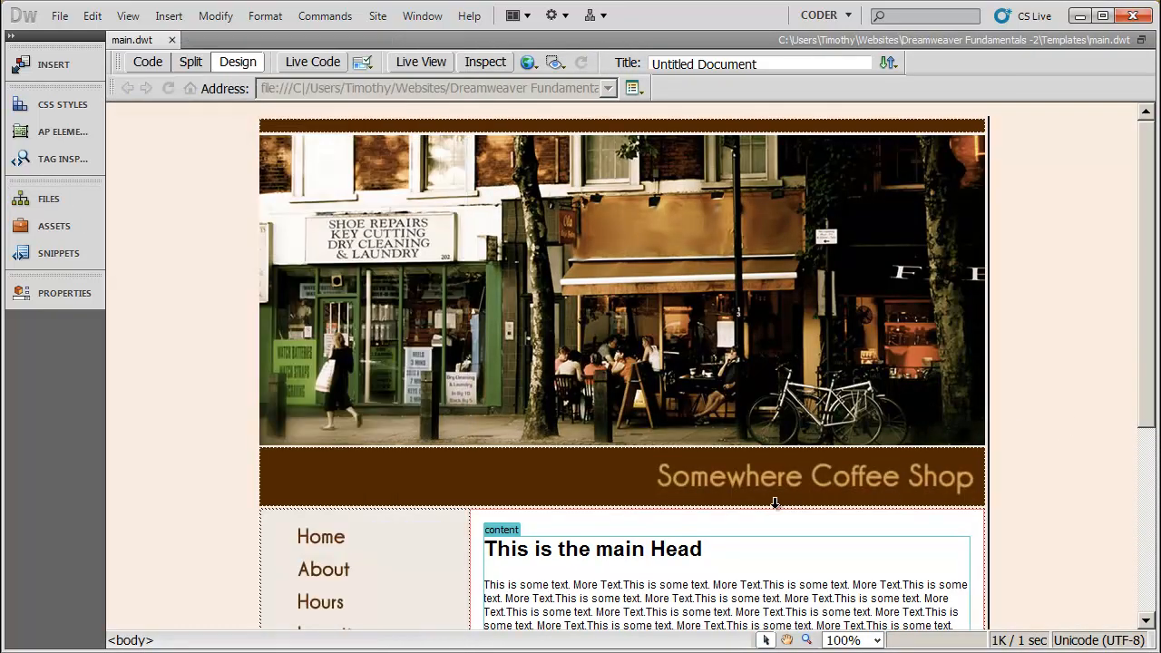
{"action": "scroll", "scroll_direction": "down", "scroll_amount": 3}
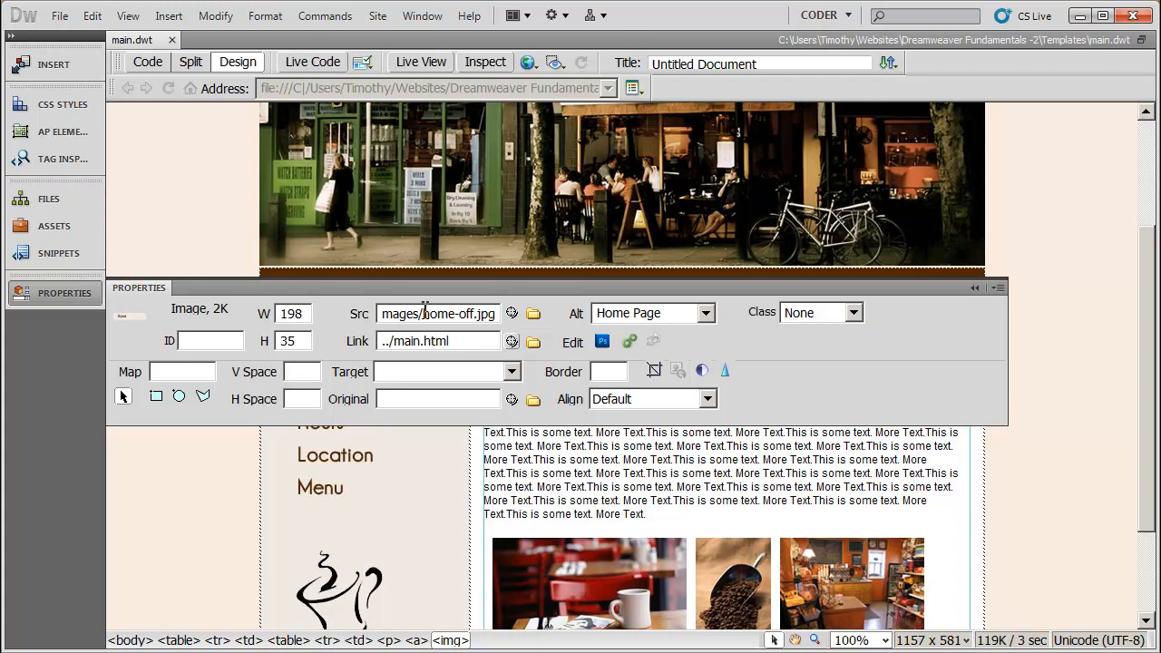
{"action": "left_click", "coordinate": [534, 341]}
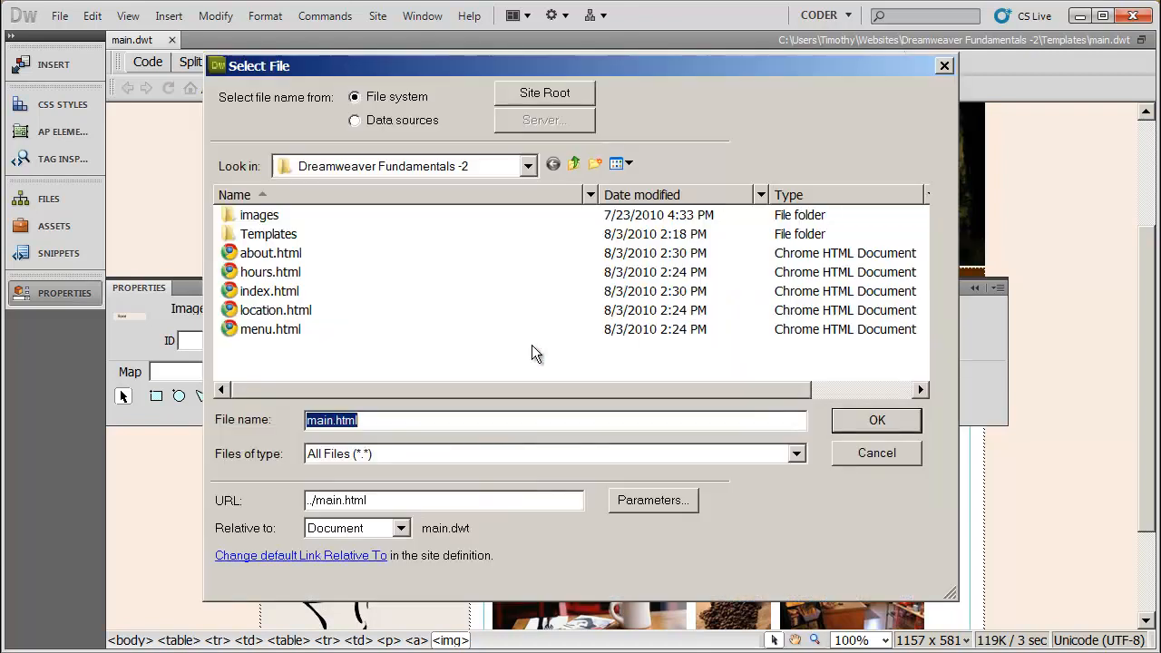
{"action": "left_click", "coordinate": [268, 290]}
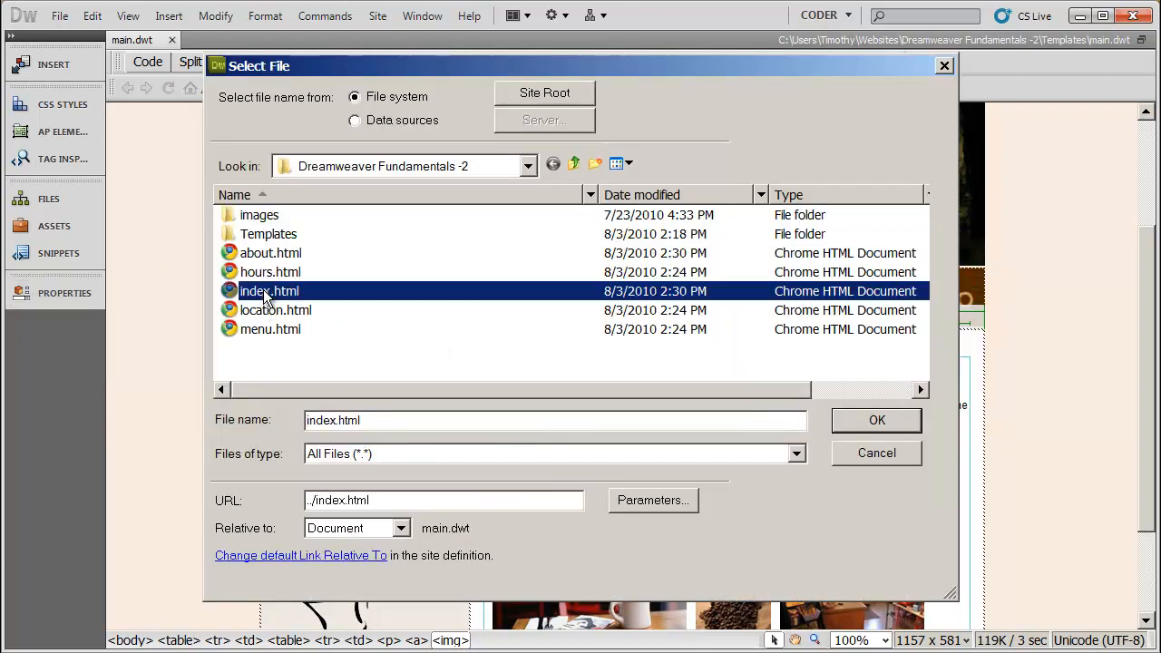
{"action": "left_click", "coordinate": [874, 421]}
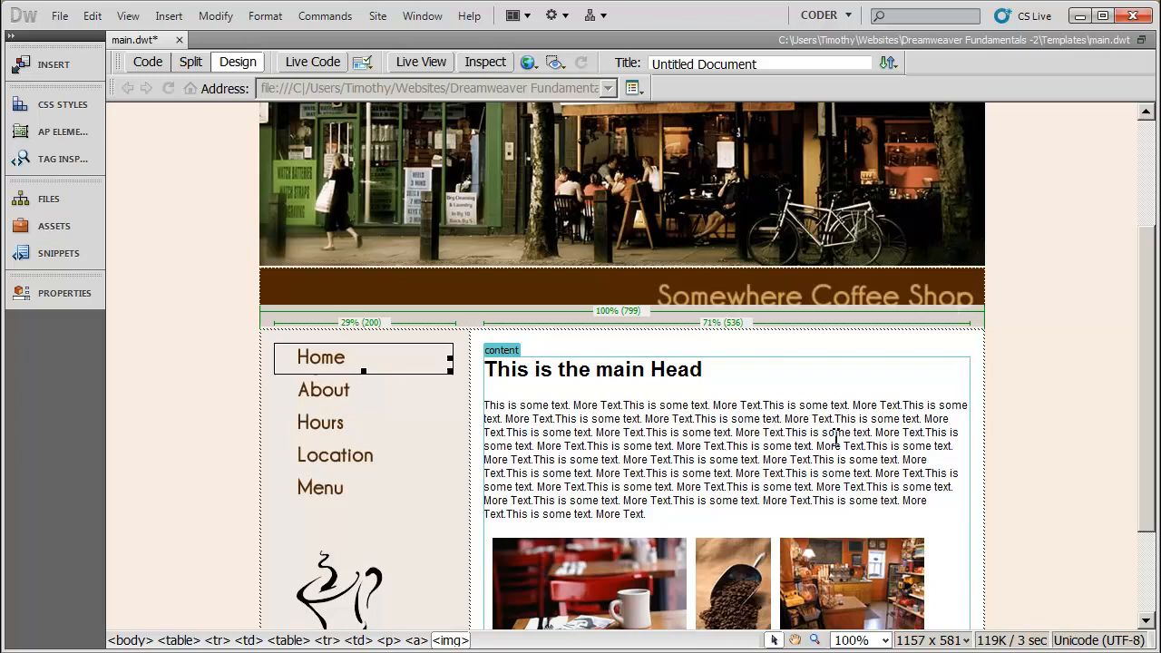
{"action": "mouse_move", "coordinate": [65, 292]}
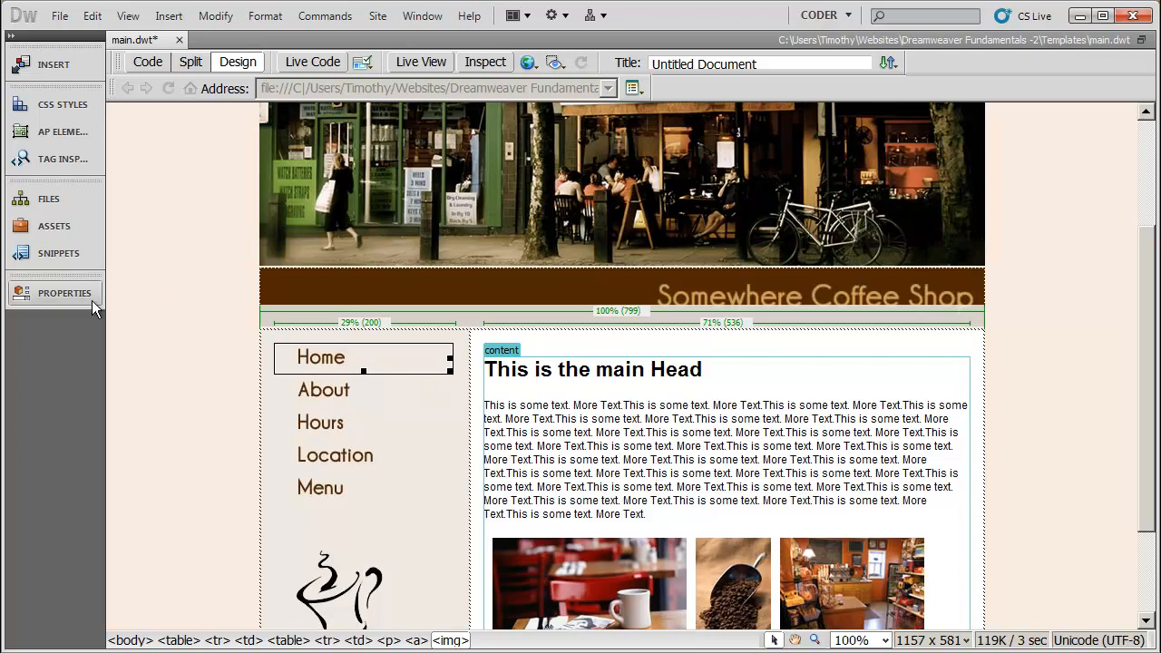
{"action": "left_click", "coordinate": [66, 292]}
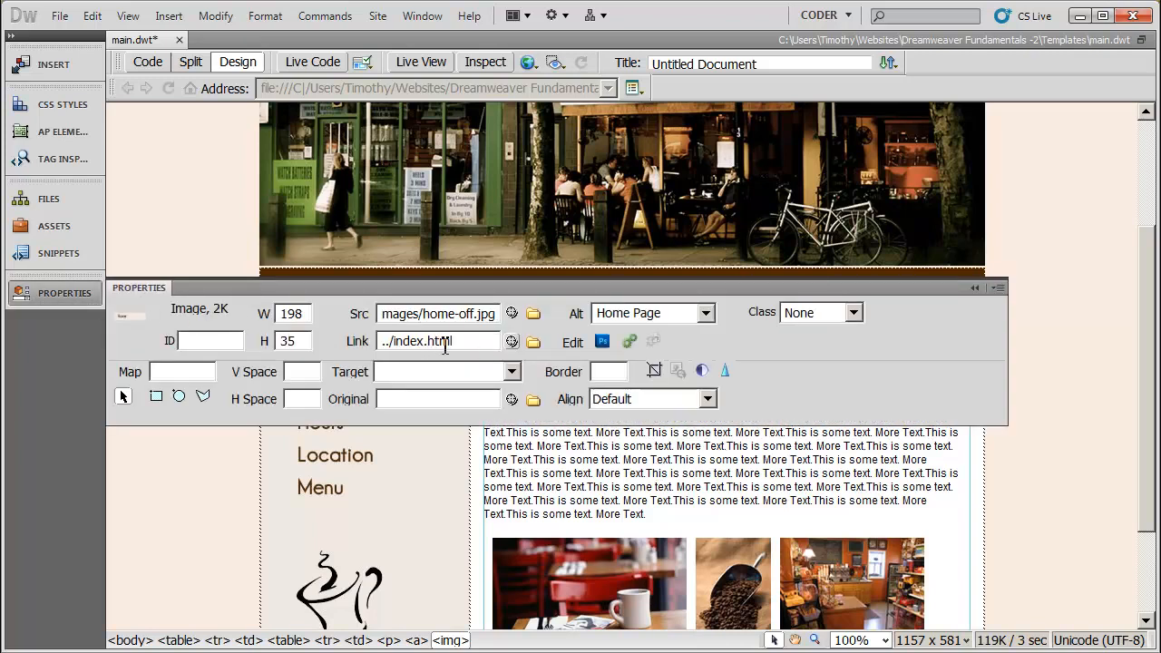
{"action": "mouse_move", "coordinate": [672, 486]}
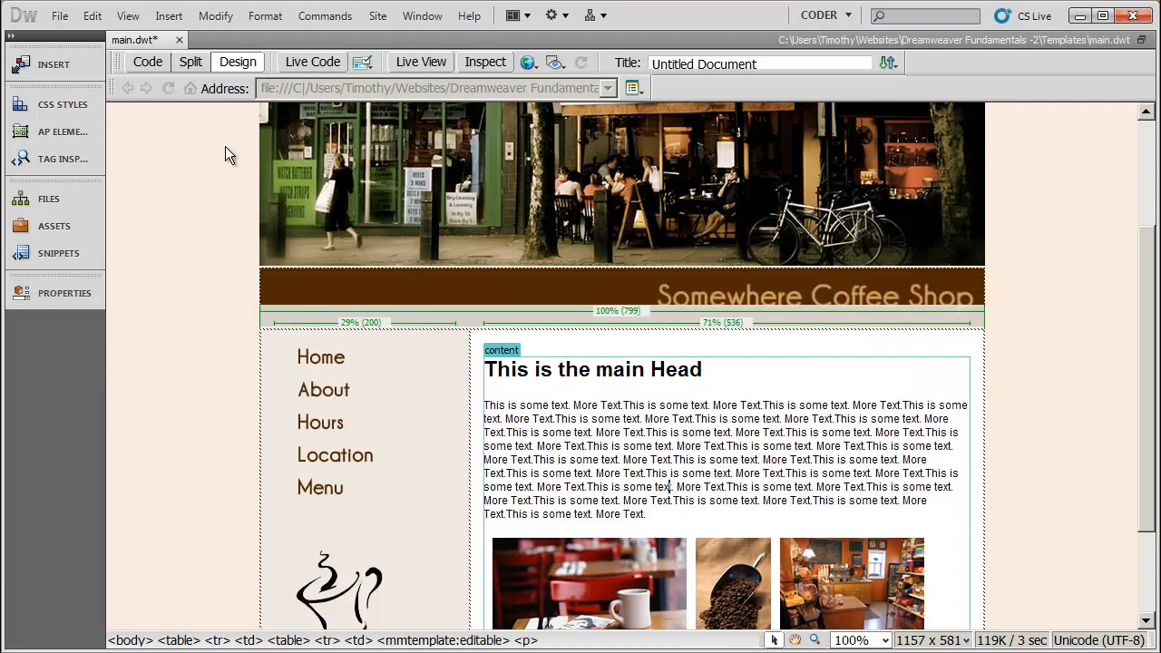
- Save main.dwt, update all pages based on it, and close the update report
{"action": "left_click", "coordinate": [60, 15]}
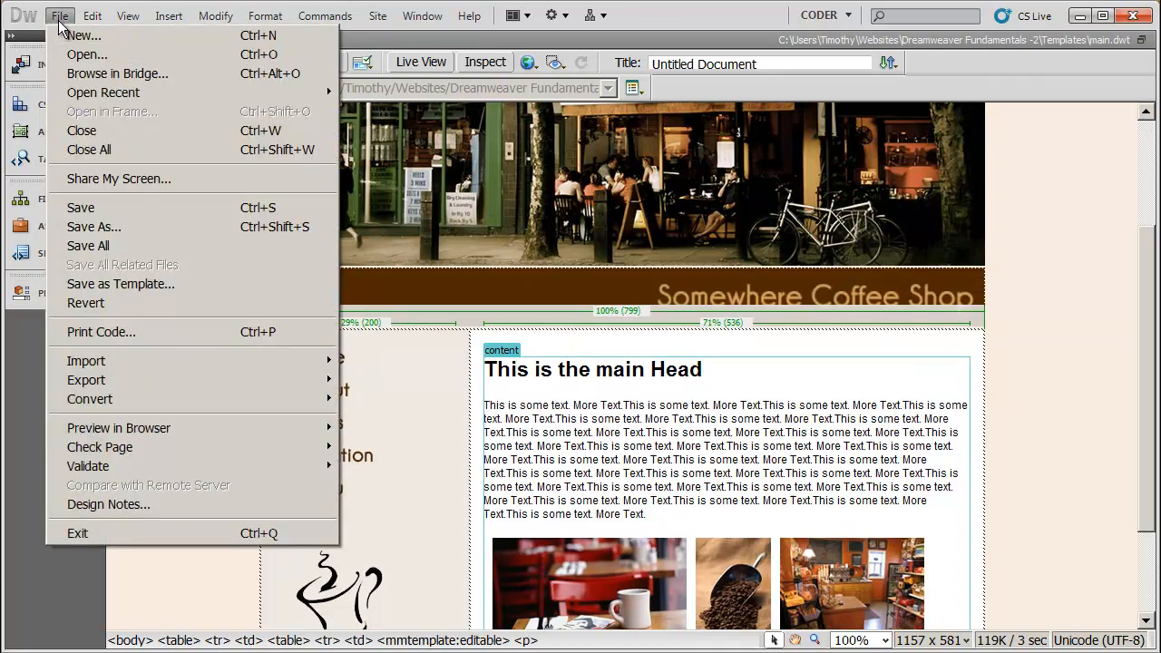
{"action": "left_click", "coordinate": [80, 207]}
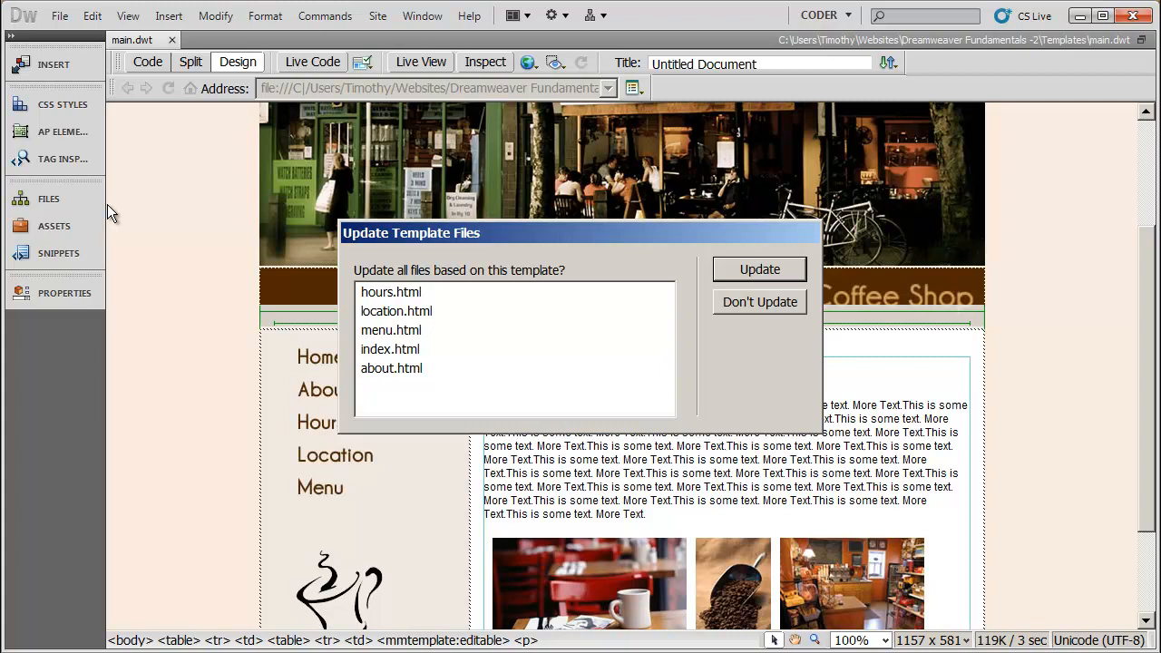
{"action": "mouse_move", "coordinate": [384, 381]}
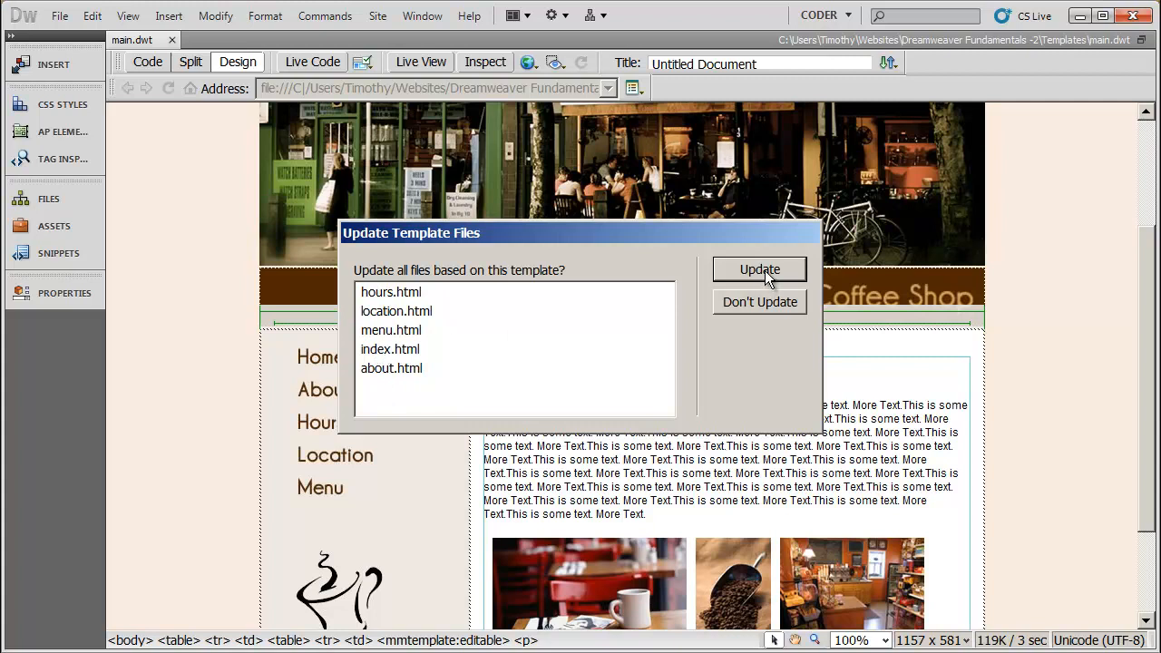
{"action": "left_click", "coordinate": [758, 269]}
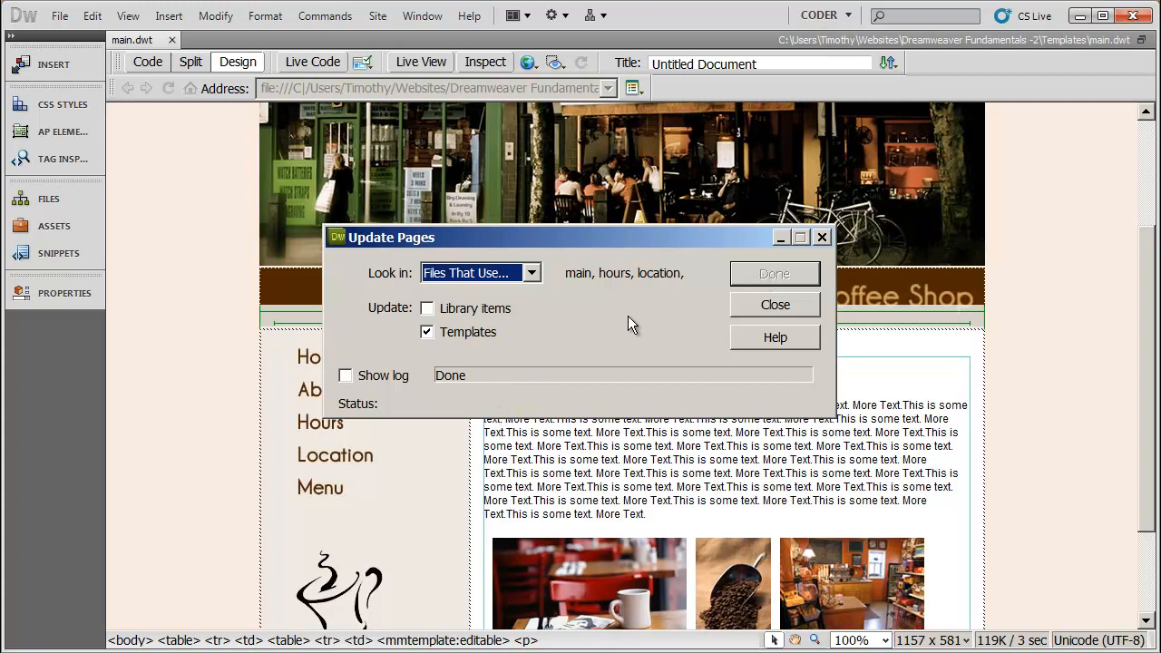
{"action": "mouse_move", "coordinate": [686, 348]}
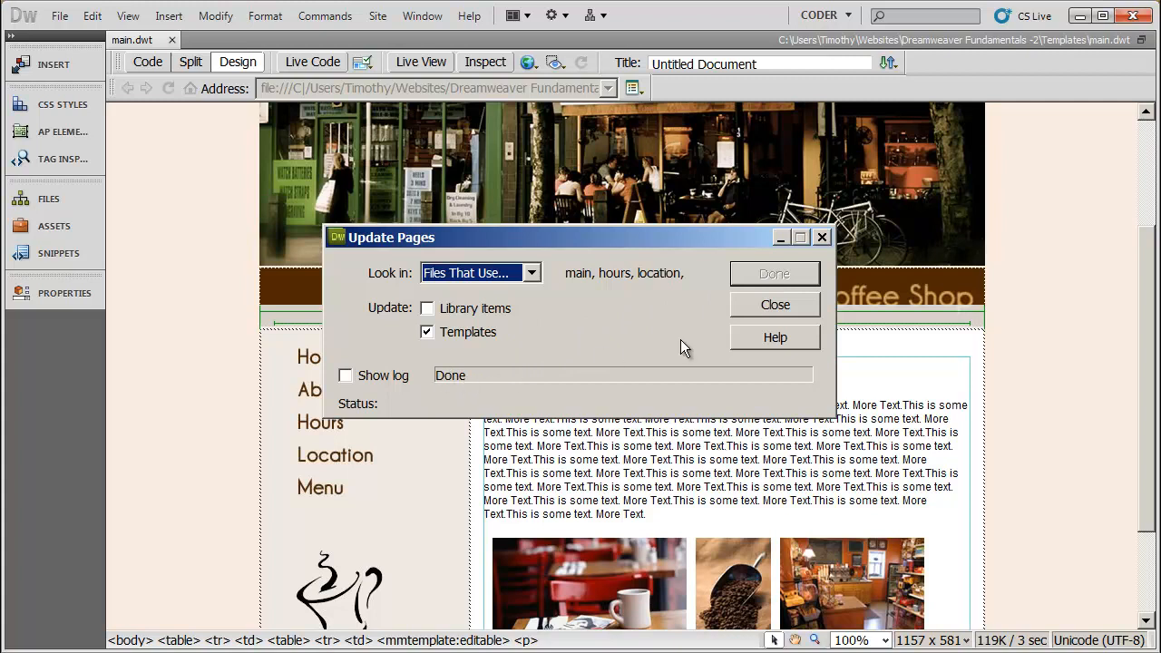
{"action": "mouse_move", "coordinate": [781, 312]}
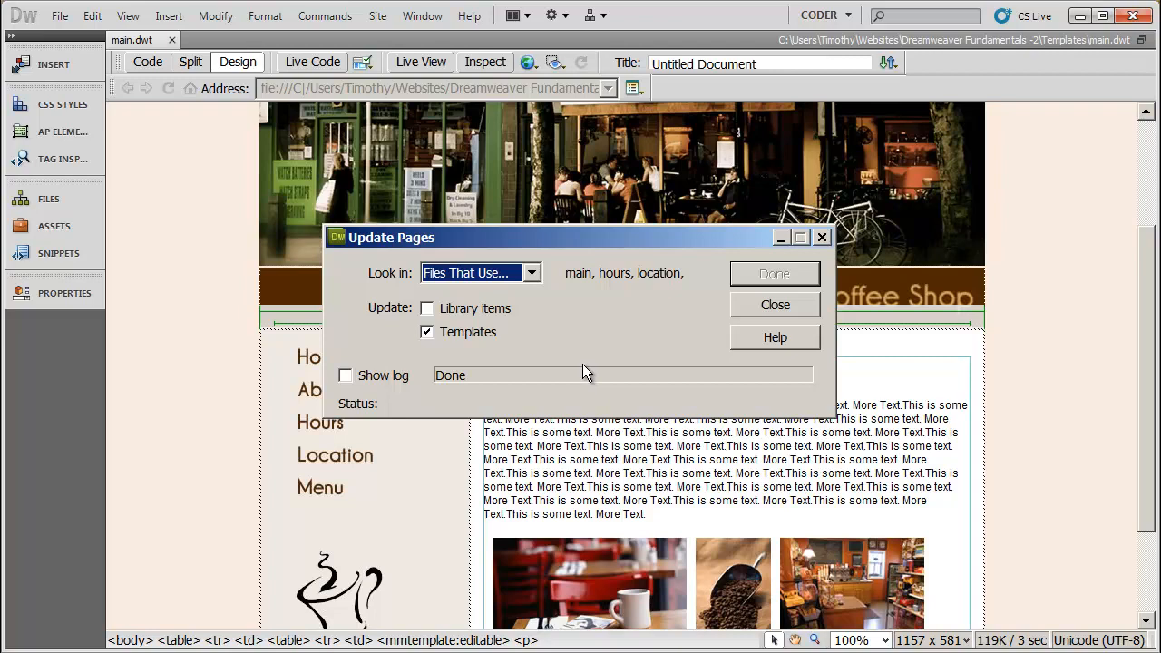
{"action": "left_click", "coordinate": [775, 305]}
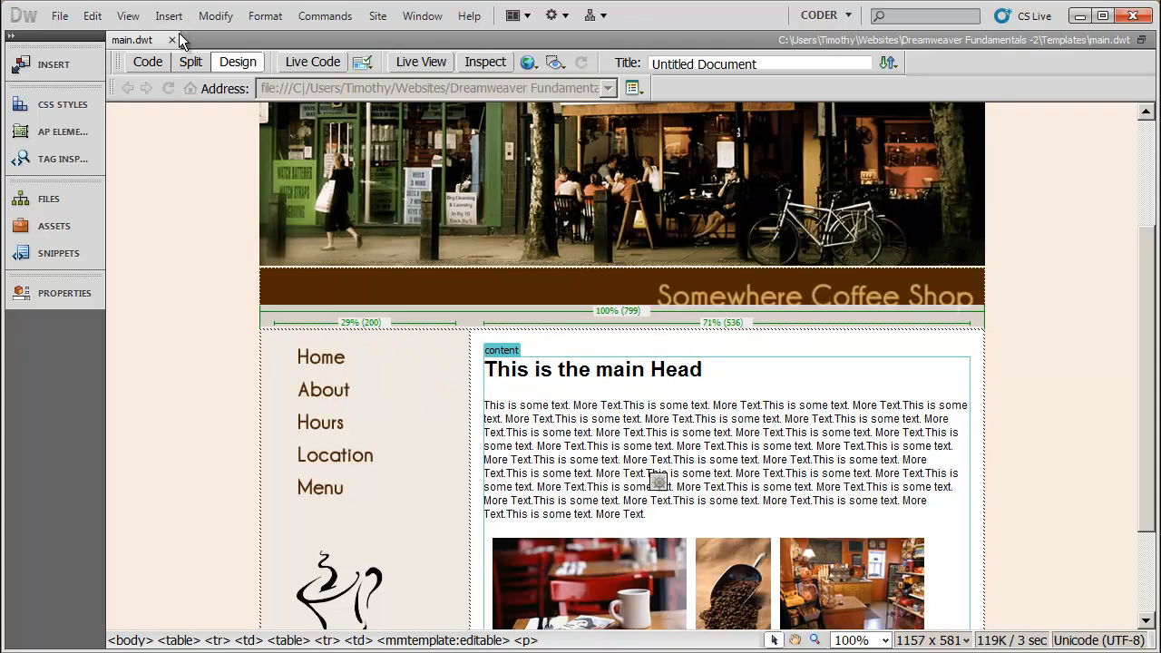
- Close the template and reopen index.html from the Files panel in Live View
{"action": "left_click", "coordinate": [171, 40]}
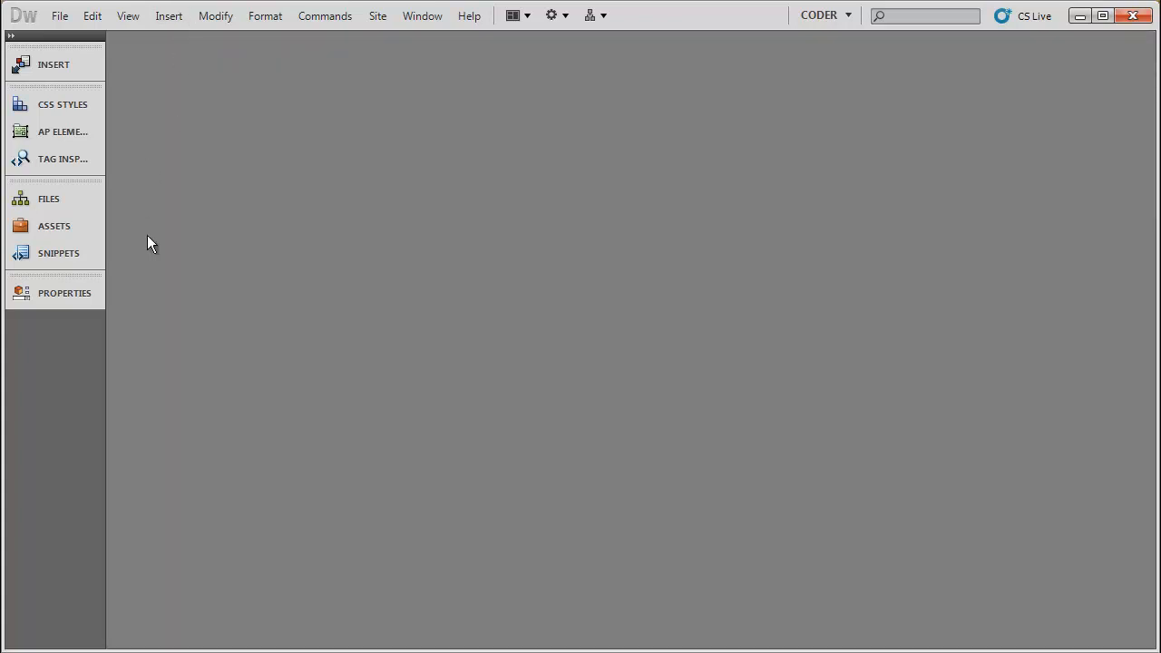
{"action": "left_click", "coordinate": [49, 197]}
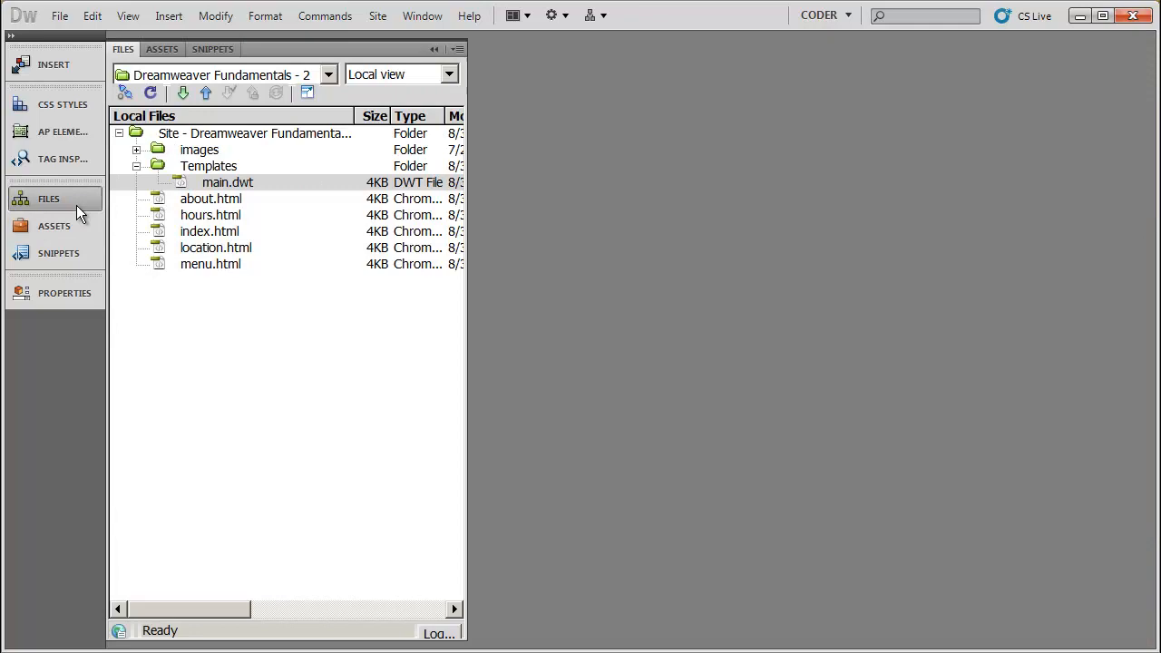
{"action": "left_click", "coordinate": [210, 232]}
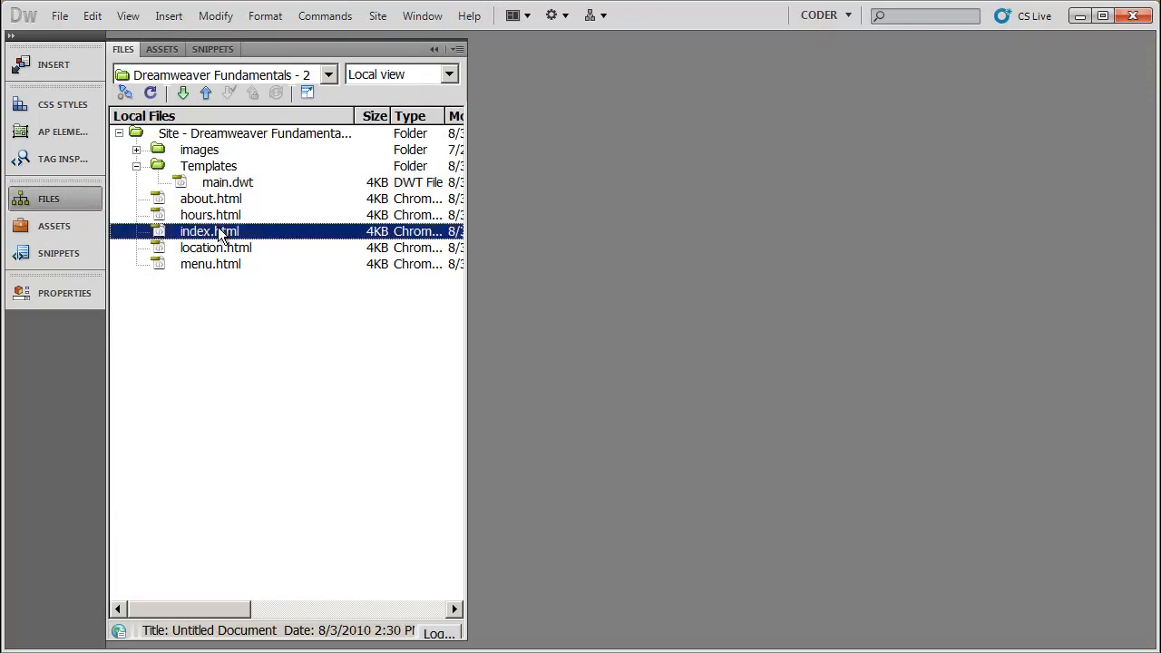
{"action": "double_click", "coordinate": [209, 232]}
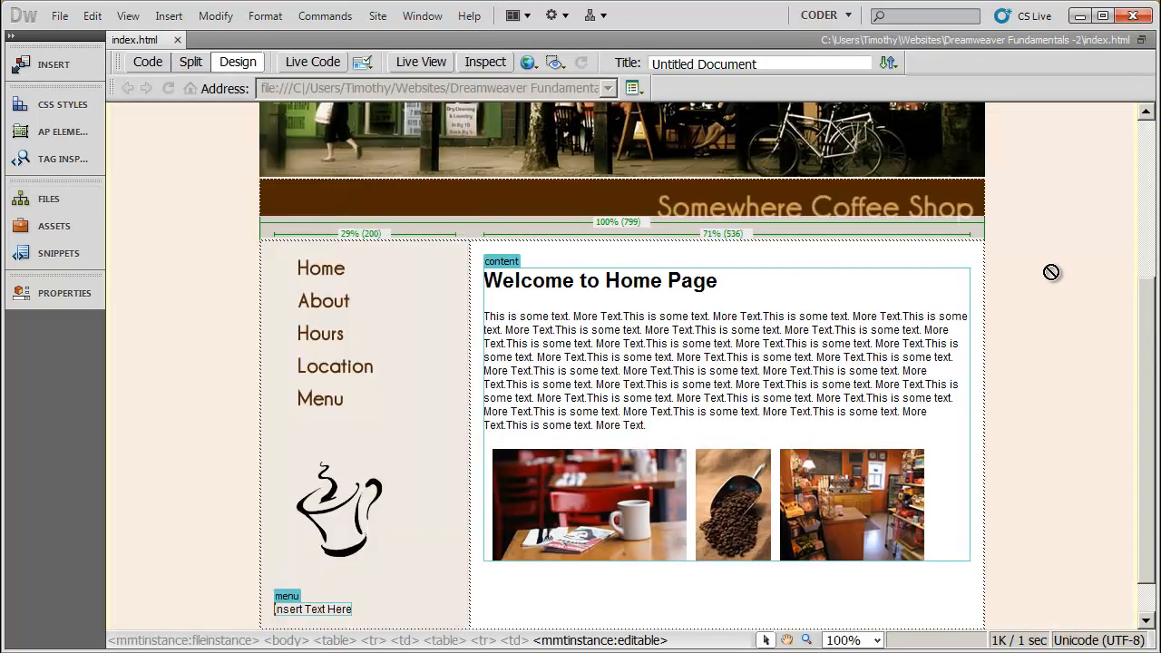
{"action": "mouse_move", "coordinate": [421, 62]}
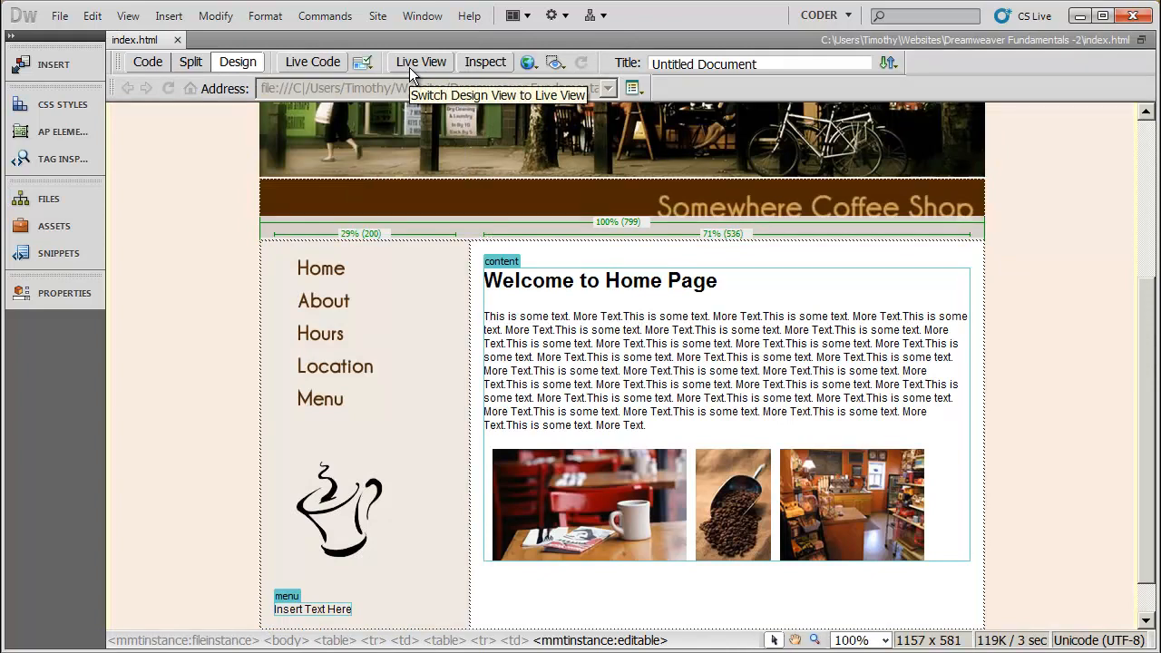
{"action": "left_click", "coordinate": [421, 62]}
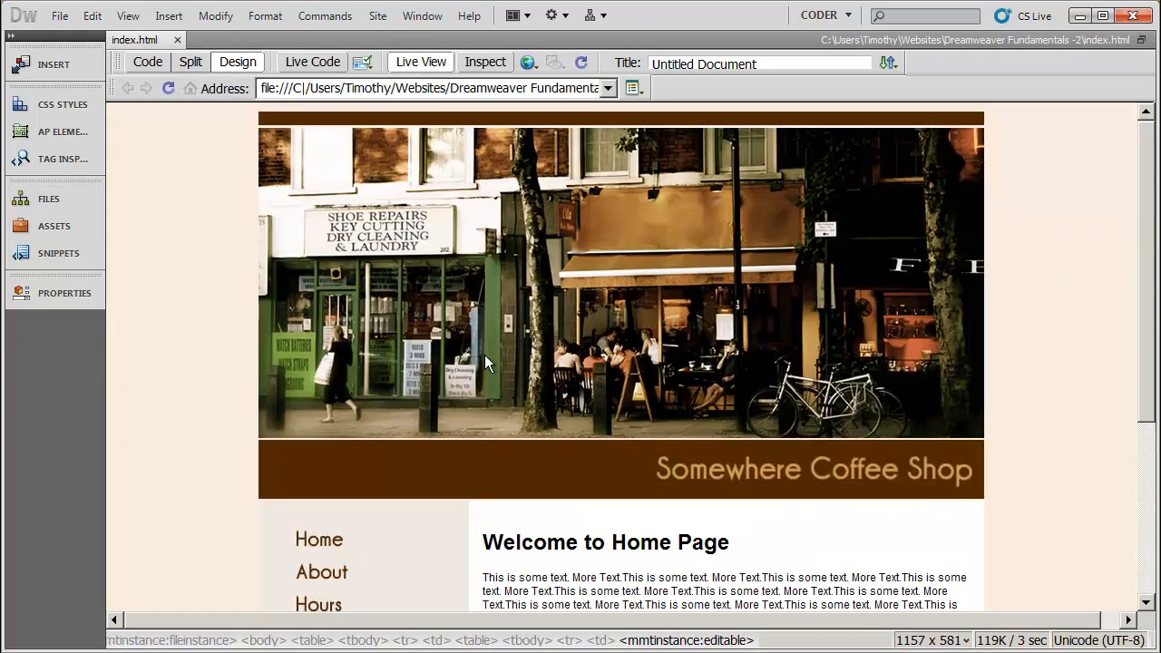
{"action": "scroll", "scroll_direction": "down", "scroll_amount": 3}
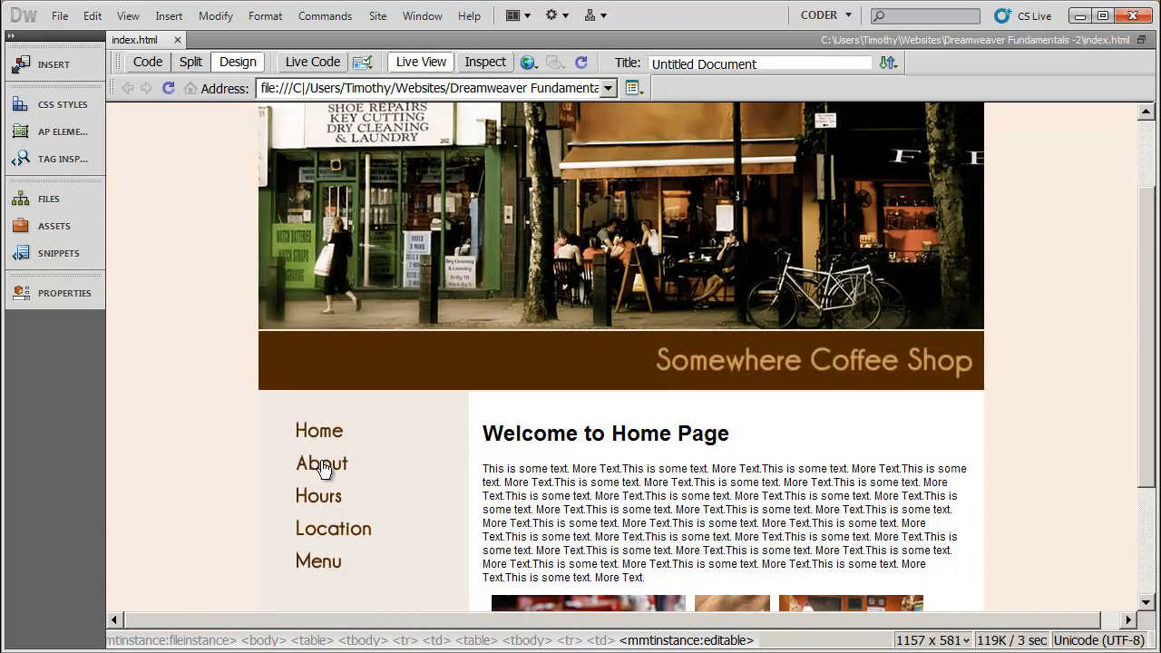
- Follow About, Home, Location and Home to confirm the Home link returns to index.html
{"action": "left_click", "coordinate": [321, 465]}
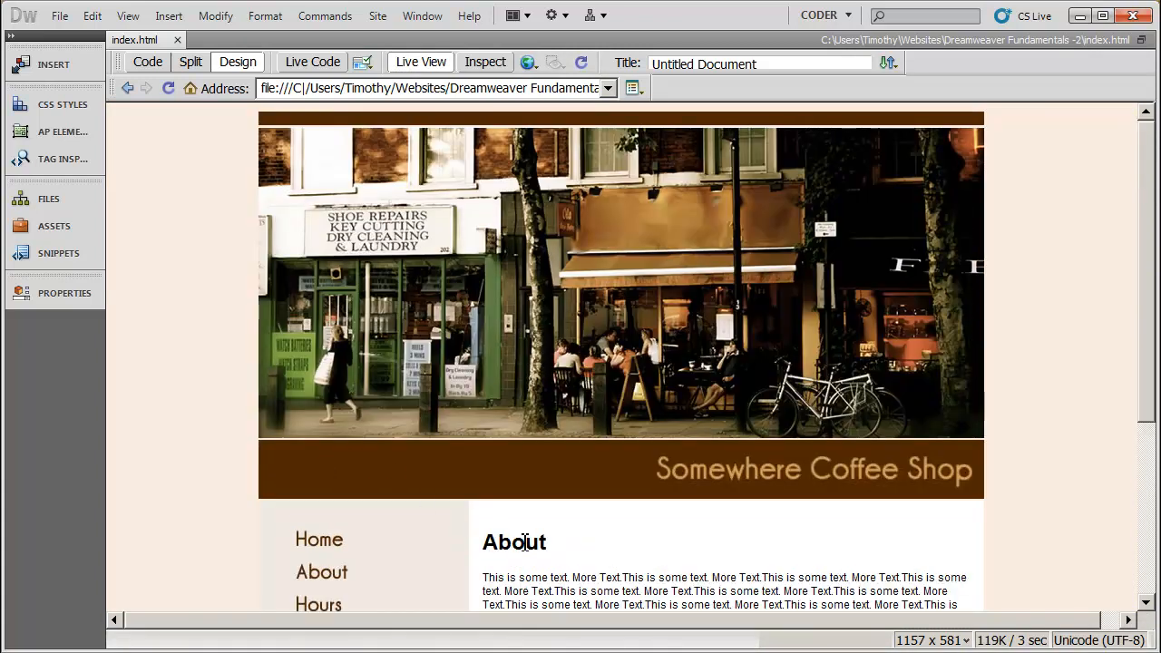
{"action": "mouse_move", "coordinate": [319, 541]}
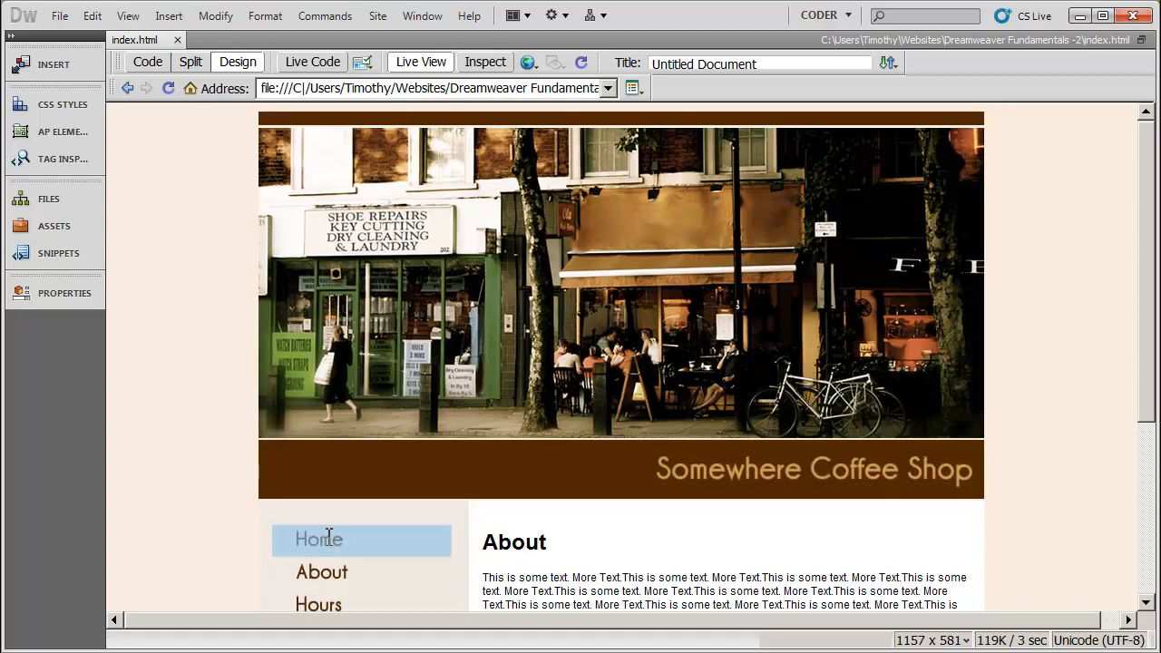
{"action": "left_click", "coordinate": [319, 539]}
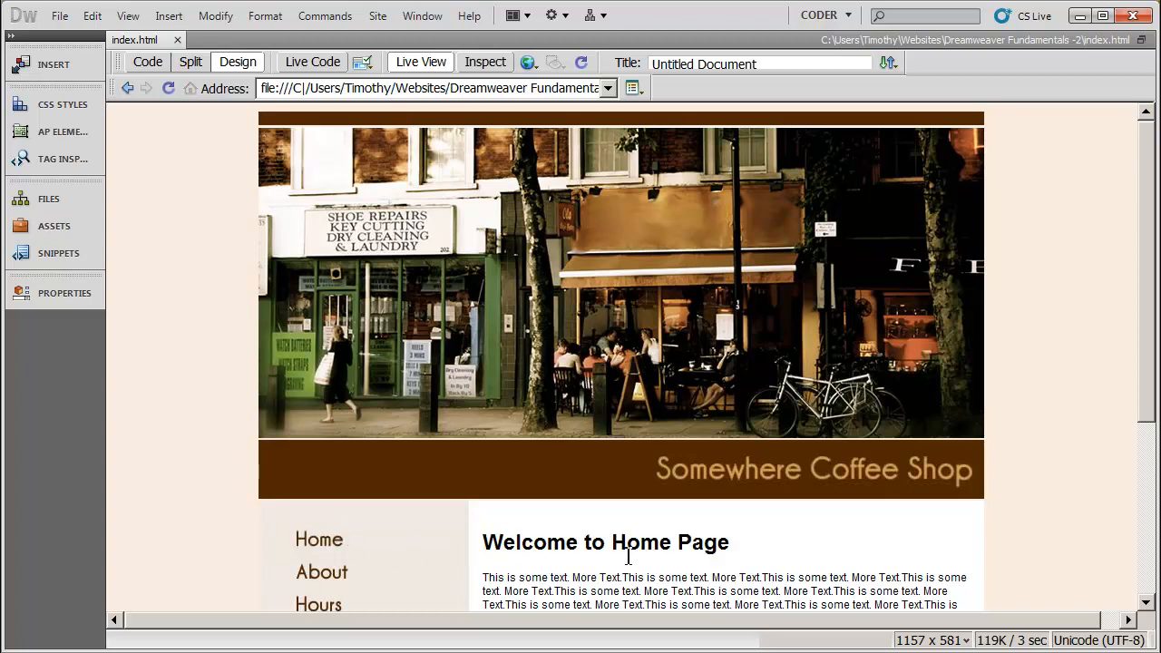
{"action": "scroll", "scroll_direction": "down", "scroll_amount": 3}
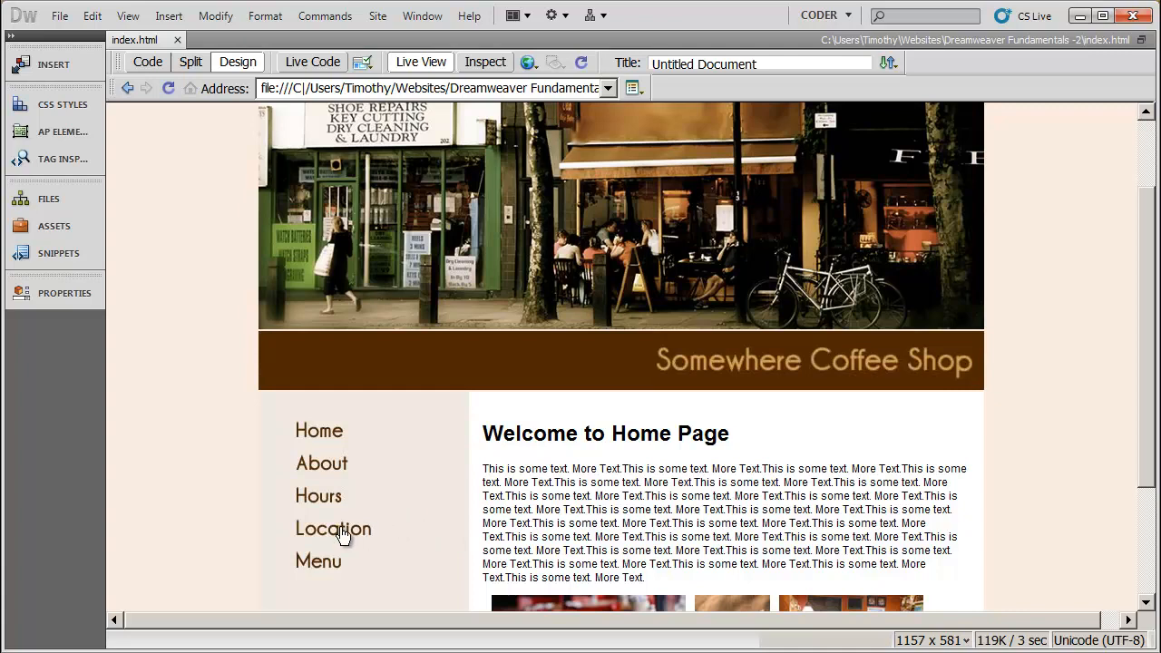
{"action": "left_click", "coordinate": [333, 528]}
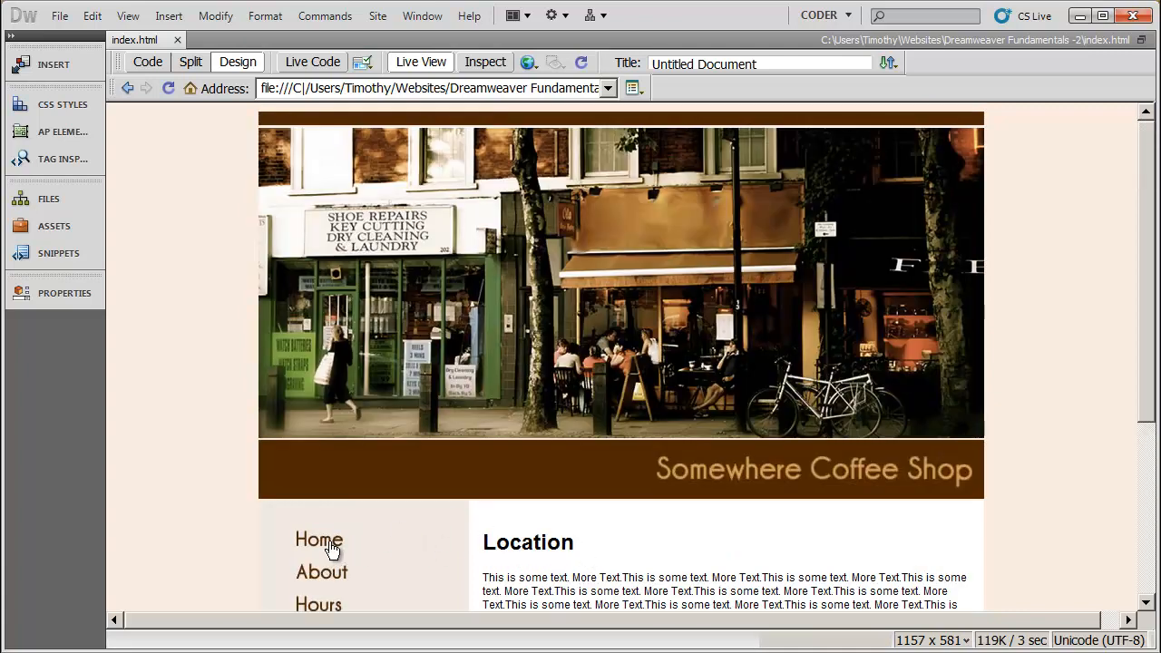
{"action": "left_click", "coordinate": [319, 541]}
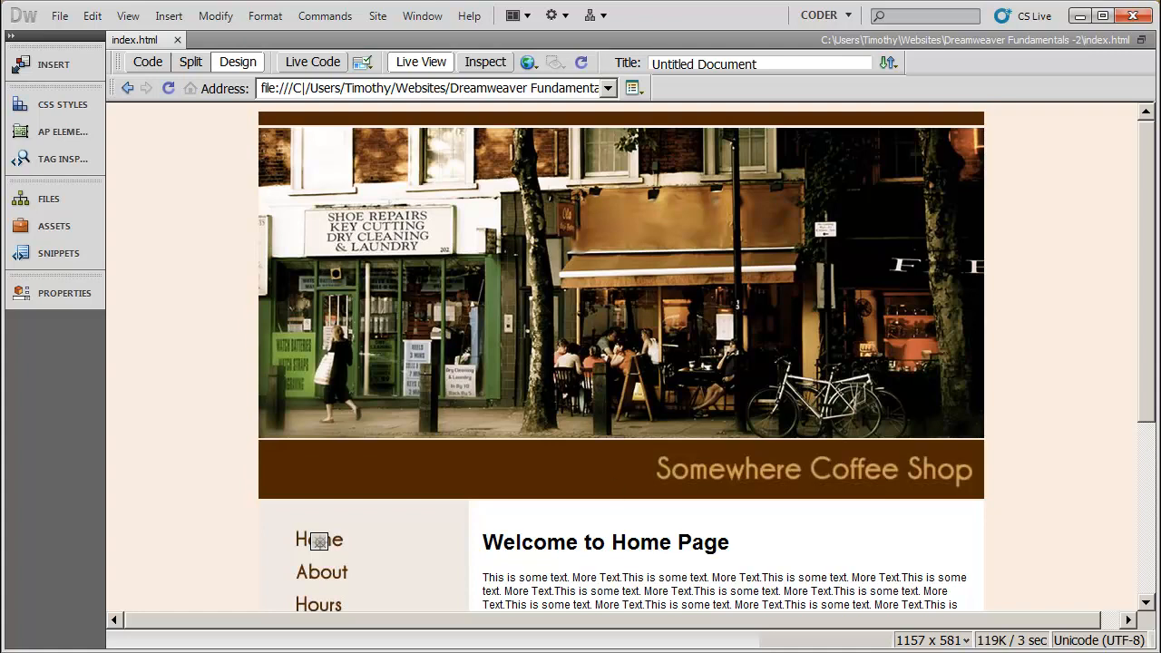
- Turn off Live View and show Detach from Template under Modify > Templates without applying it
{"action": "left_click", "coordinate": [214, 14]}
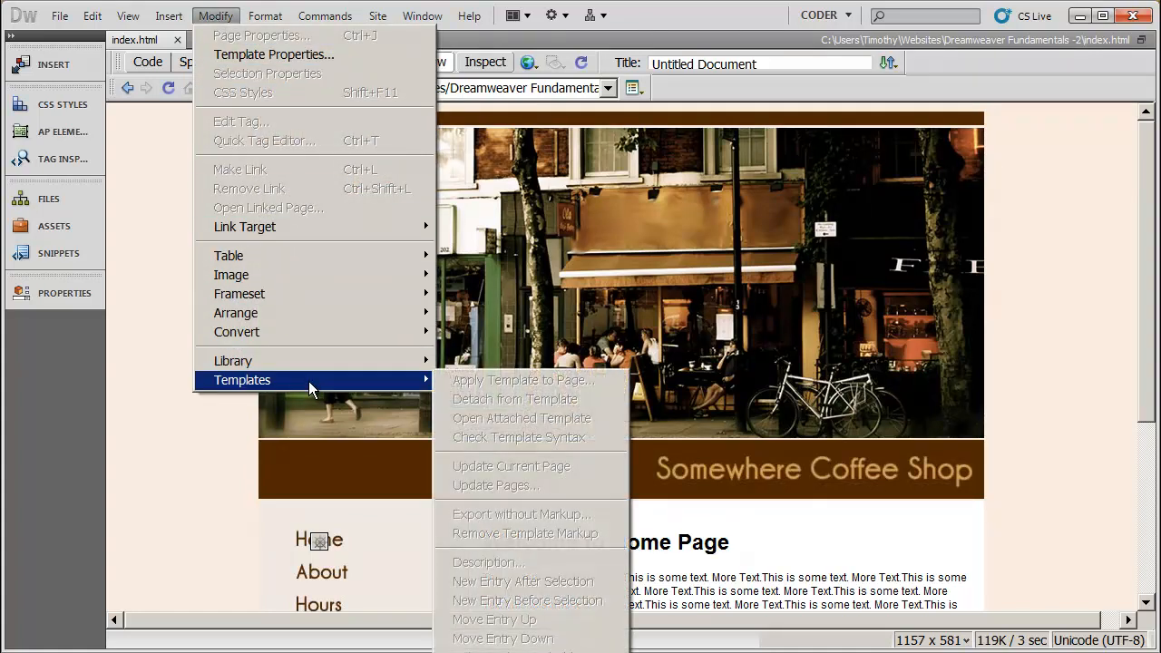
{"action": "mouse_move", "coordinate": [530, 620]}
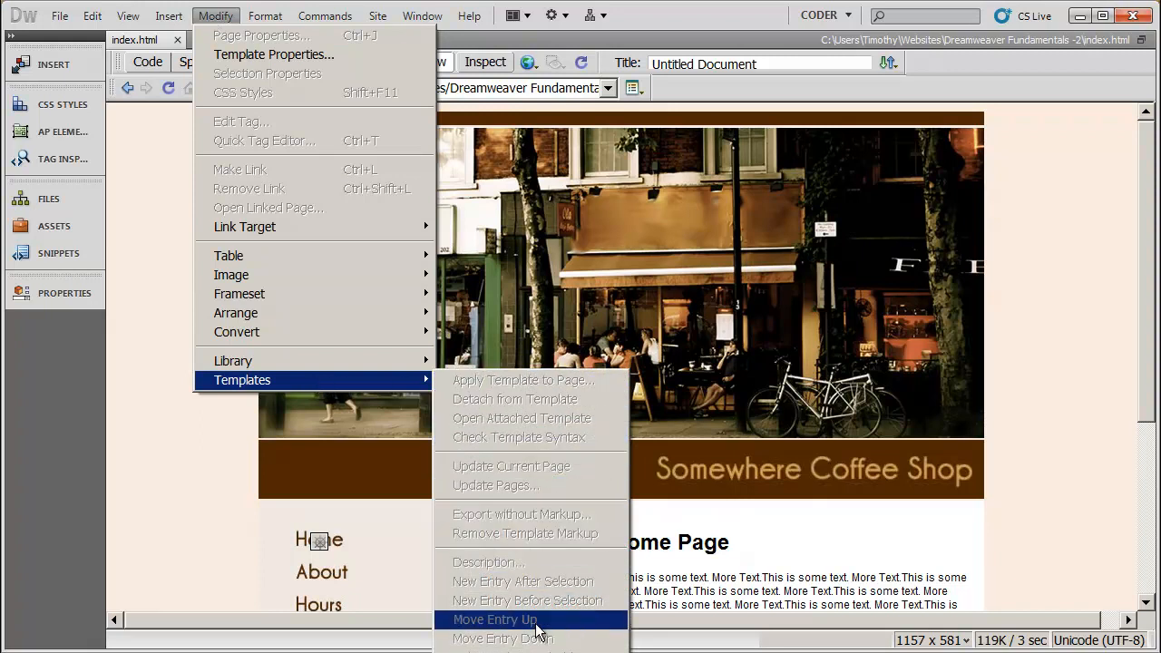
{"action": "mouse_move", "coordinate": [523, 417]}
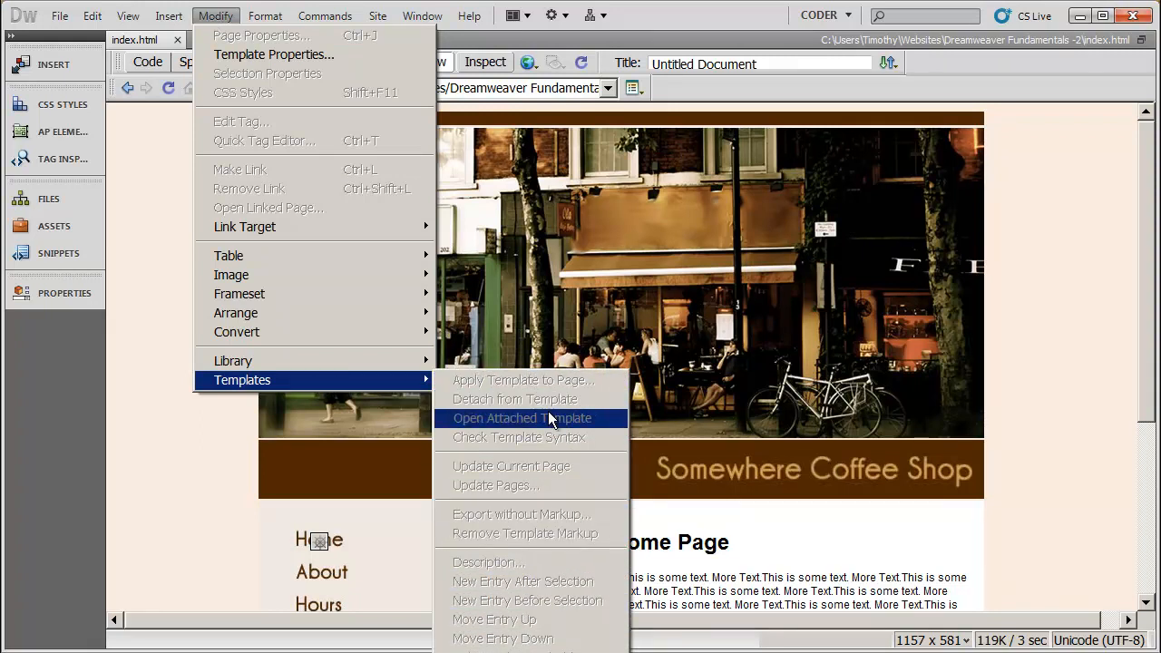
{"action": "mouse_move", "coordinate": [541, 399]}
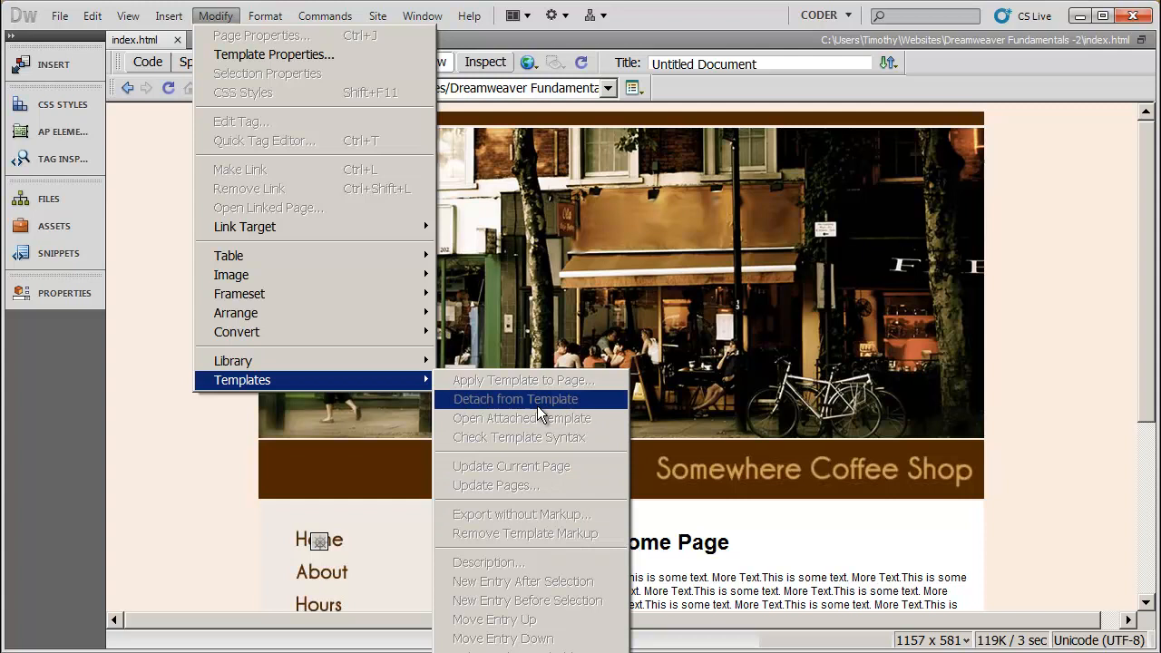
{"action": "mouse_move", "coordinate": [523, 580]}
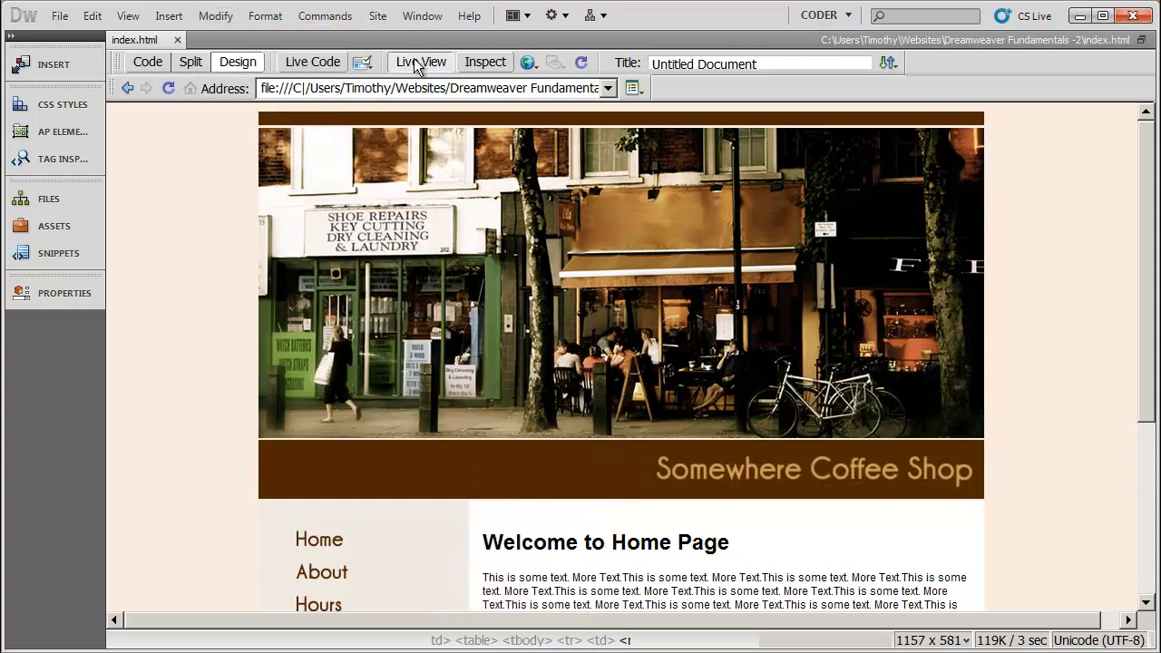
{"action": "left_click", "coordinate": [421, 62]}
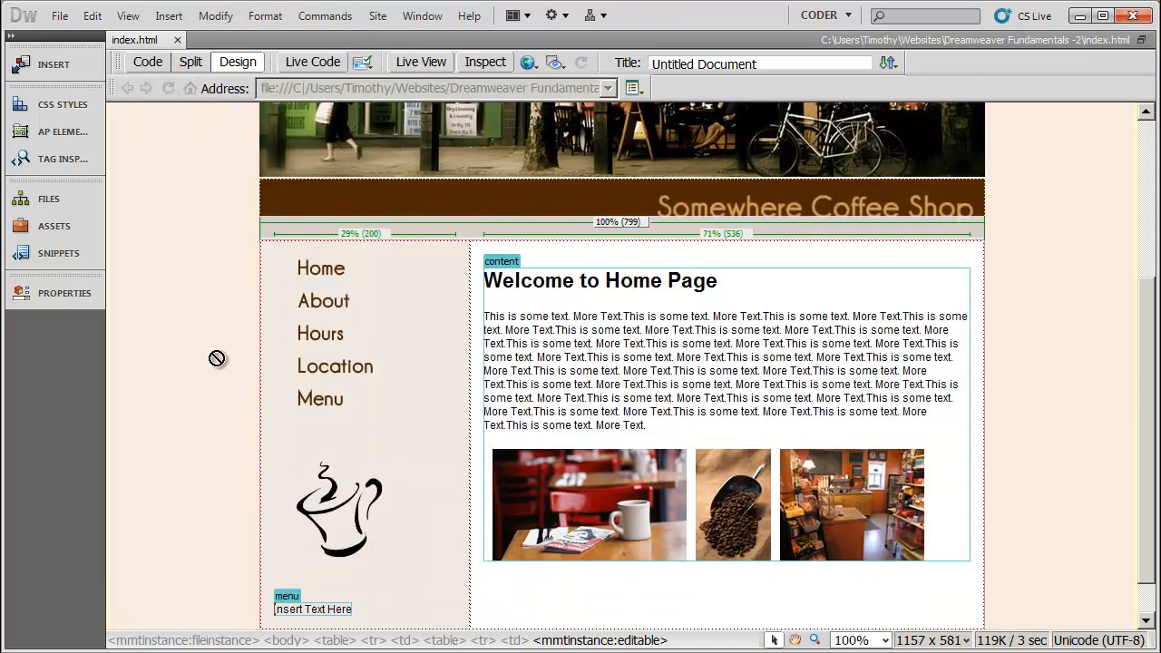
{"action": "left_click", "coordinate": [216, 14]}
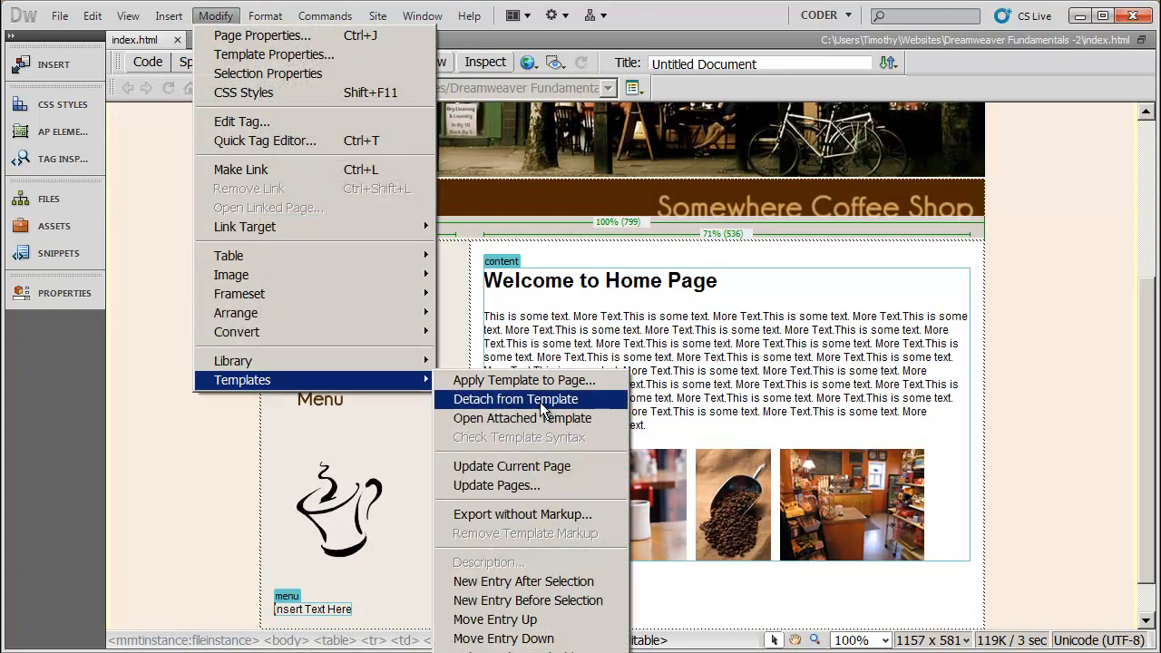
{"action": "mouse_move", "coordinate": [497, 408]}
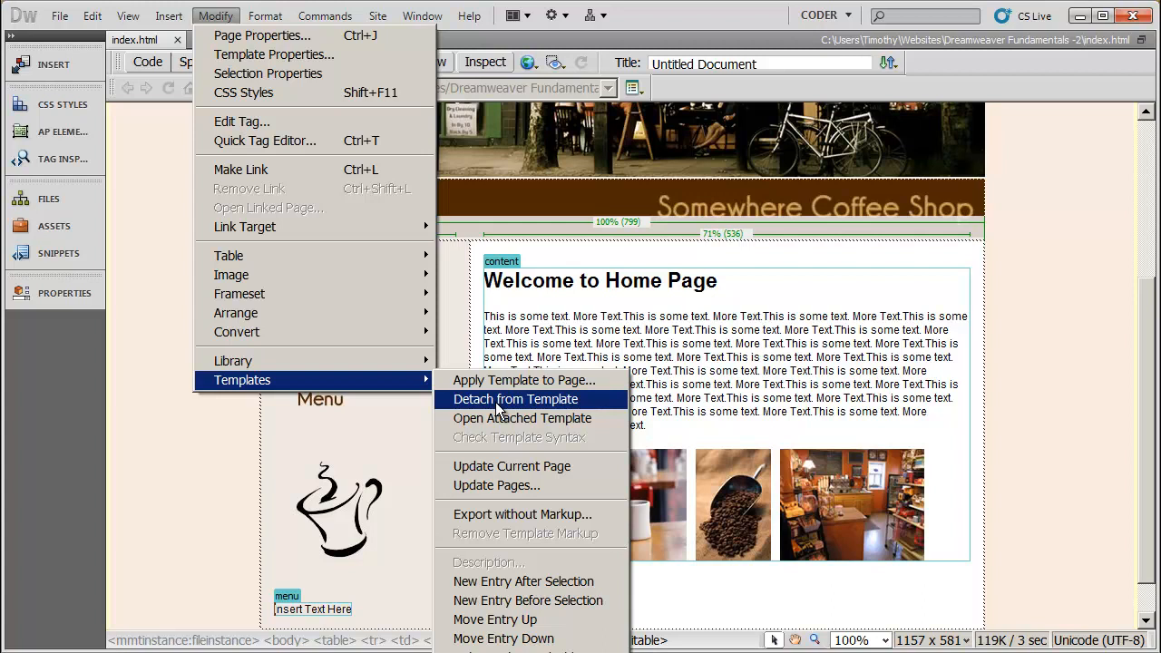
{"action": "mouse_move", "coordinate": [542, 410]}
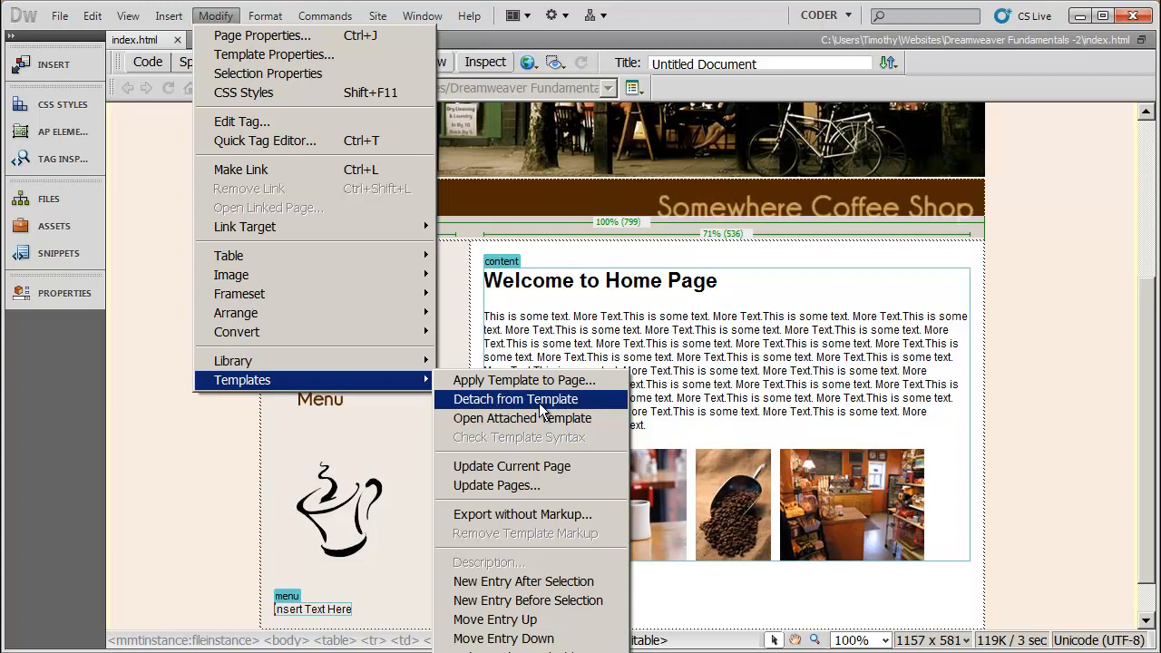
{"action": "mouse_move", "coordinate": [809, 379]}
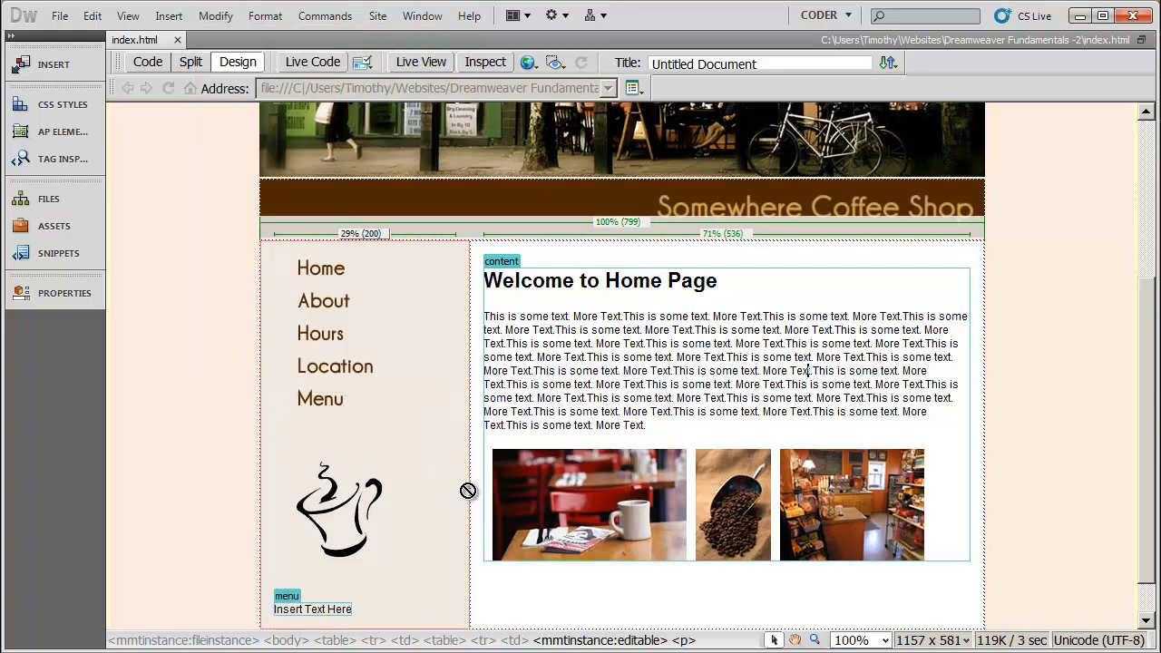
{"action": "scroll", "scroll_direction": "up", "scroll_amount": 3}
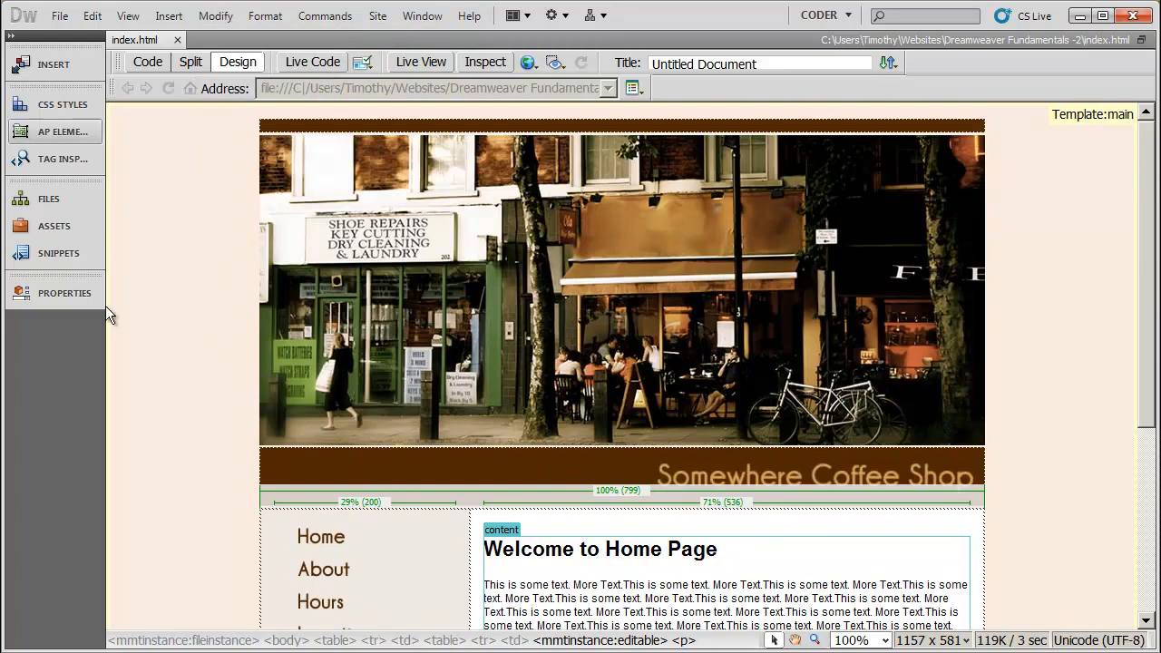